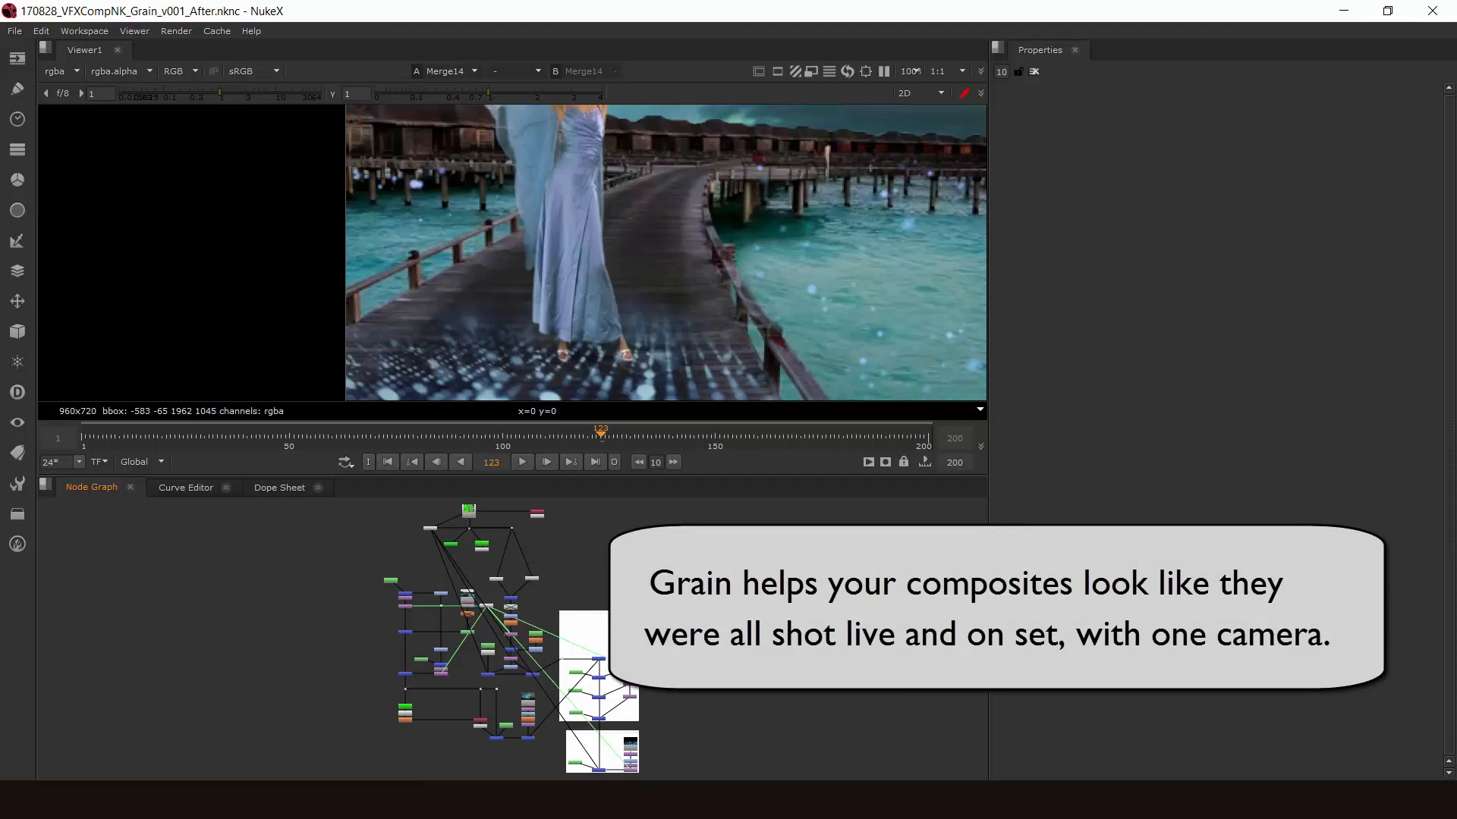
pyautogui.moveTo(752, 590)
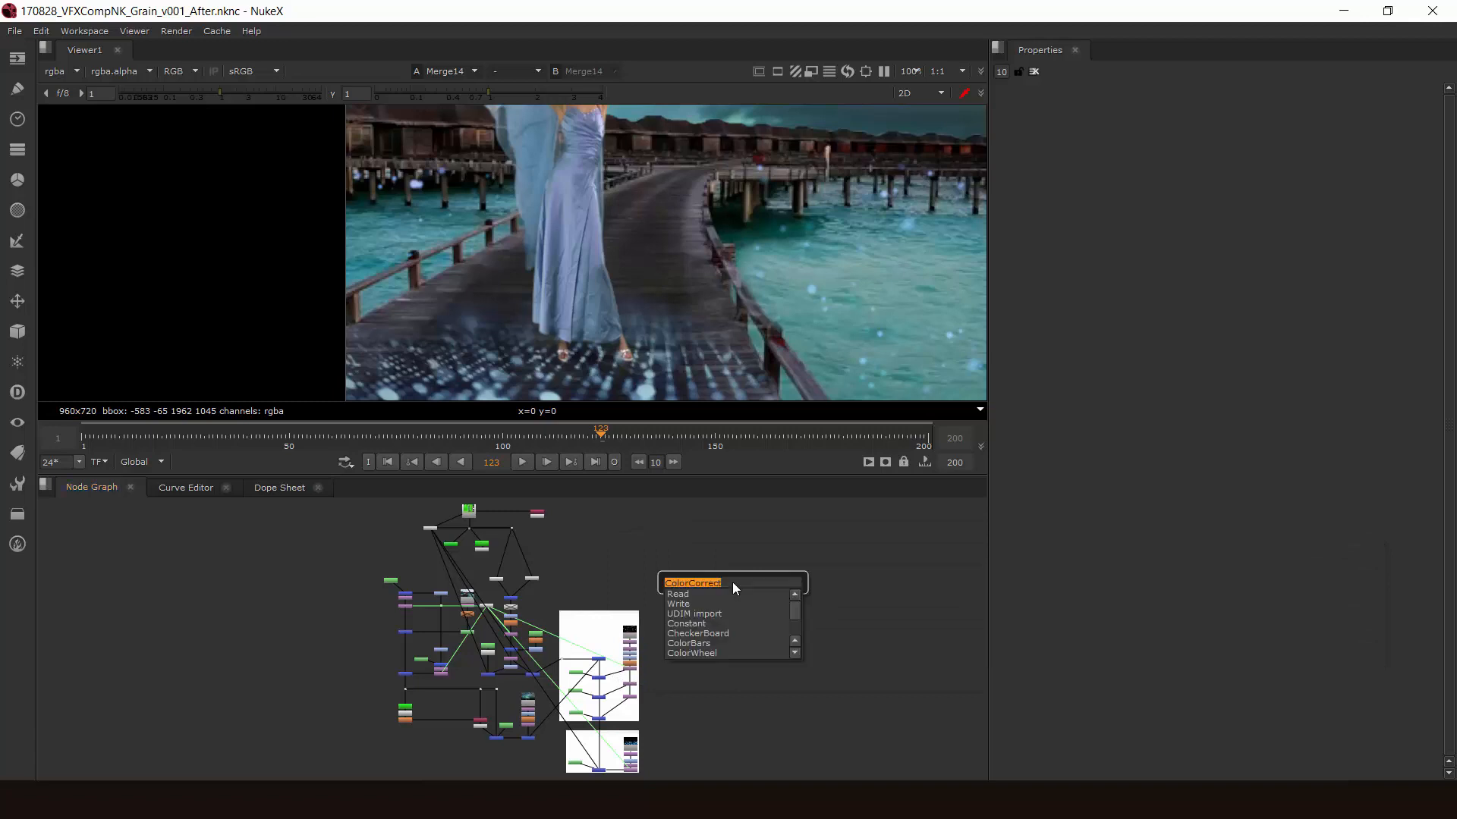
# - Create Grain2_1 with the Kodak 5248 preset from a 'gra' node search
pyautogui.write('gra')
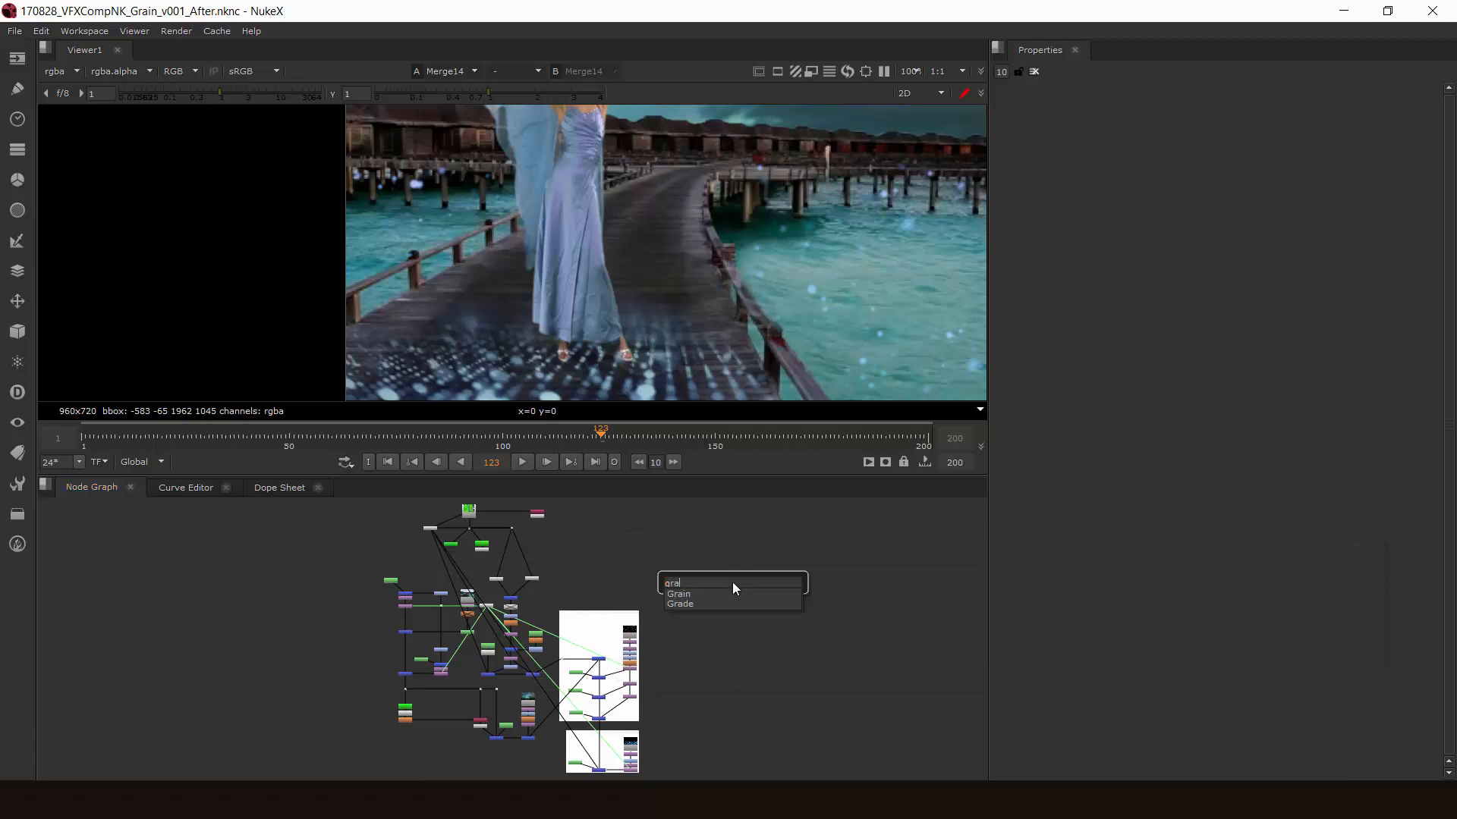
pyautogui.click(678, 594)
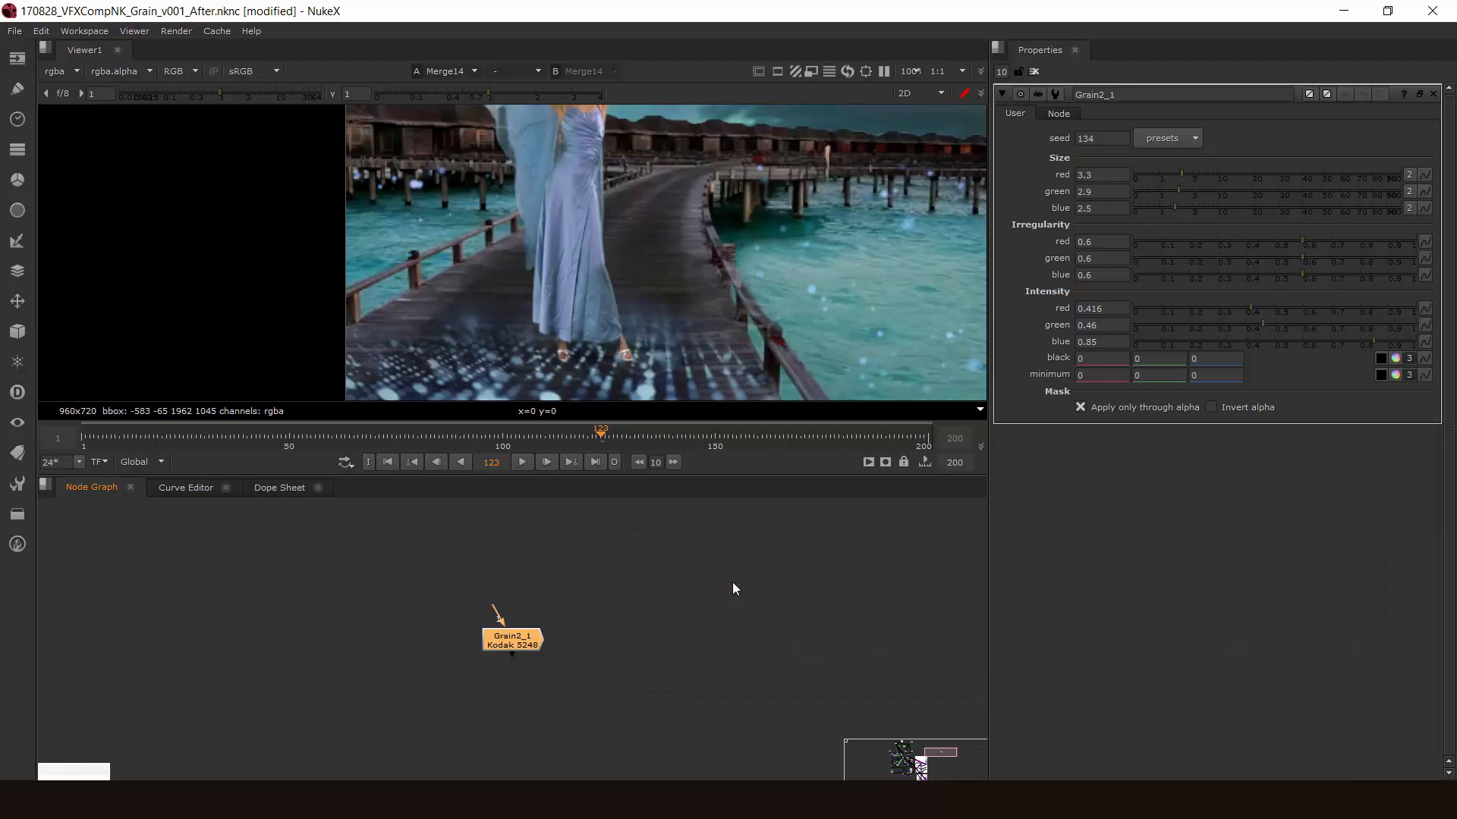
pyautogui.moveTo(752, 593)
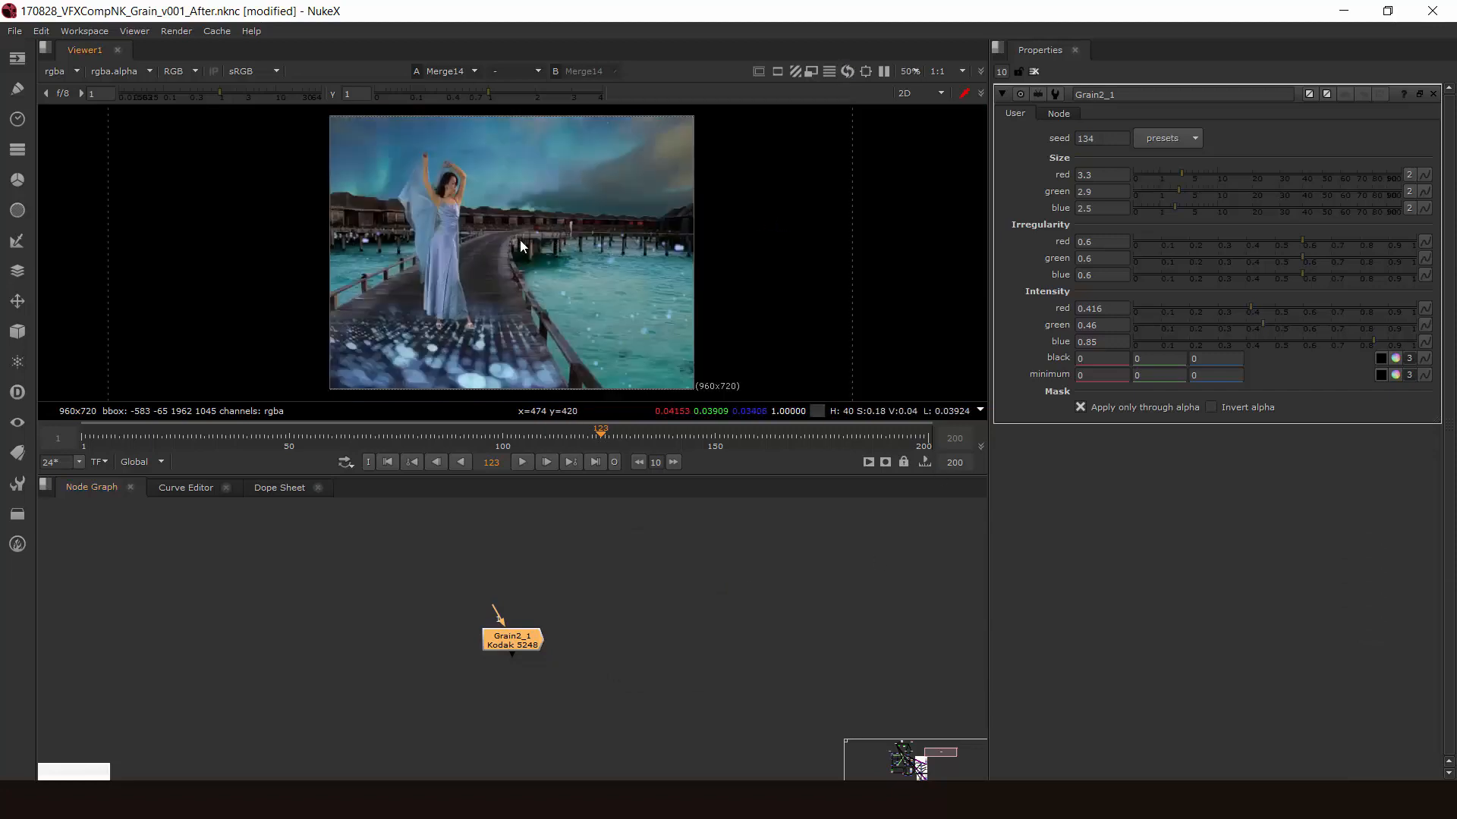
pyautogui.moveTo(610, 223)
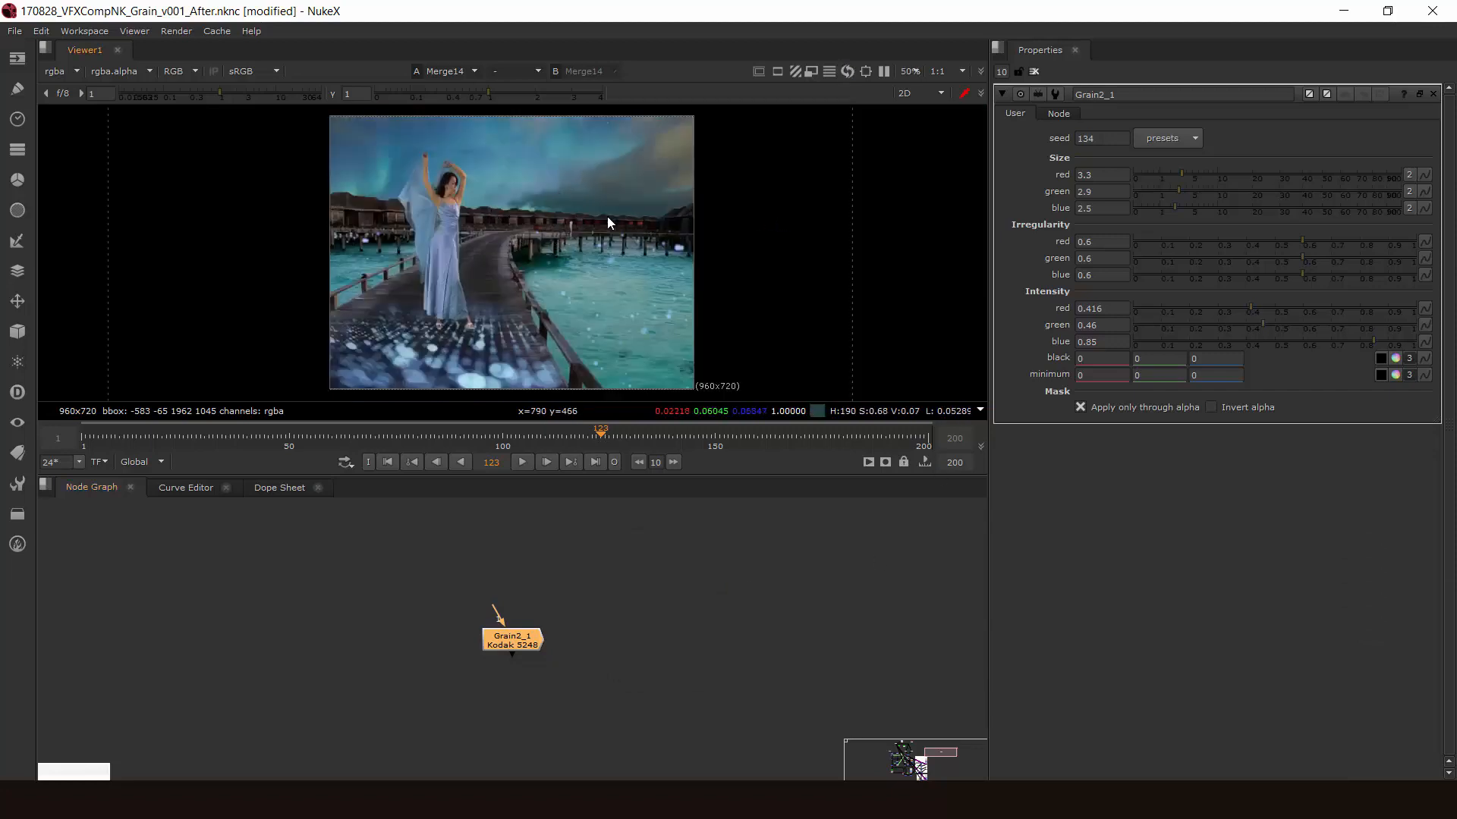
pyautogui.moveTo(521, 249)
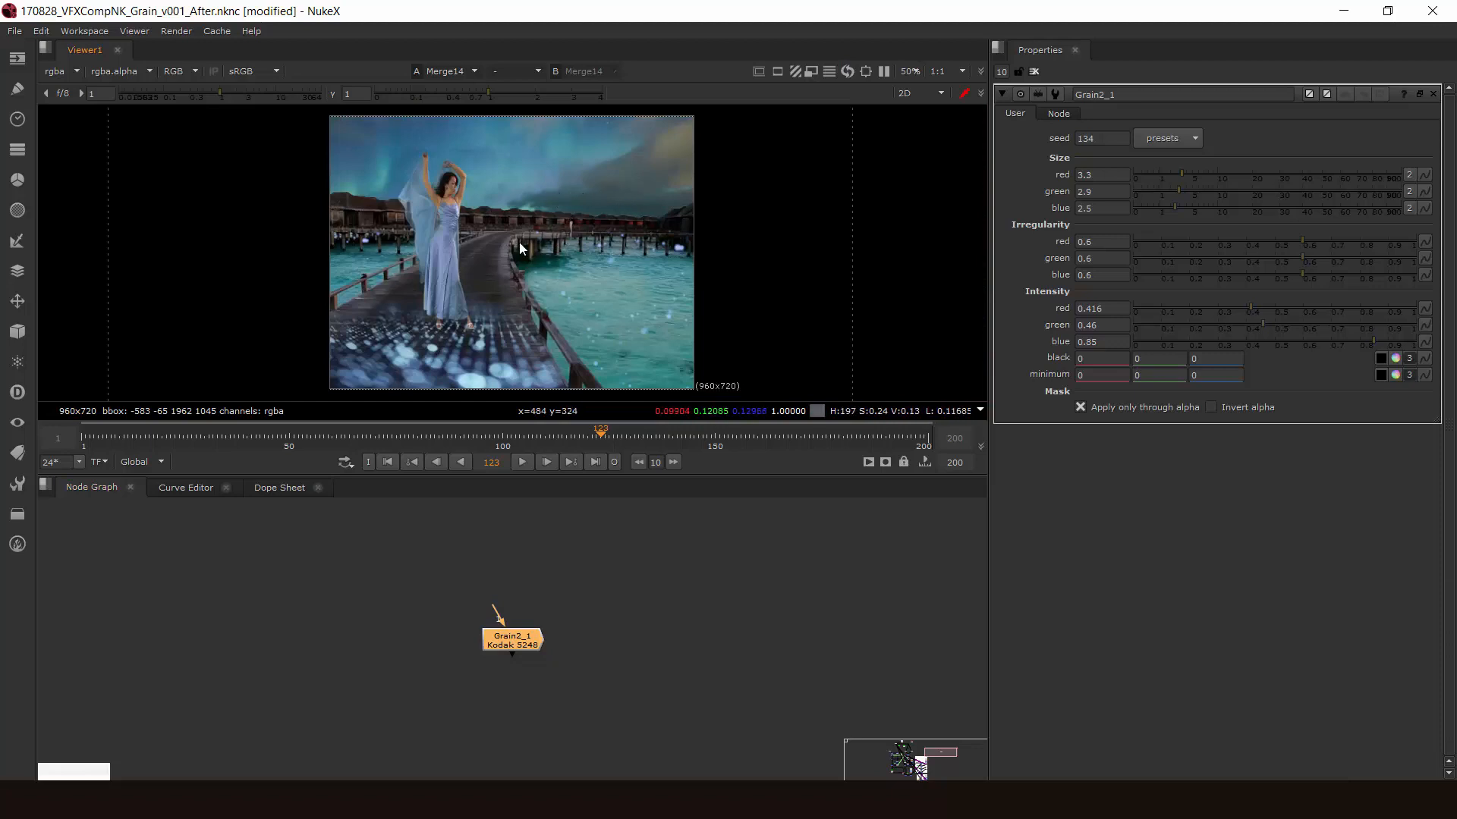
pyautogui.moveTo(460, 216)
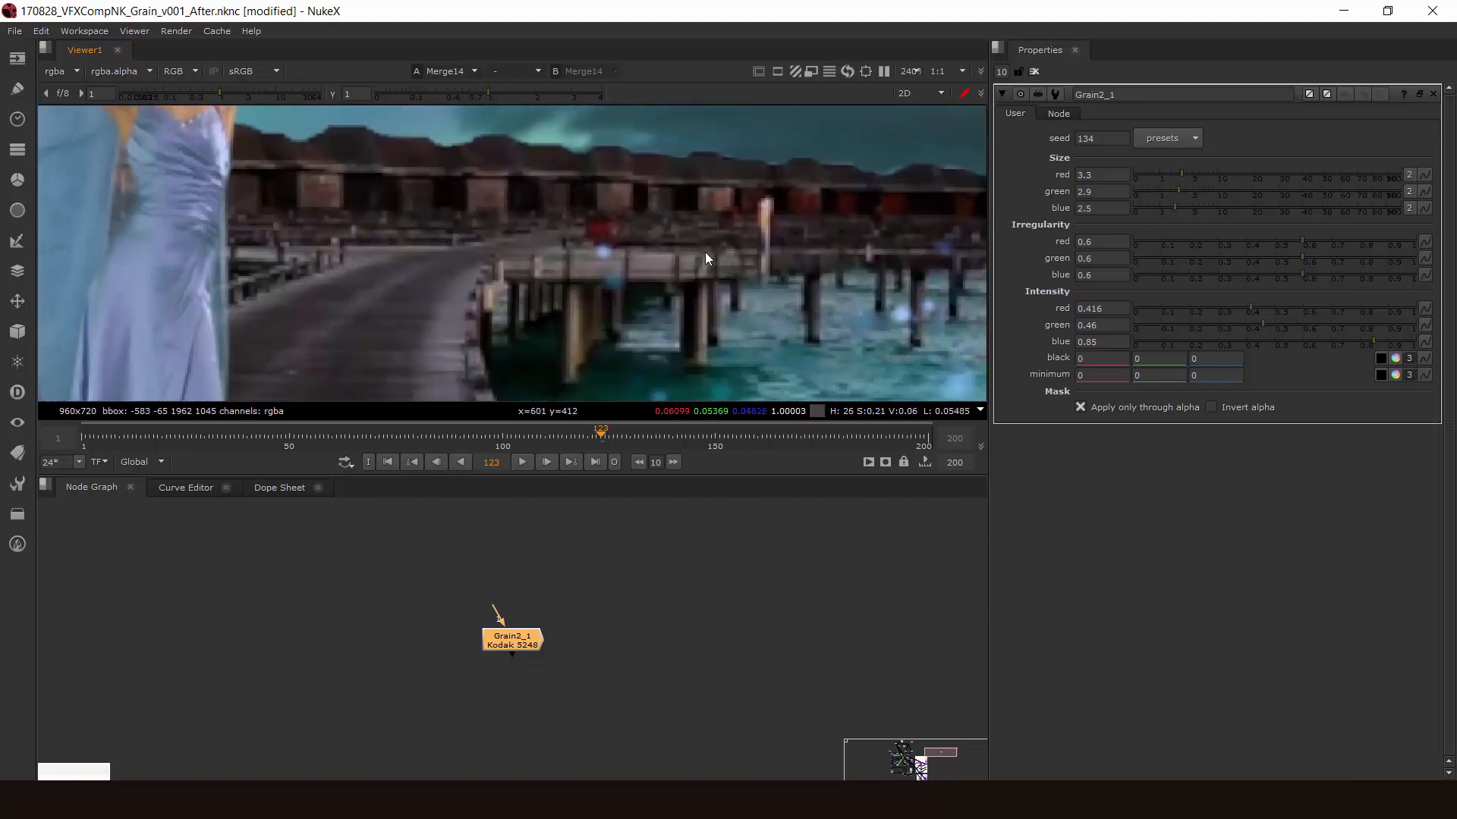
pyautogui.click(179, 70)
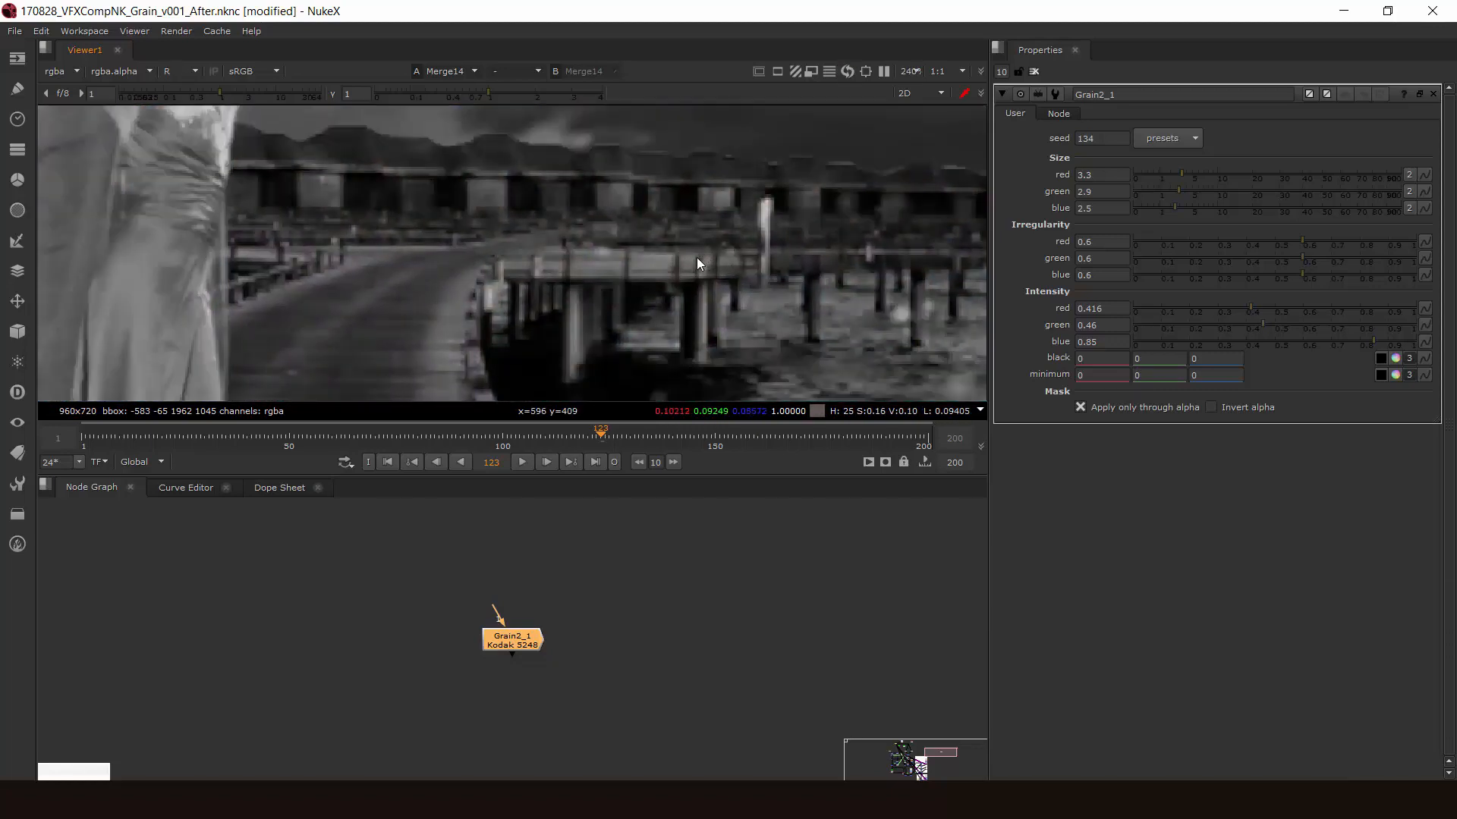
pyautogui.moveTo(584, 257)
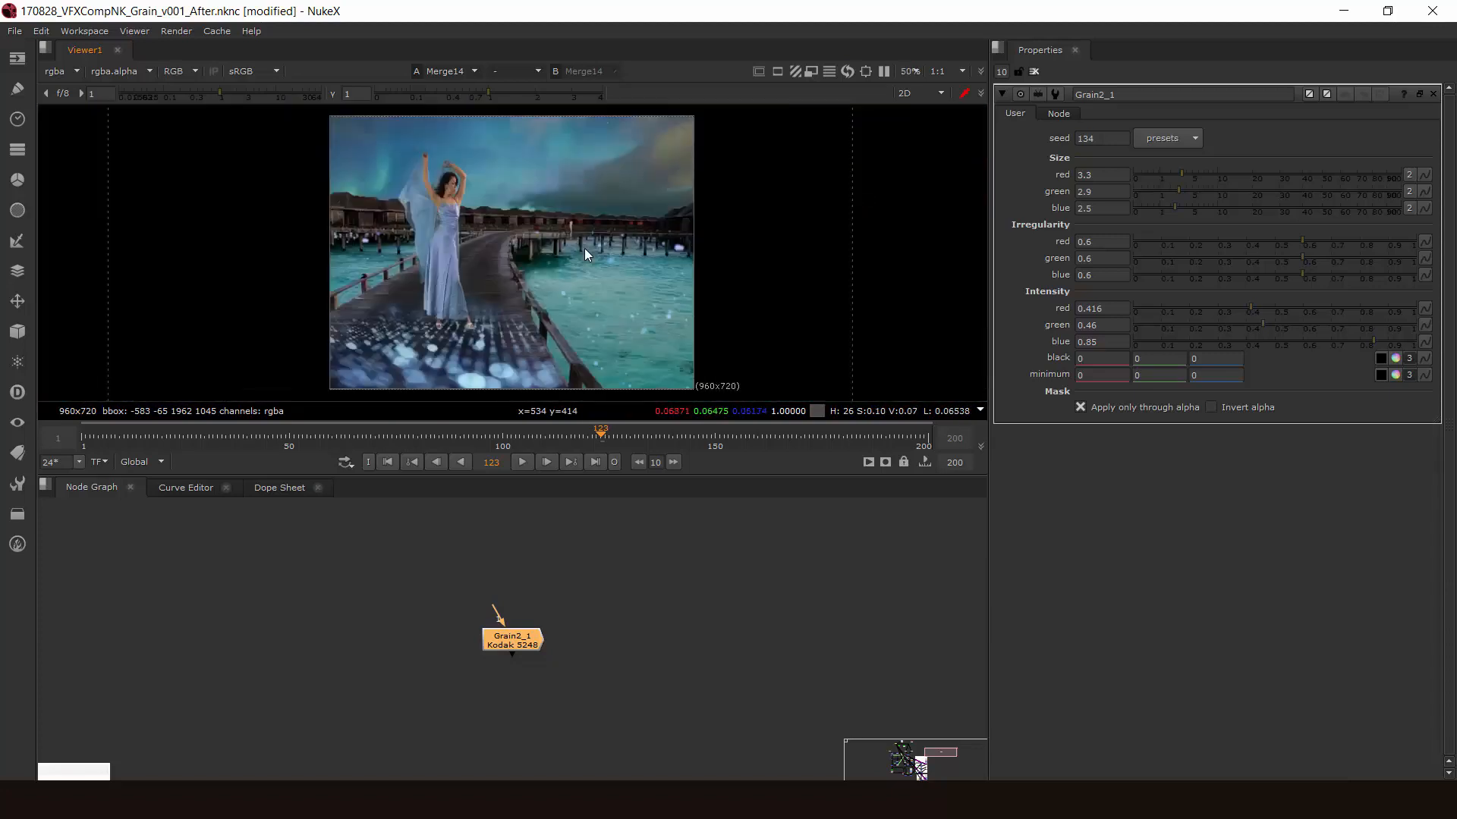
pyautogui.moveTo(467, 239)
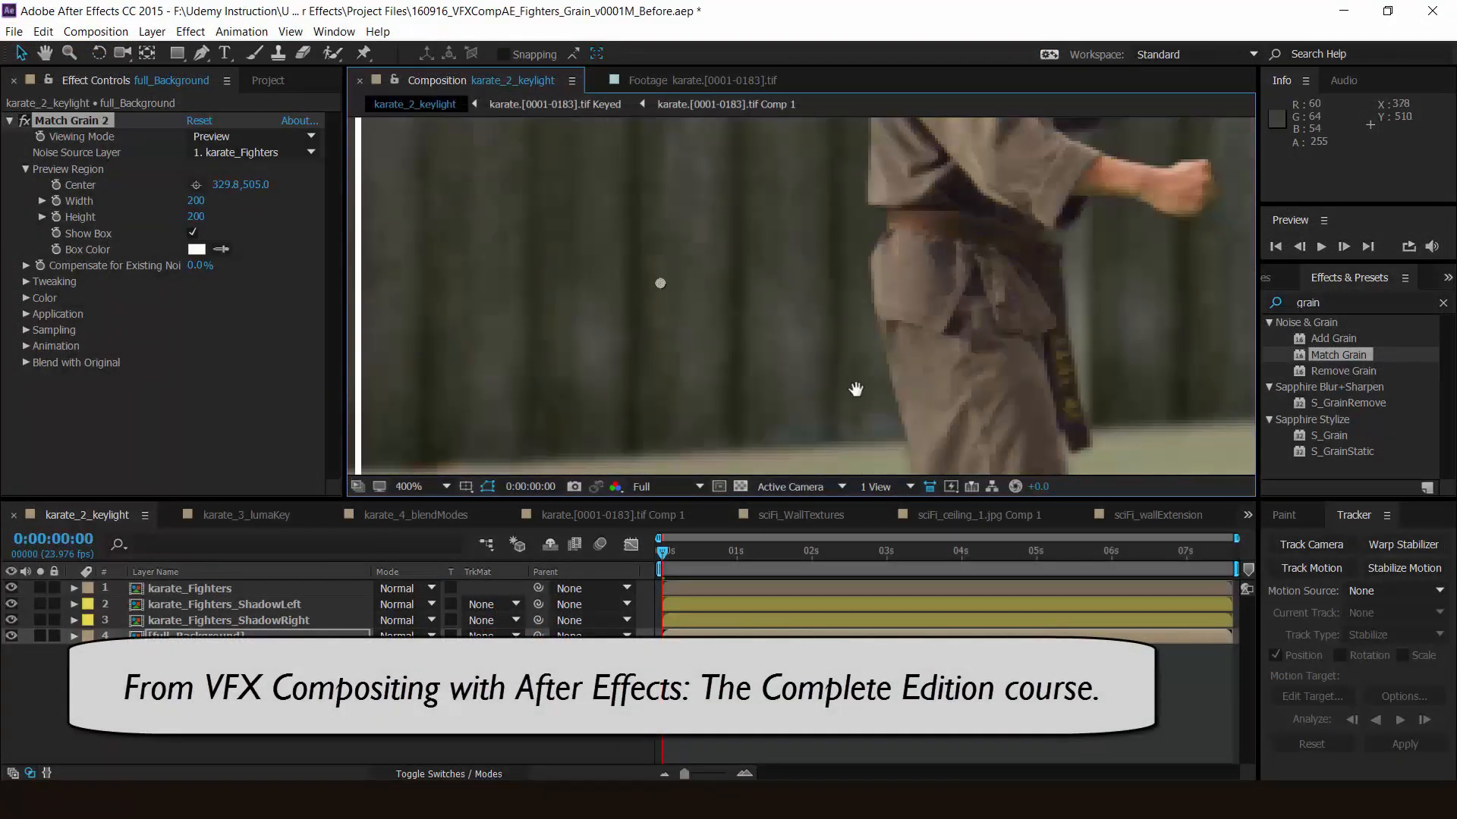
pyautogui.click(814, 552)
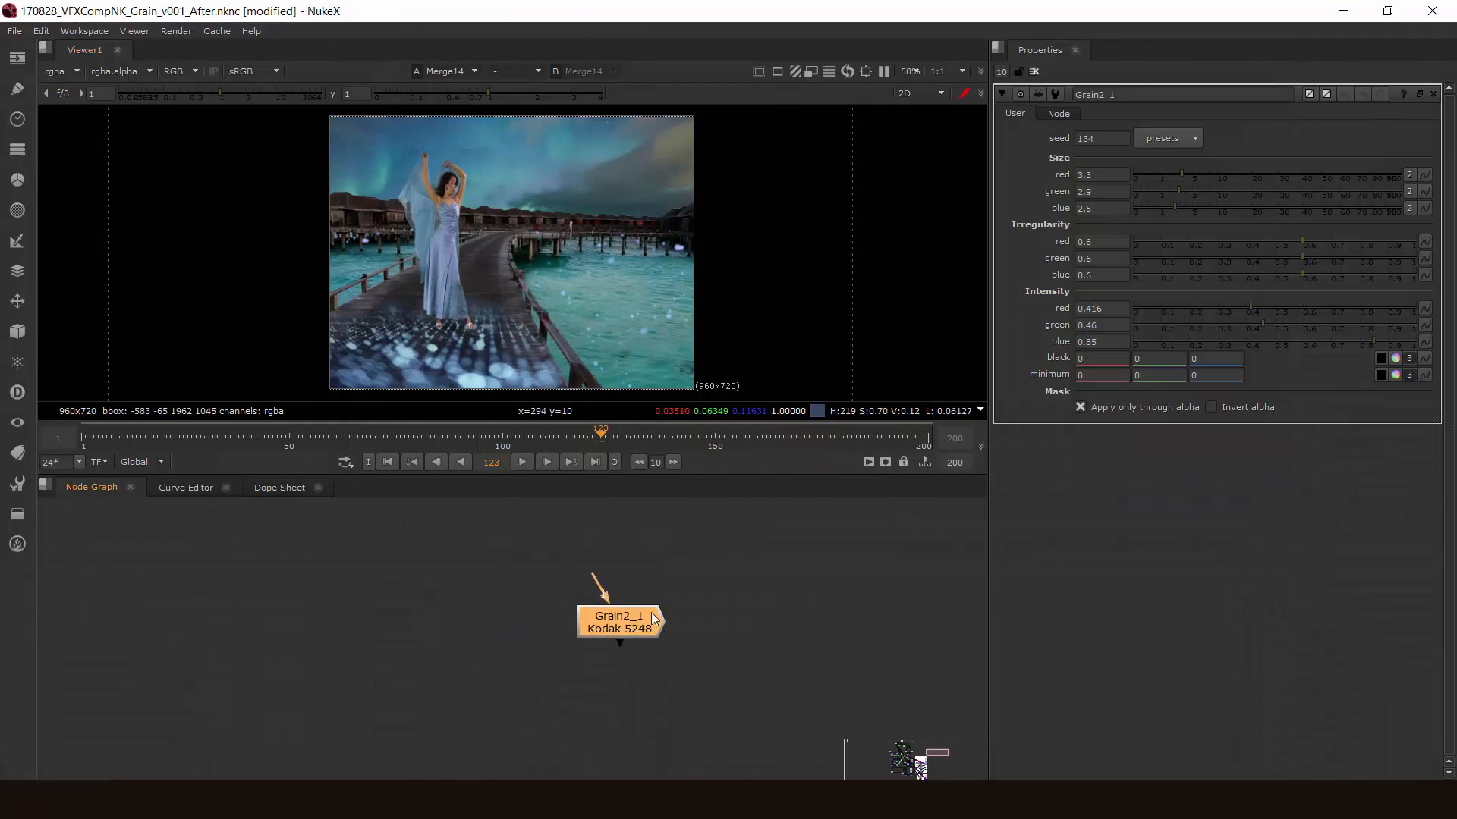
pyautogui.moveTo(636, 598)
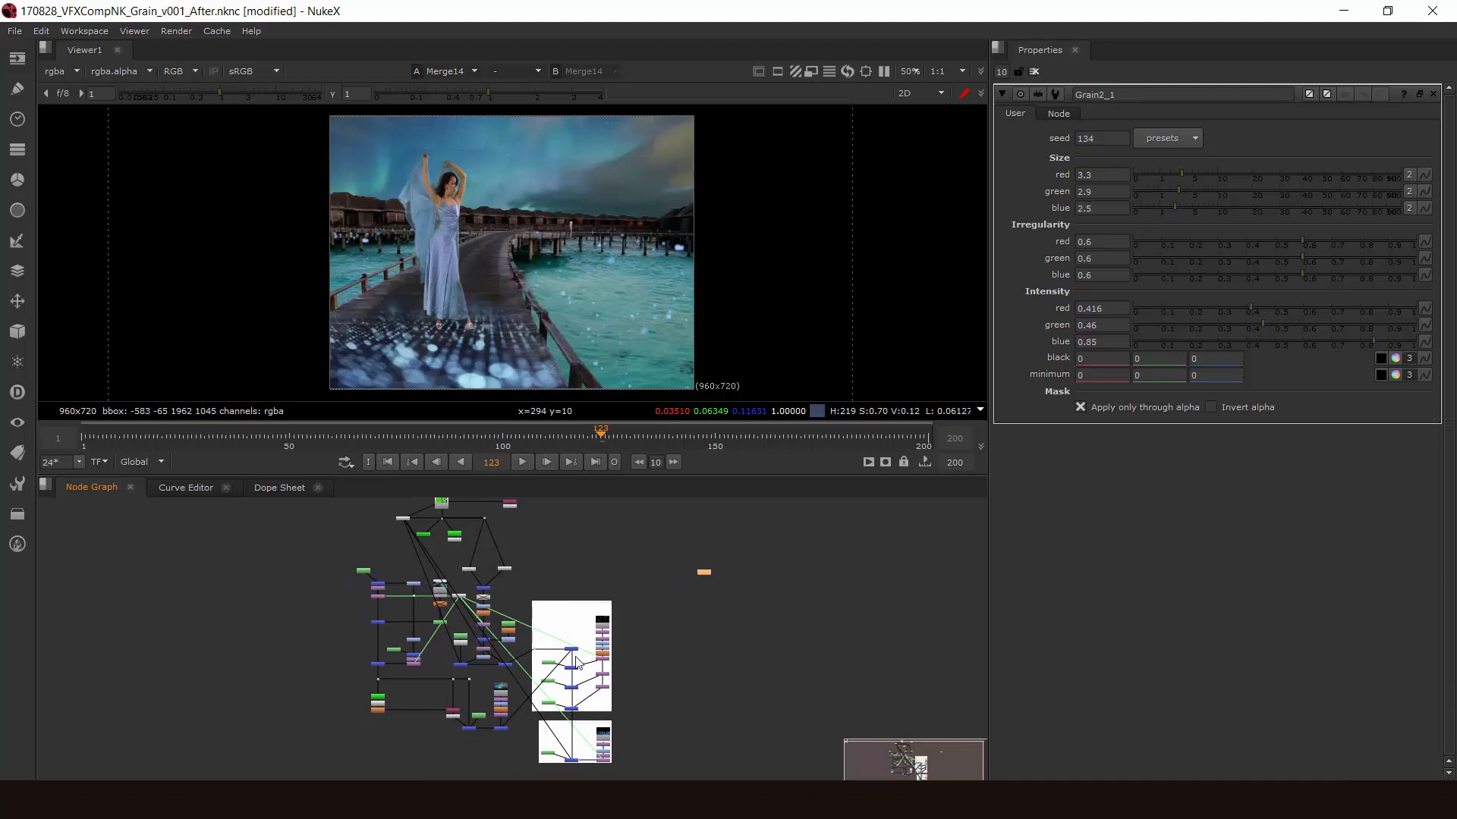
pyautogui.moveTo(698, 619)
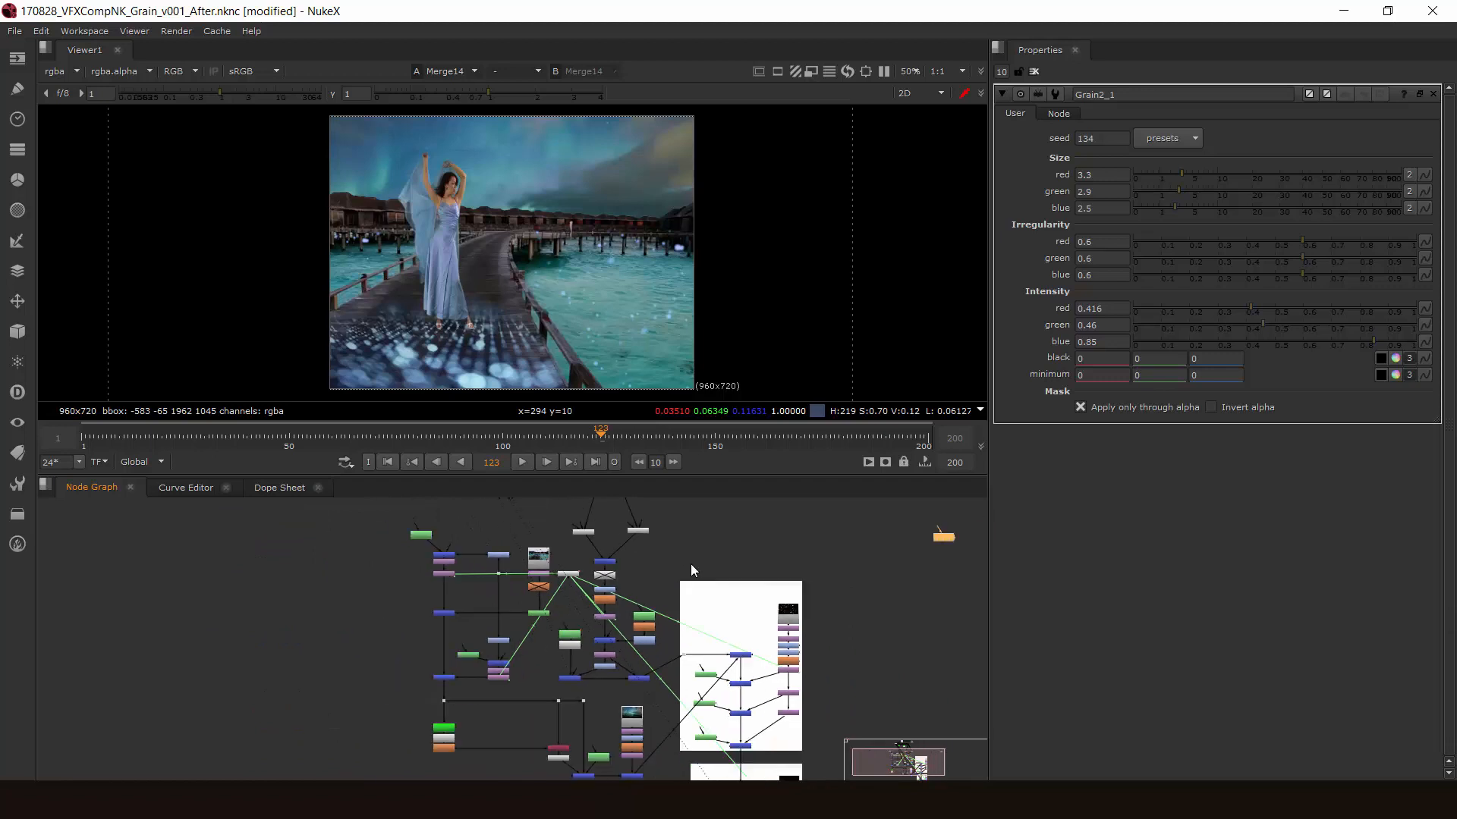
pyautogui.moveTo(370, 301)
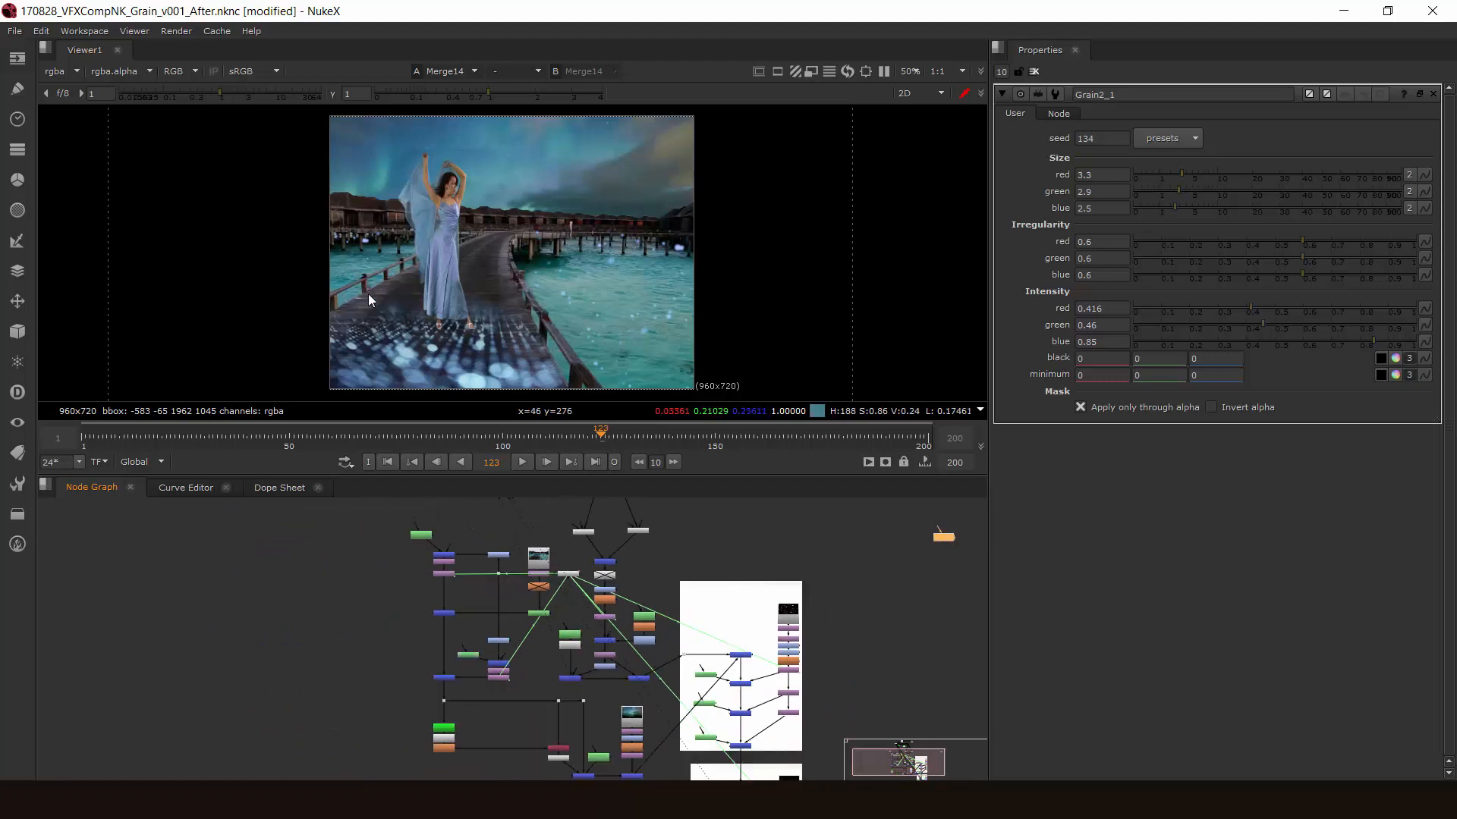
pyautogui.moveTo(615, 330)
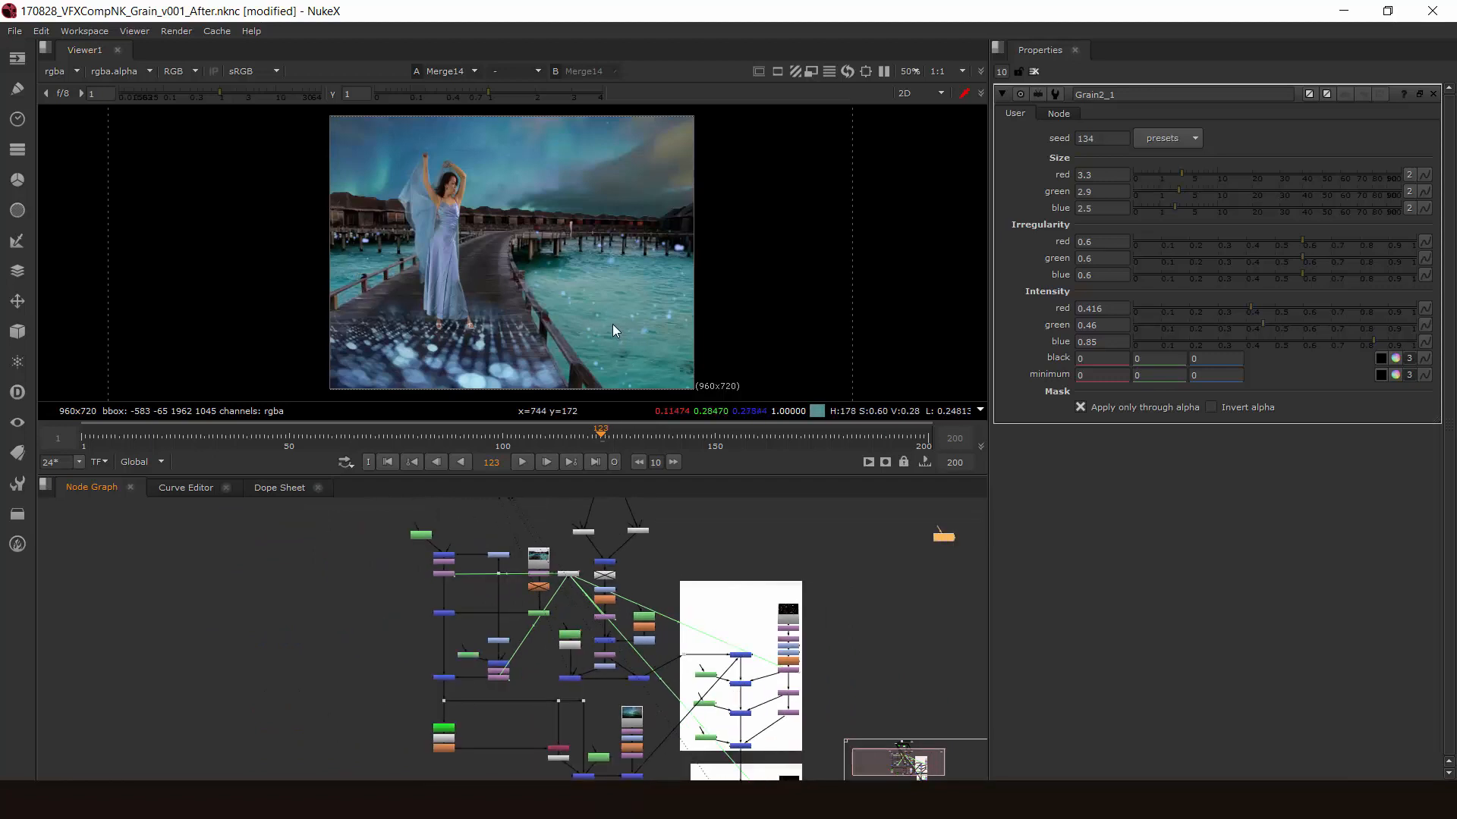
pyautogui.moveTo(583, 518)
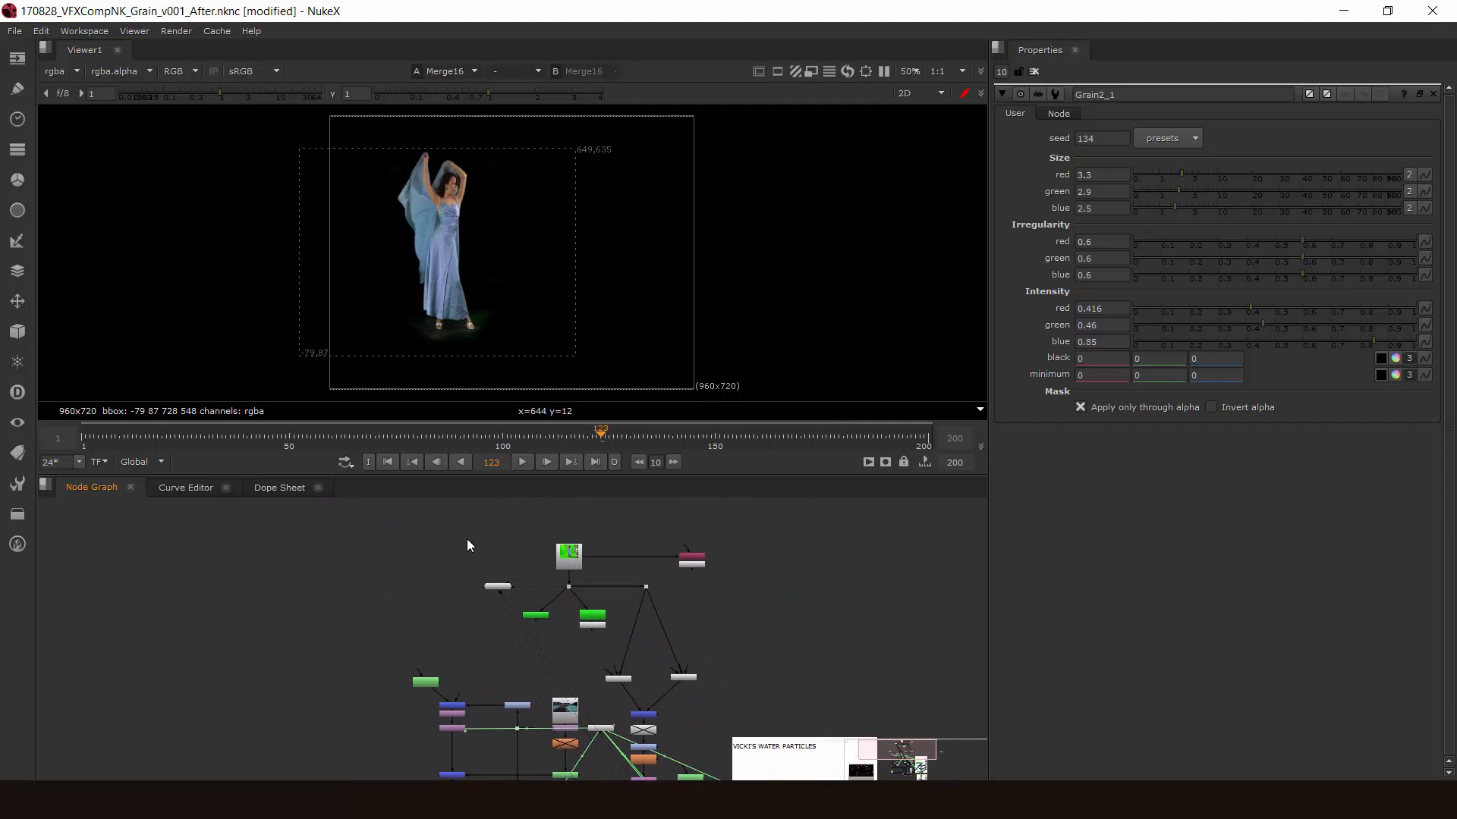
pyautogui.moveTo(515, 563)
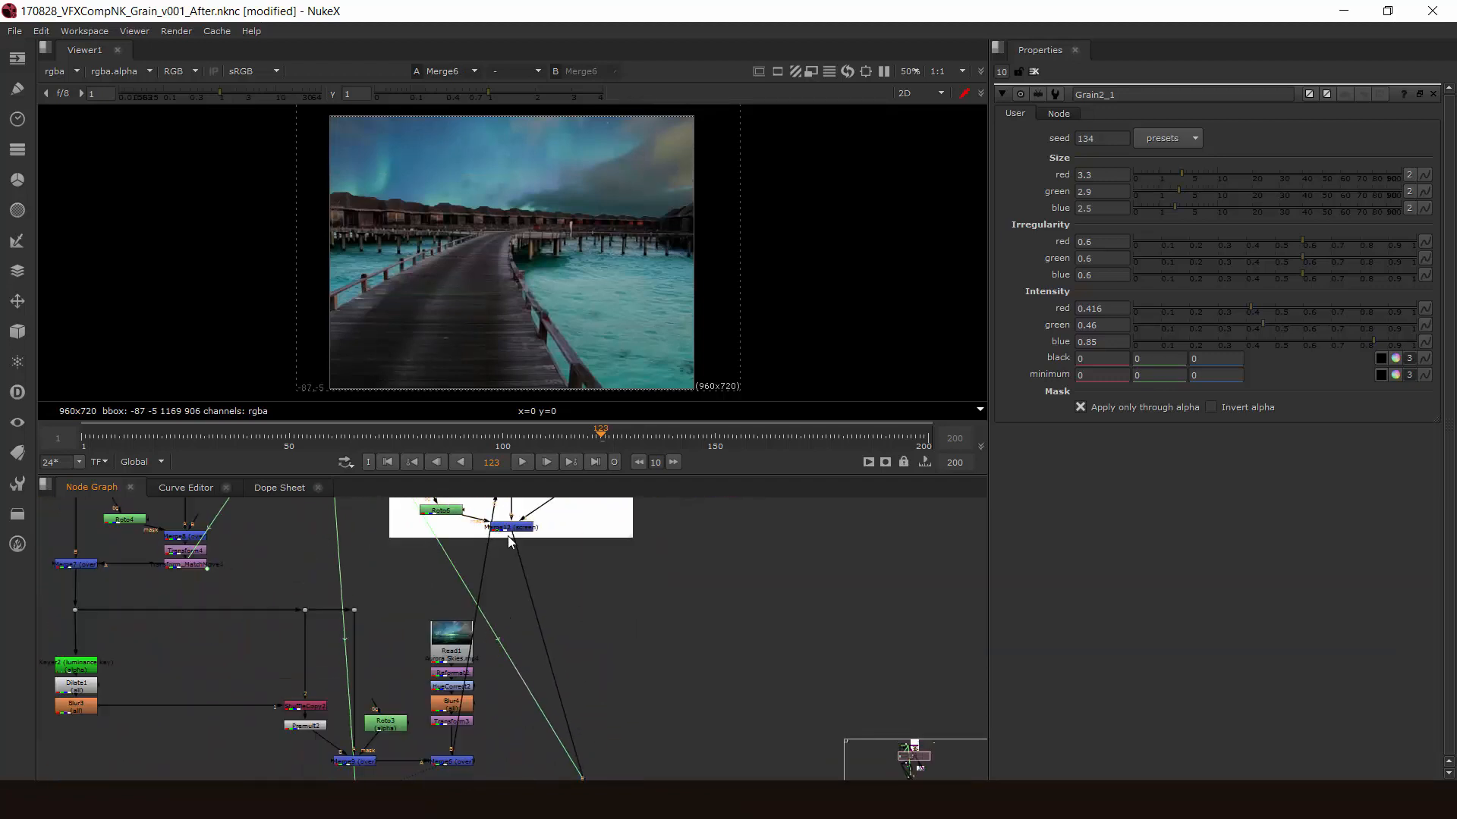
# - Open Merge3's properties and rename the node BG_MERGE
pyautogui.press('m')
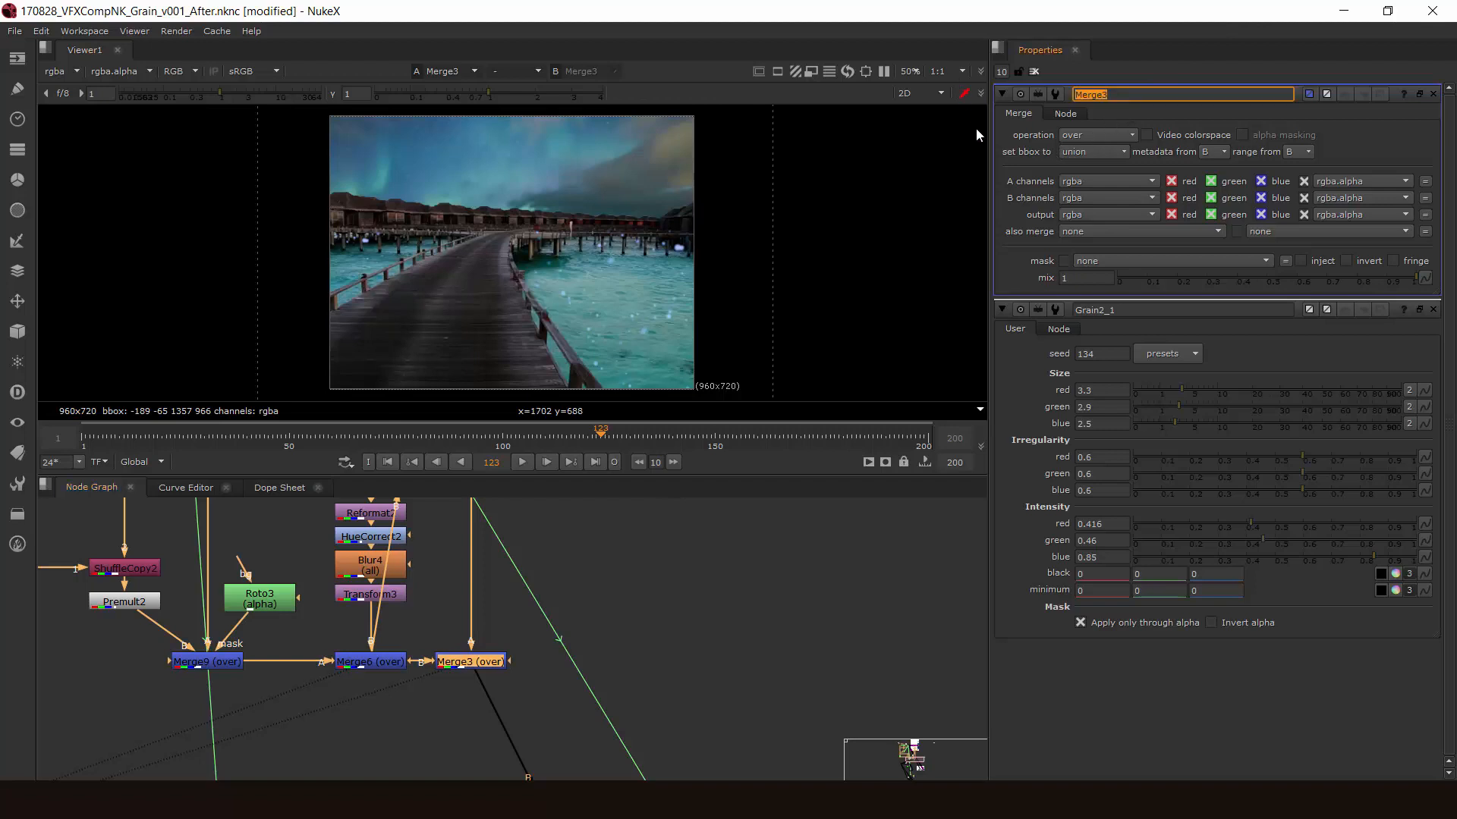
pyautogui.write('BG_MERGE')
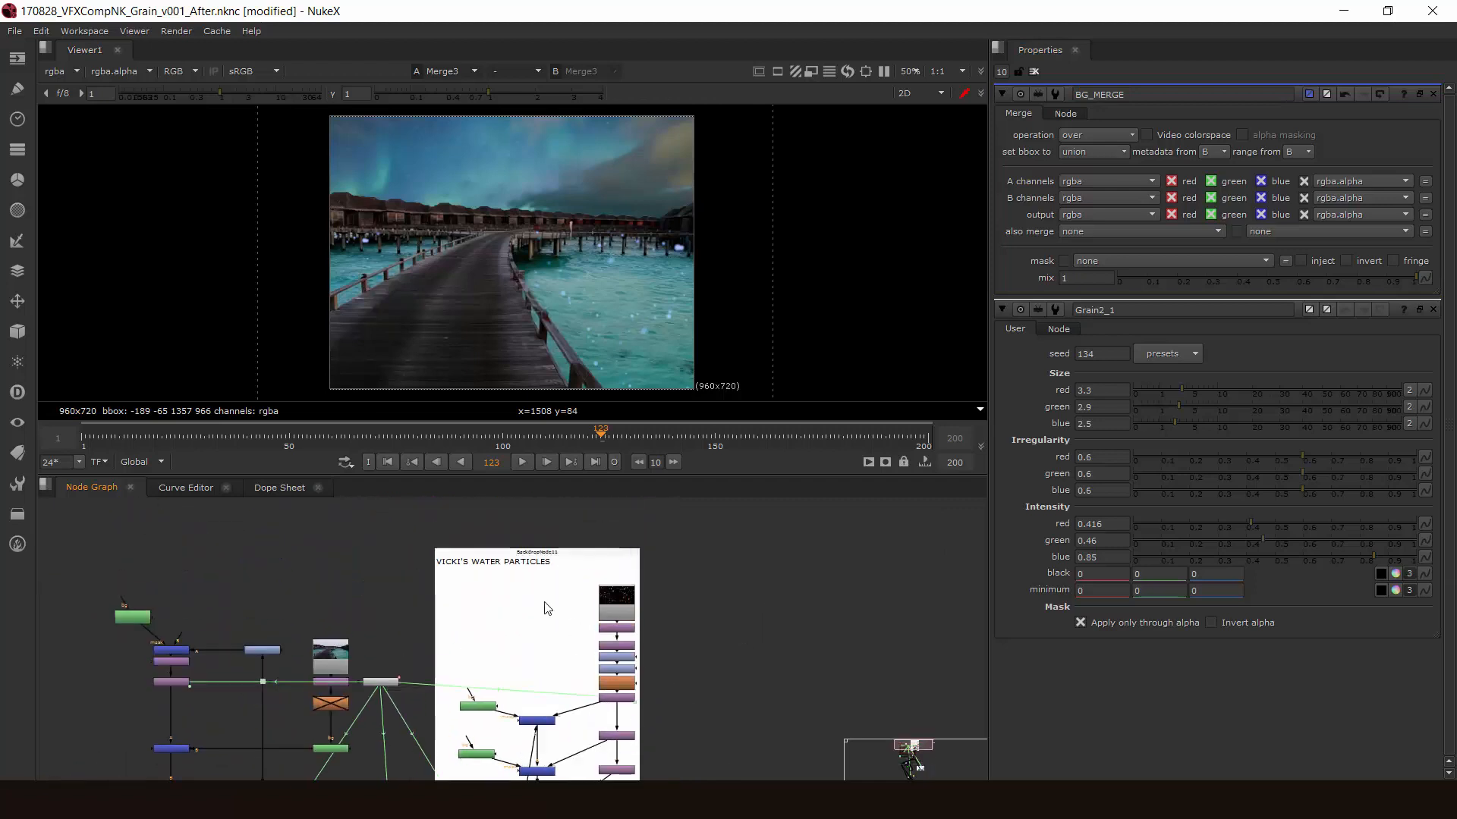
pyautogui.moveTo(748, 696)
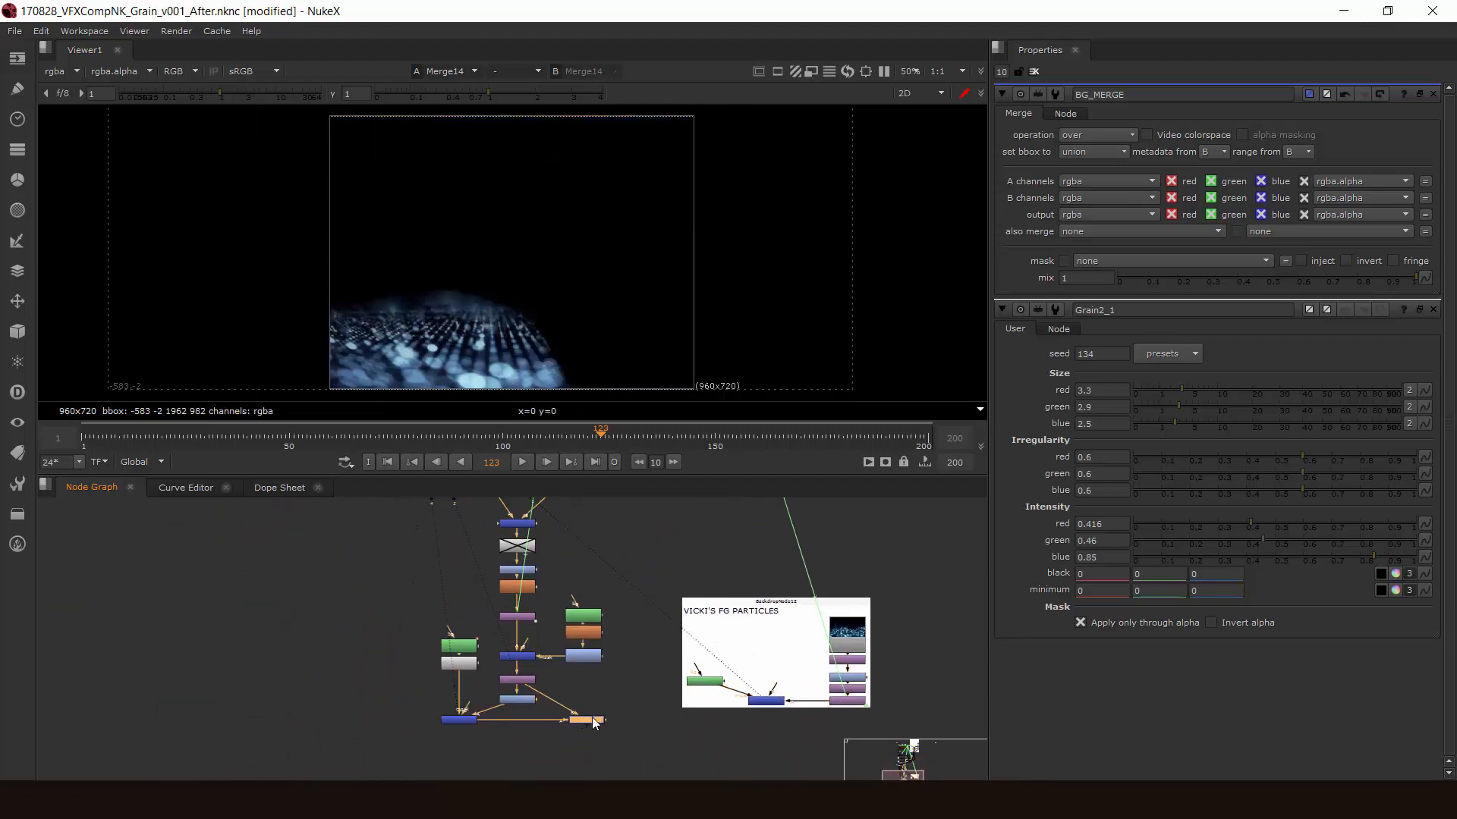
# - Rename the foreground particles merge FG_MERGE and the dancer merge MG_MERGE
pyautogui.click(459, 717)
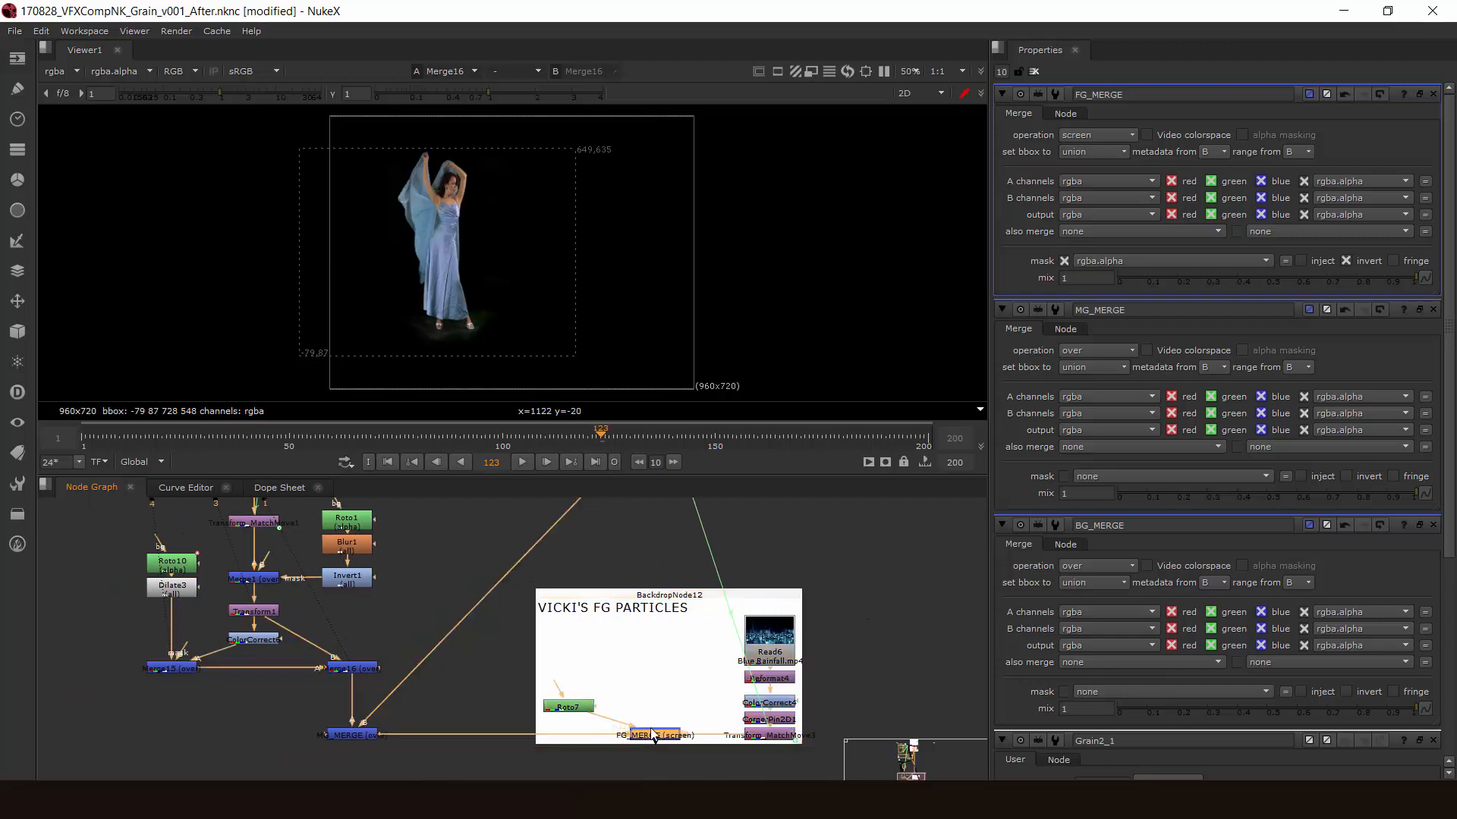
pyautogui.click(650, 735)
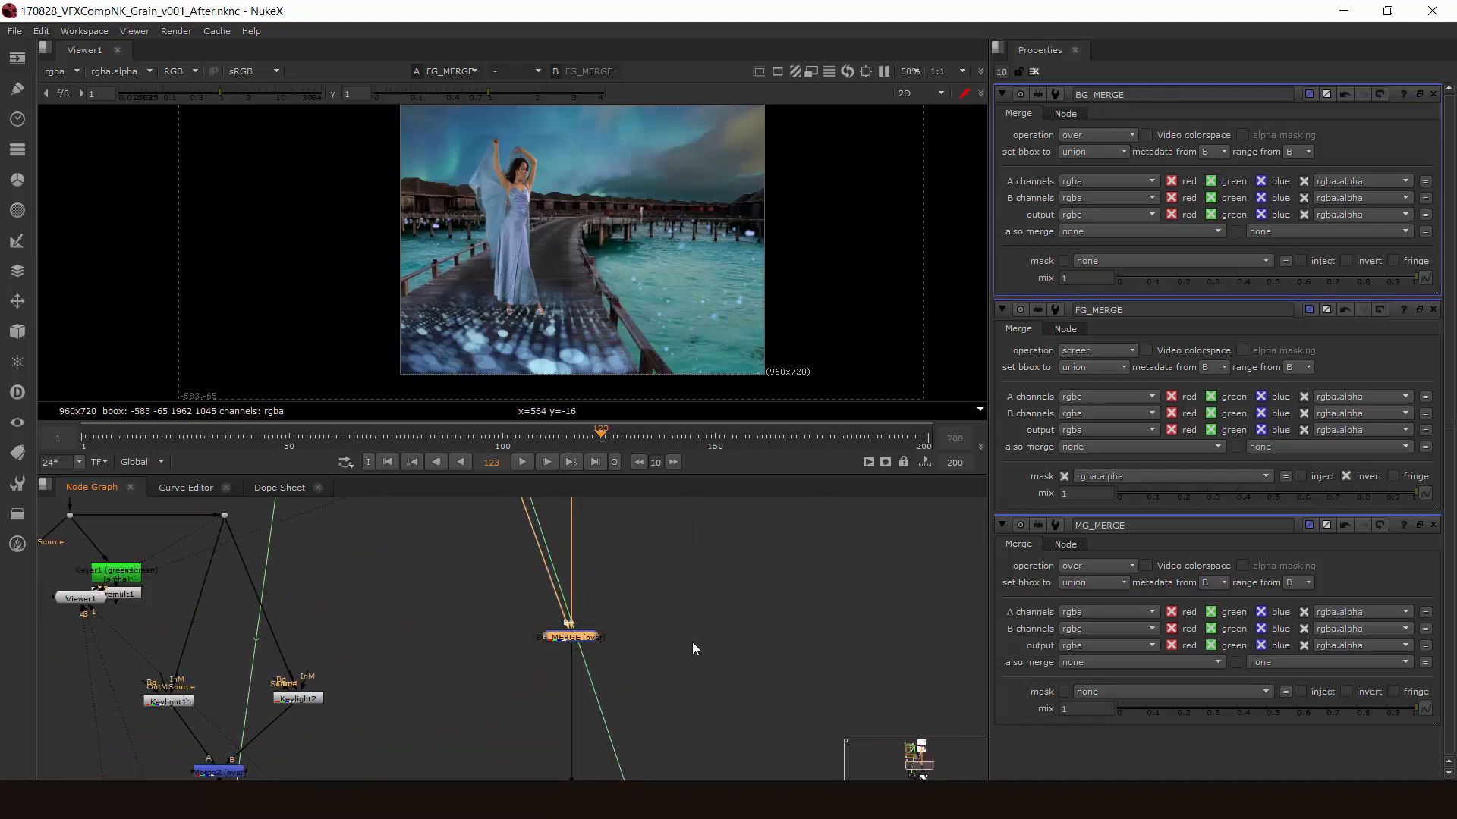
pyautogui.moveTo(712, 624)
pyautogui.write('DegrainBlue')
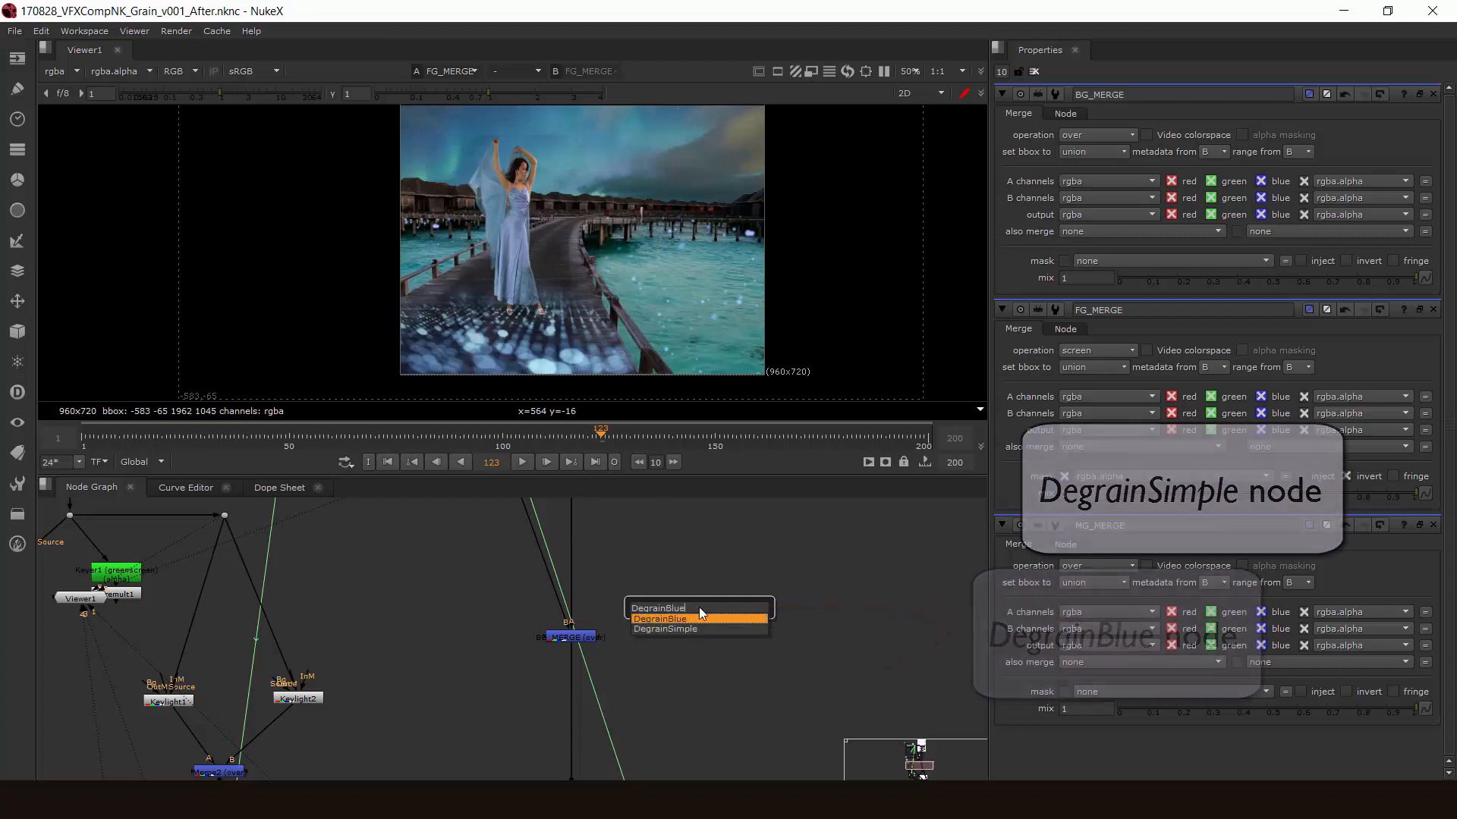
# - Place a DegrainBlue node next to BG_MERGE in the node graph
pyautogui.click(659, 619)
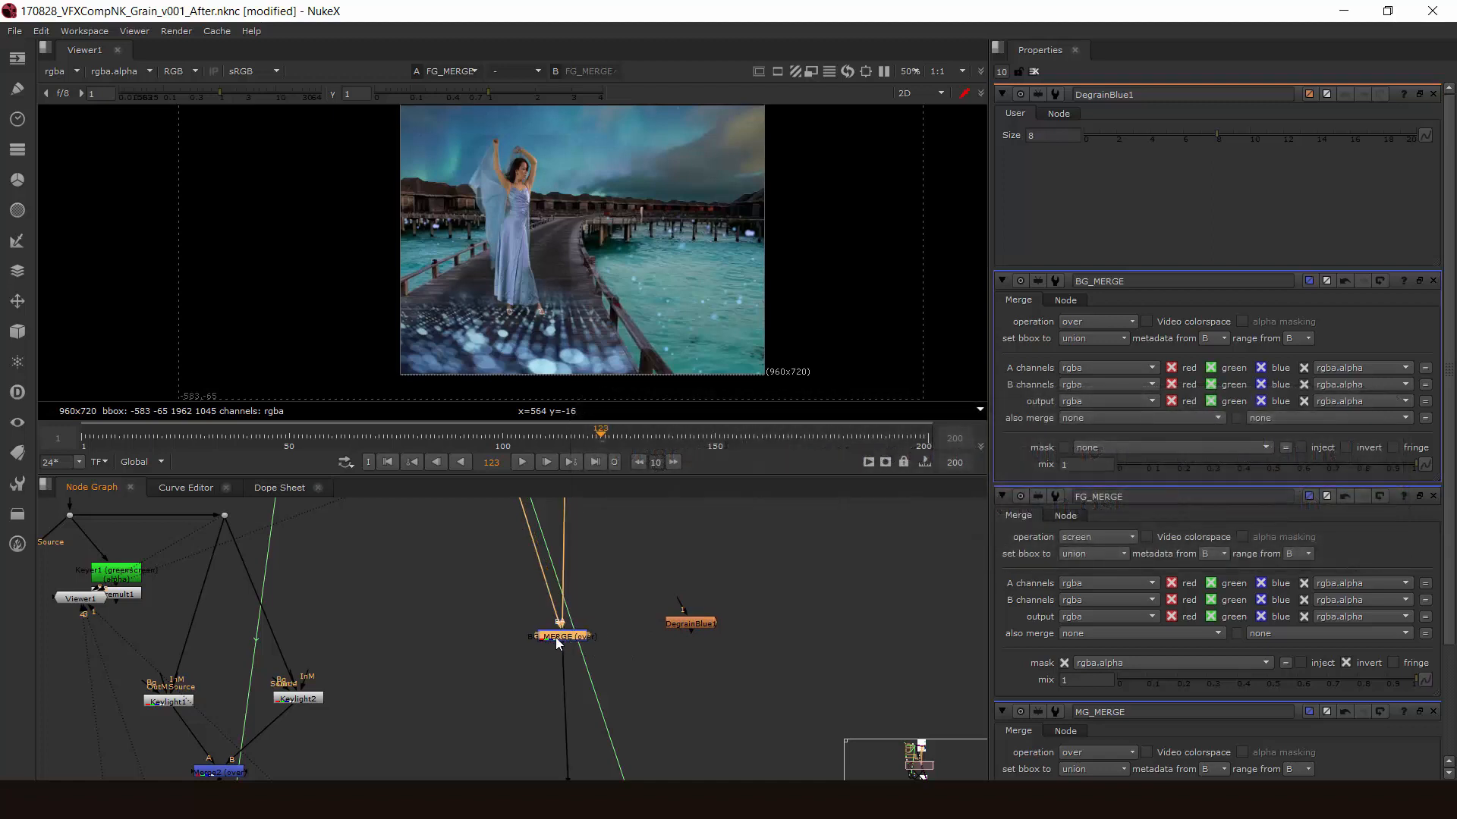
# - Zoom in on the pier and view single colour channels to inspect the grain
pyautogui.moveTo(560, 636); pyautogui.dragTo(570, 655)
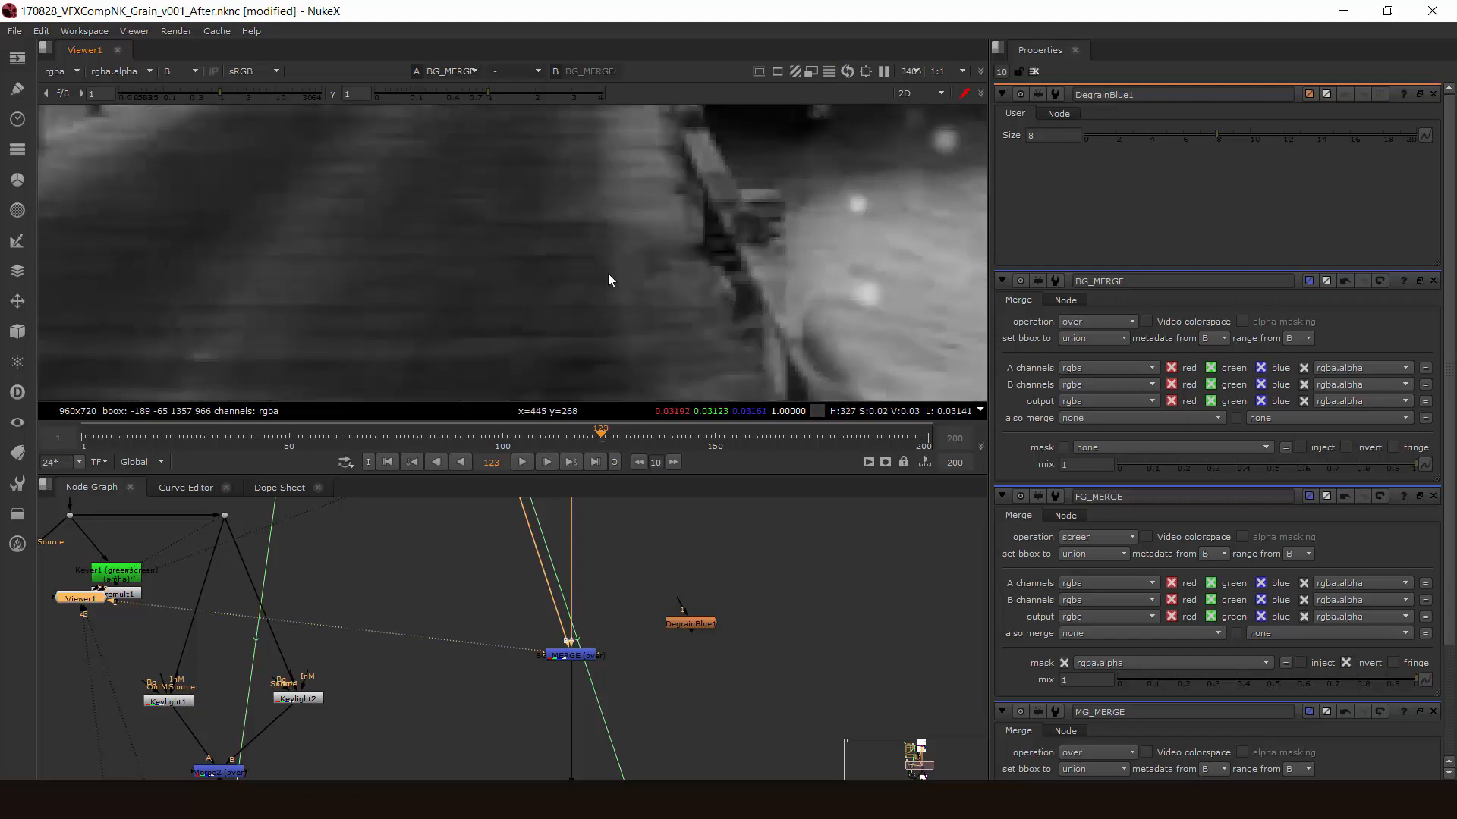
pyautogui.press('r')
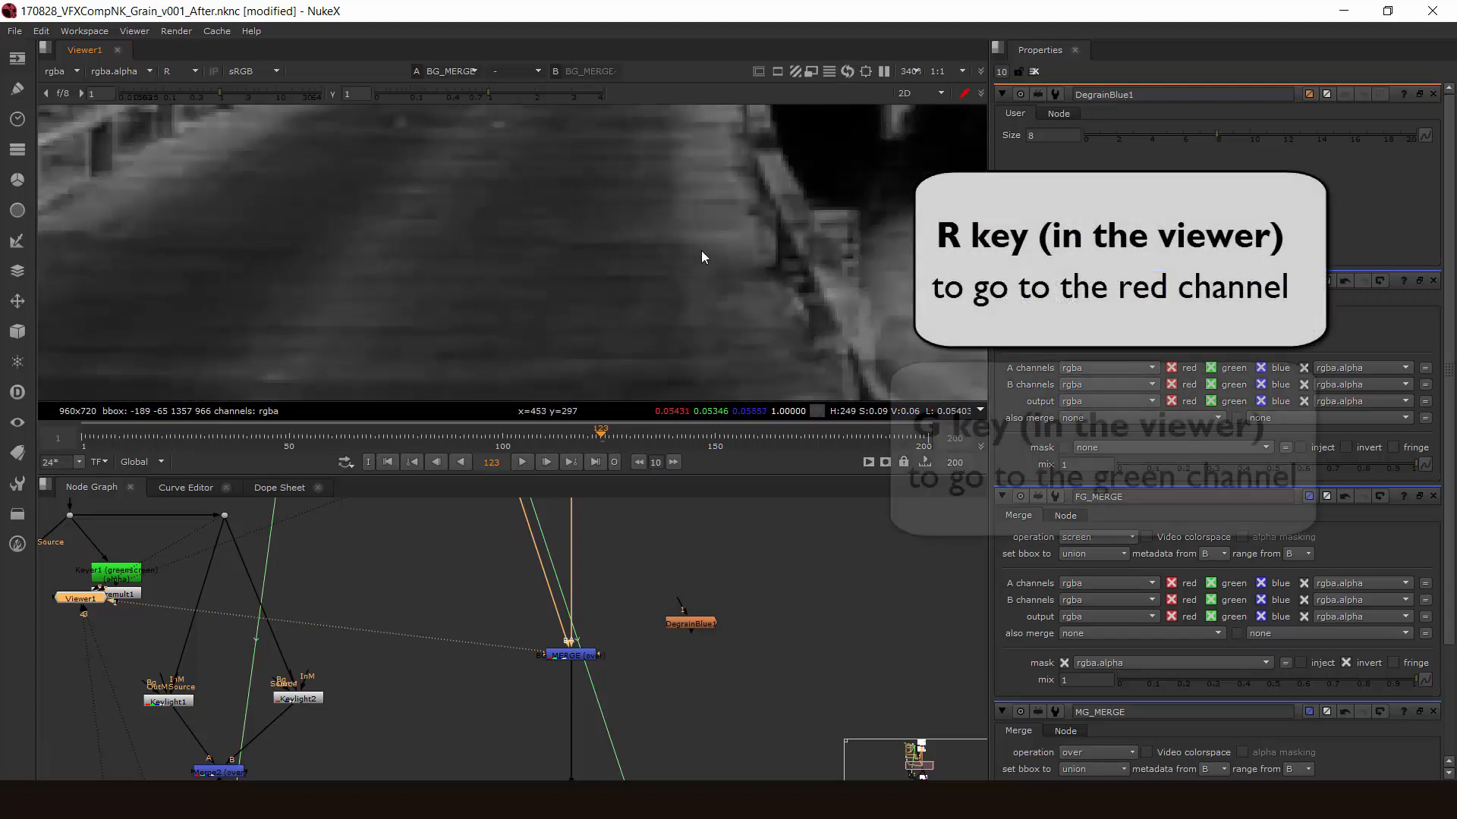
pyautogui.press('b')
pyautogui.write('d')
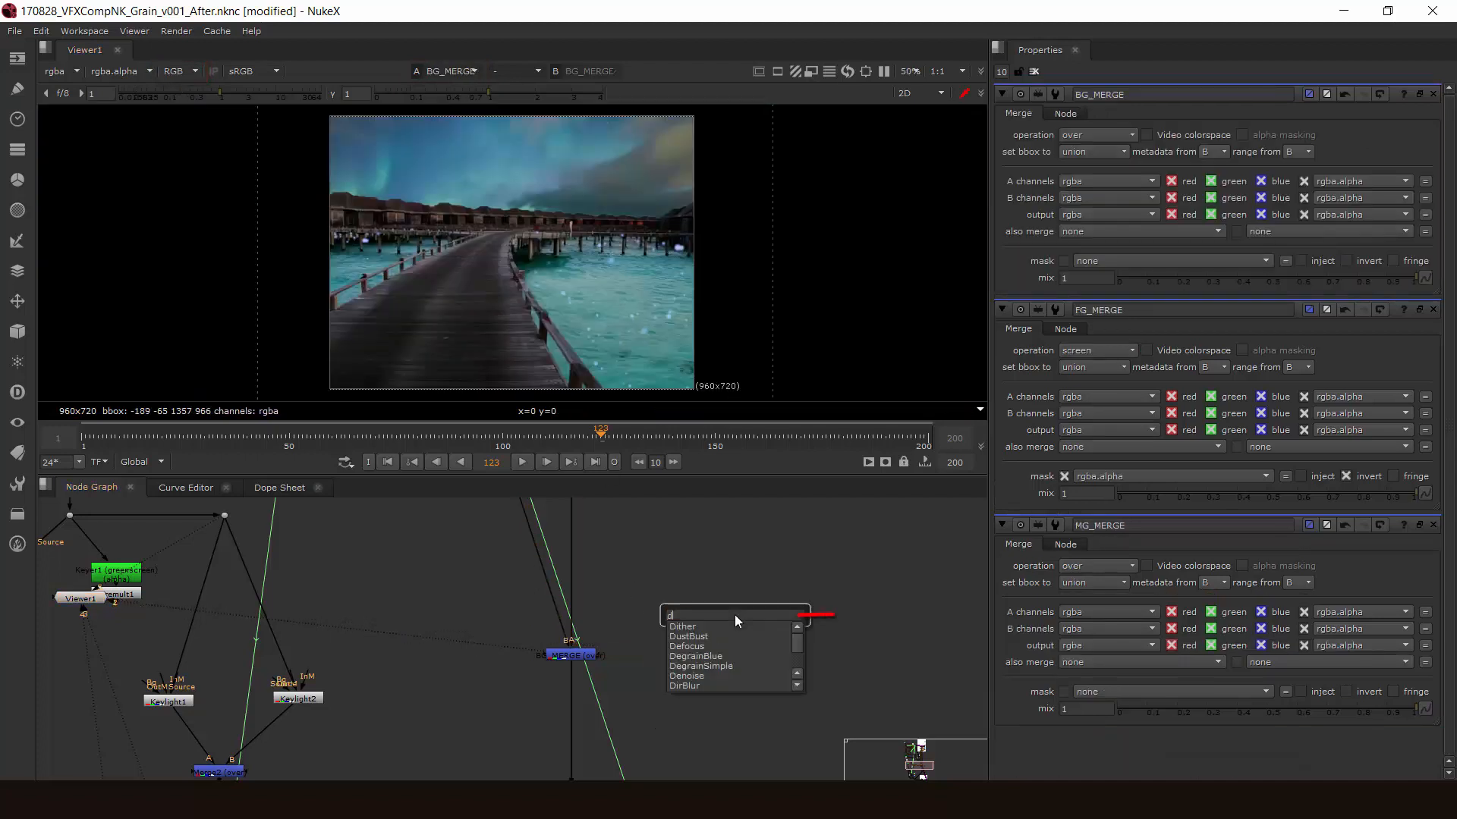
# - Create a DegrainSimple node and insert it below BG_MERGE
pyautogui.click(700, 665)
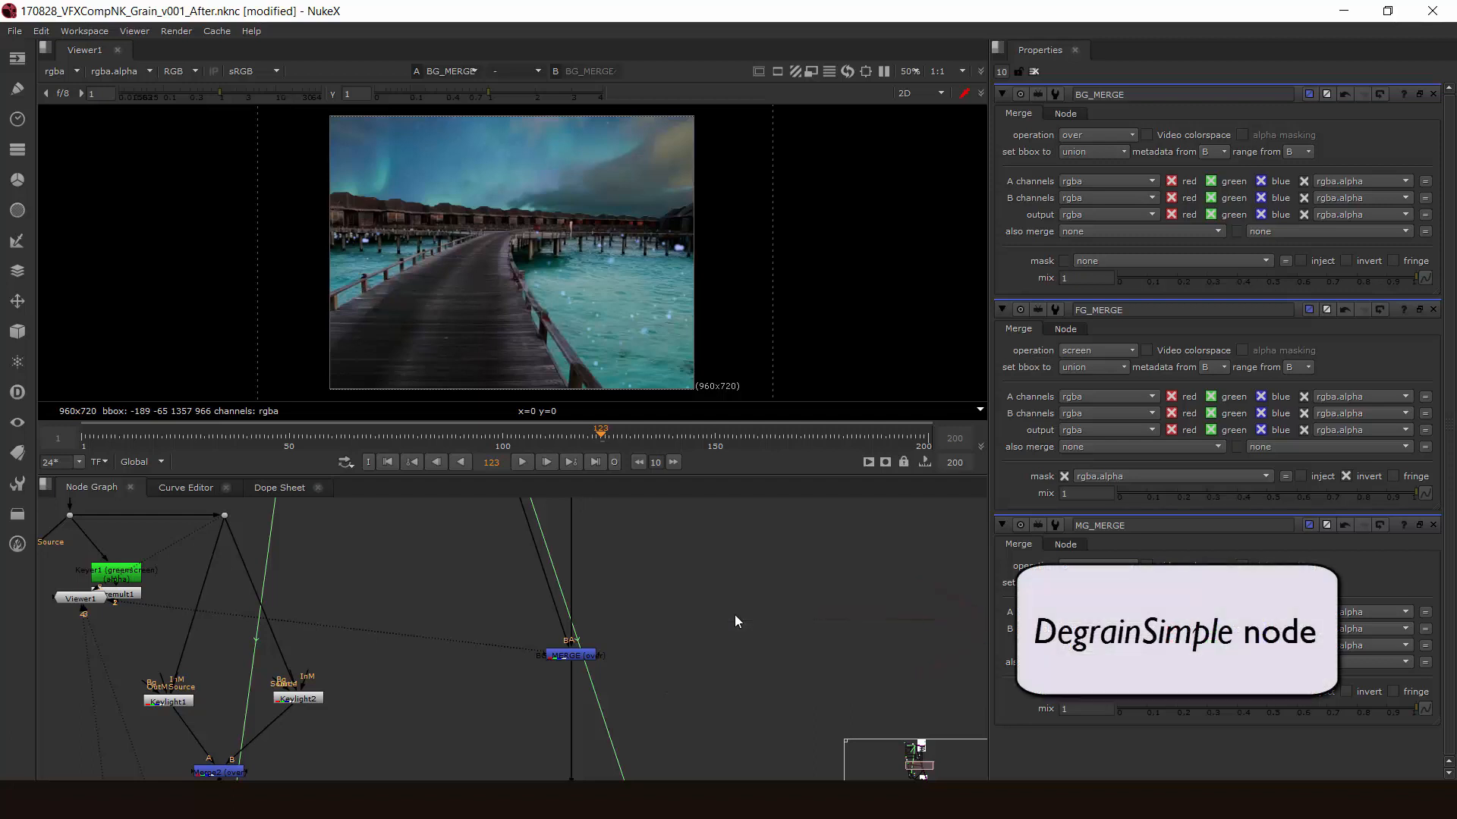
pyautogui.click(732, 618)
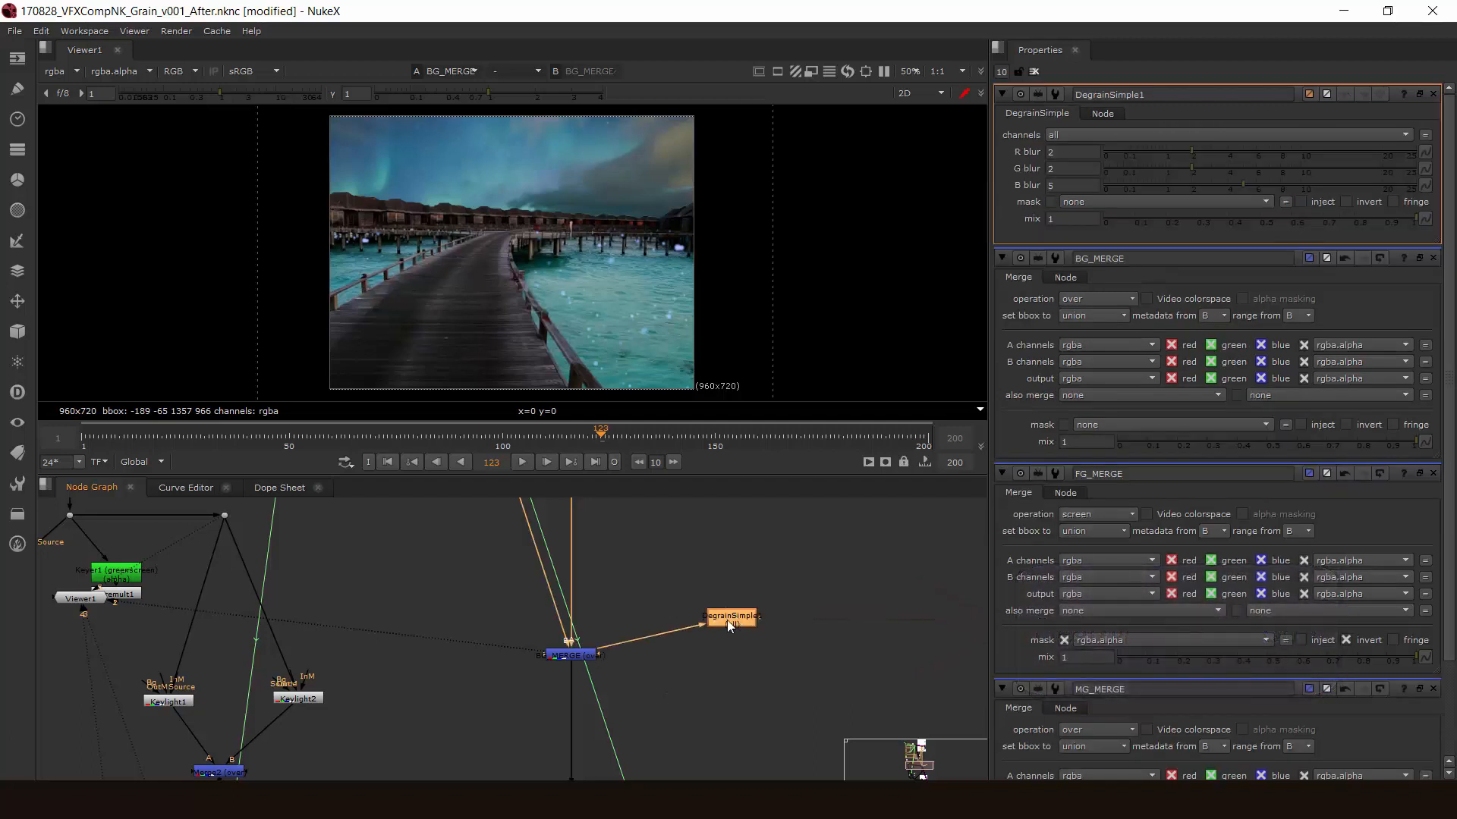
pyautogui.moveTo(732, 616); pyautogui.dragTo(671, 652)
pyautogui.write('5')
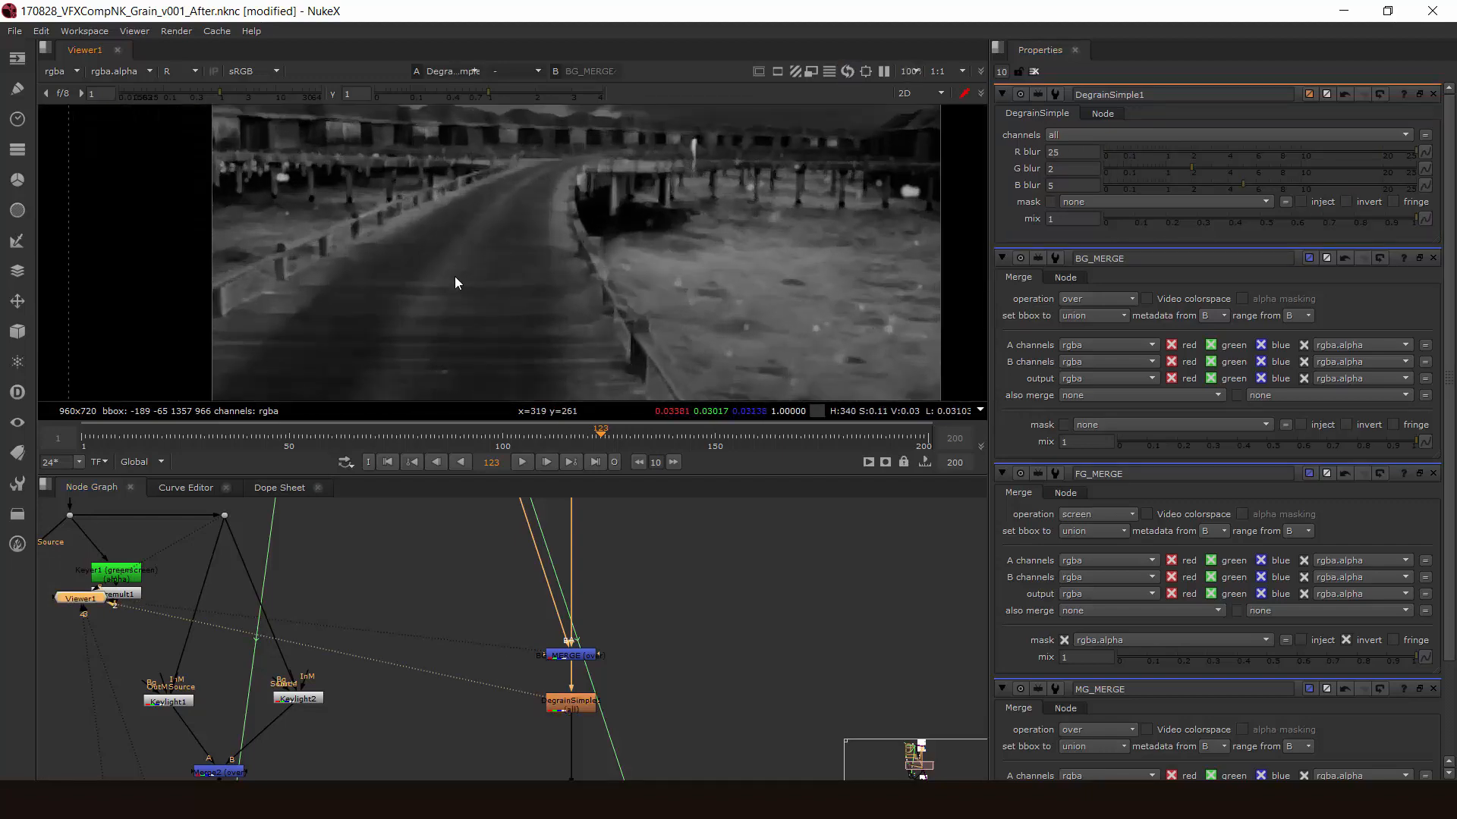
pyautogui.moveTo(1130, 114)
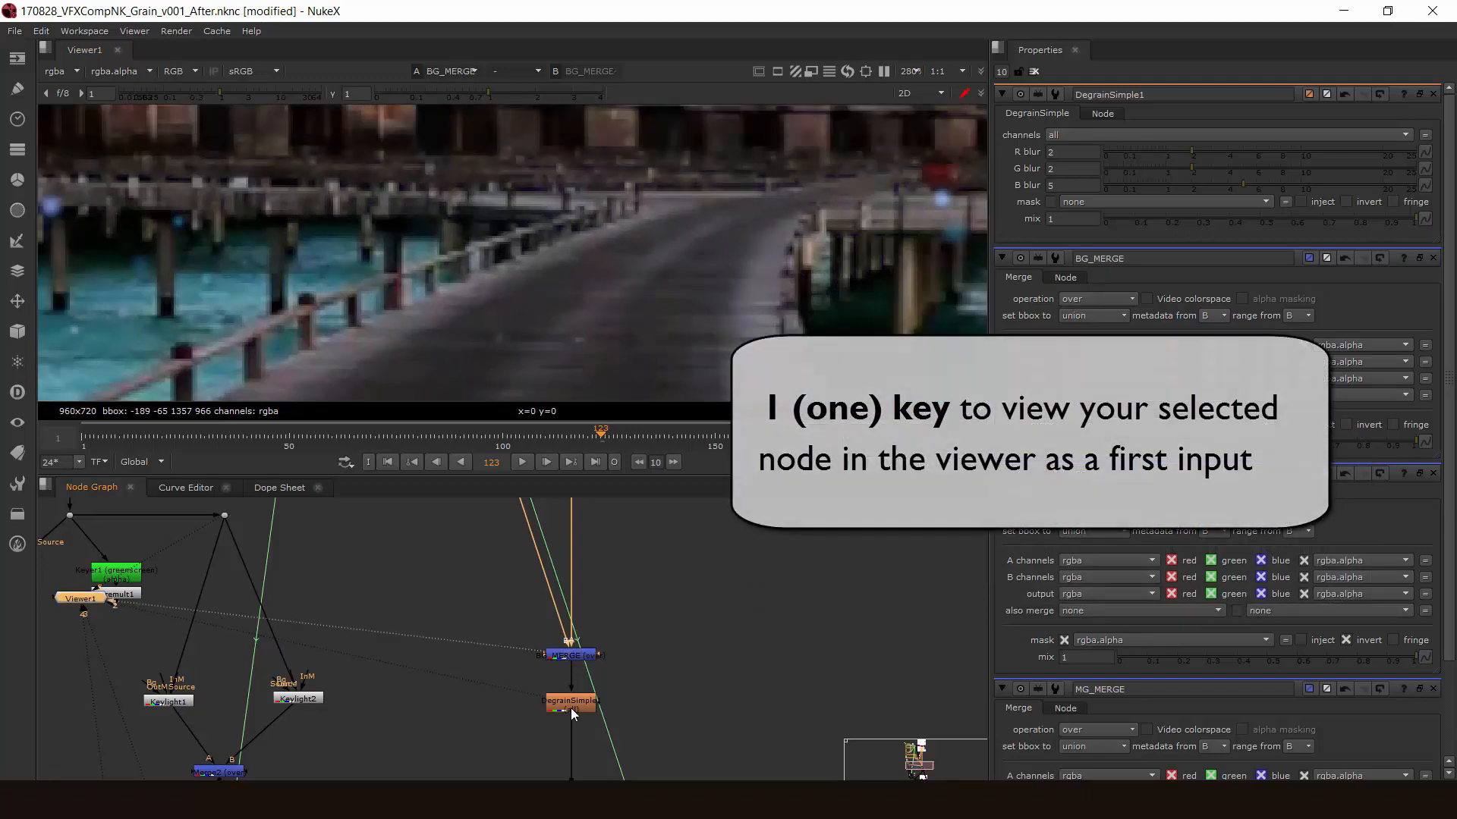
# - Compare the degrained plate and set red, green, blue blur to 0.5, 0.5, 0.7
pyautogui.press('2')
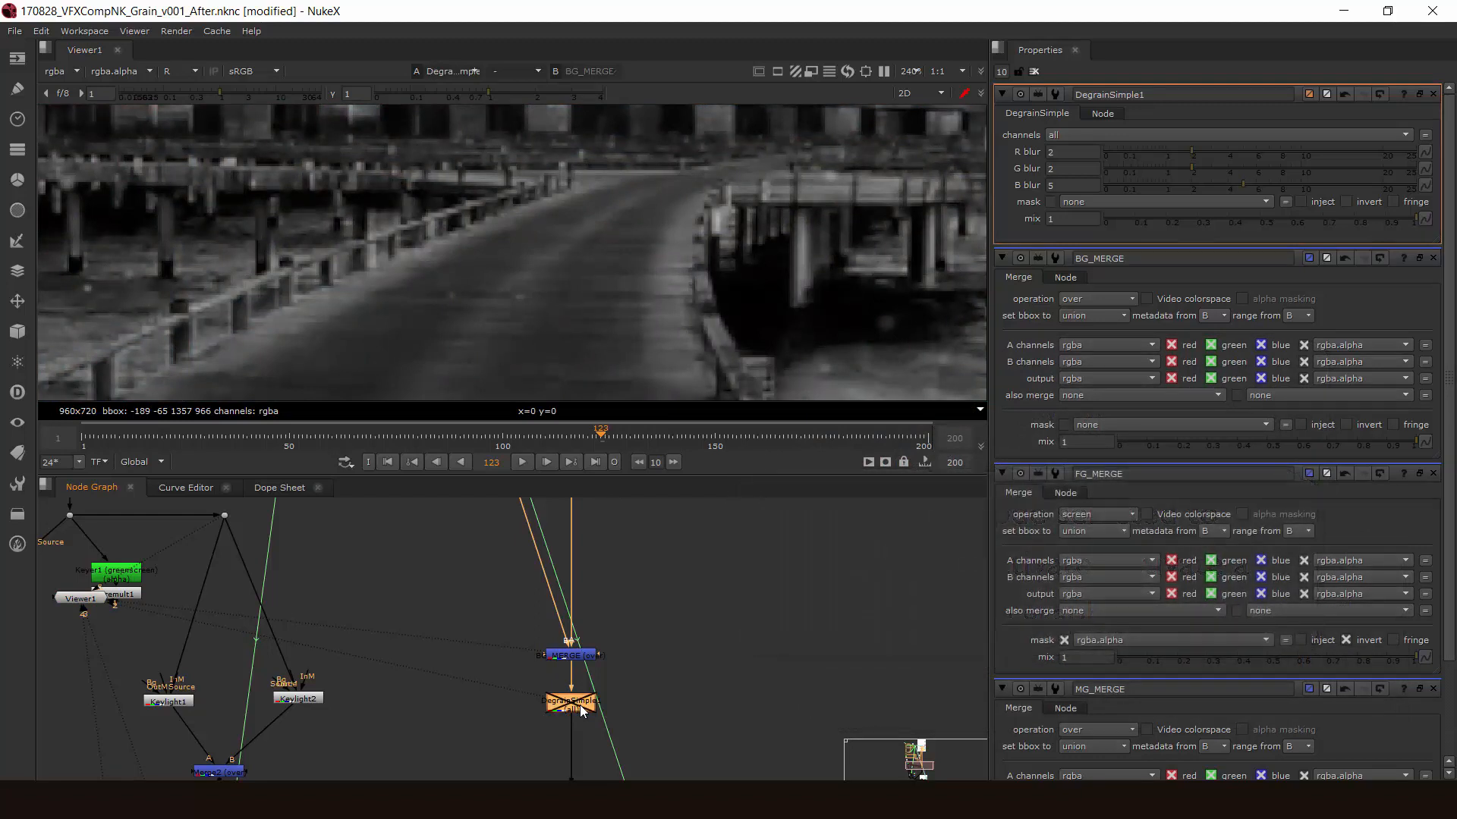
pyautogui.click(1071, 151)
pyautogui.write('0.5')
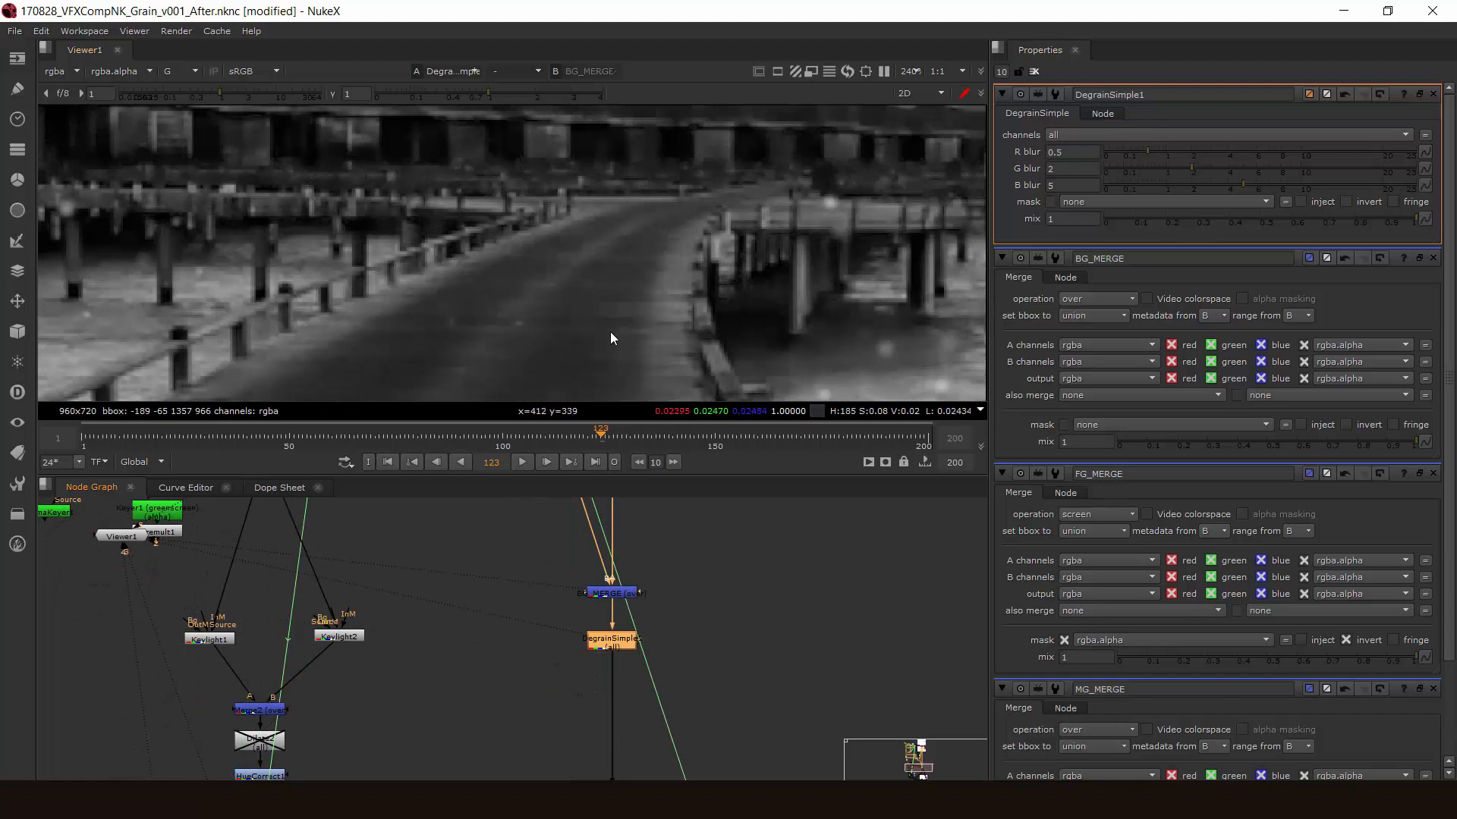
pyautogui.click(1073, 168)
pyautogui.write('0.5')
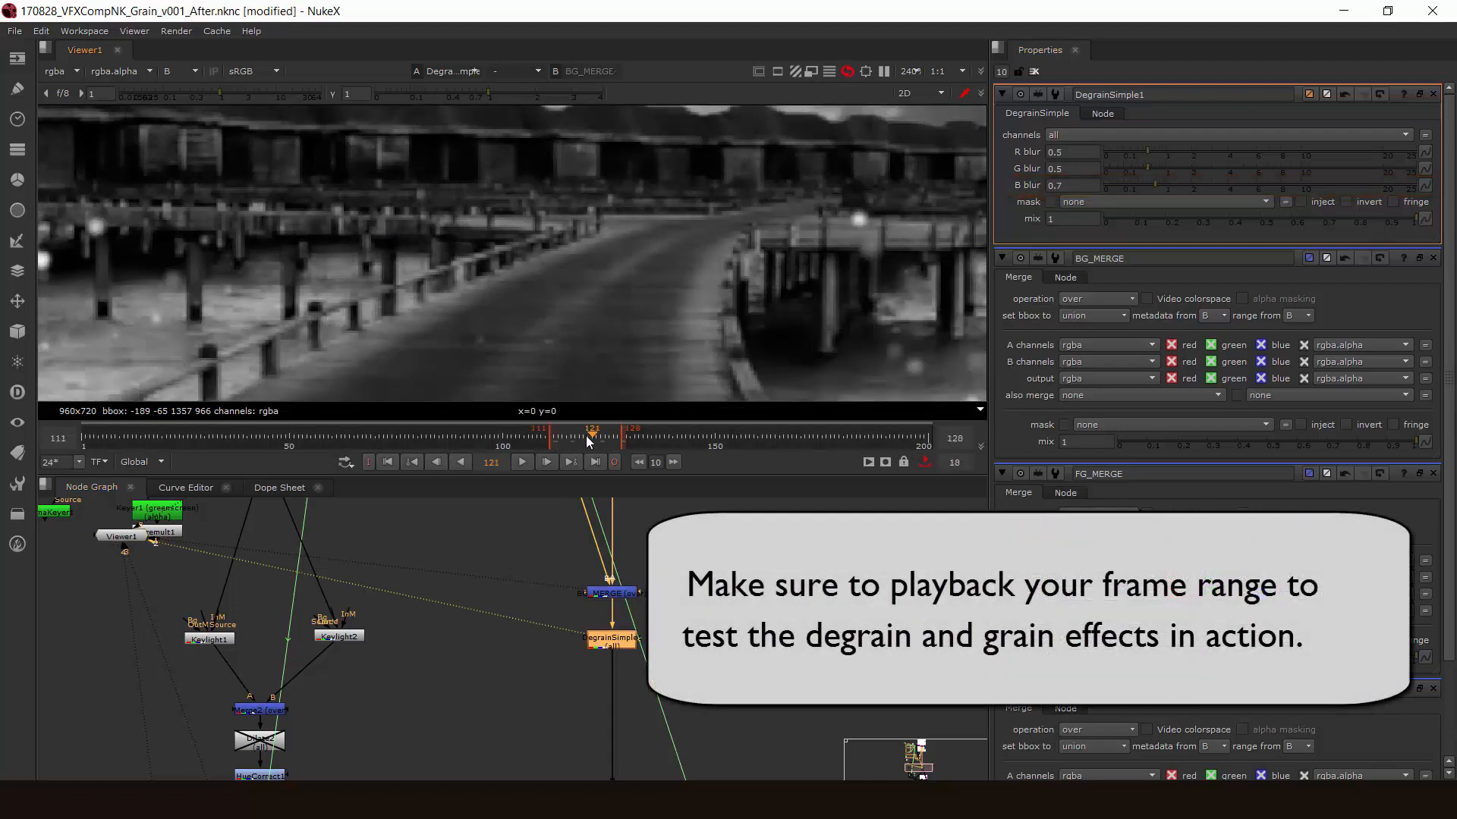
# - Set DegrainSimple blur to 0.8, 0.8, 1 and play back frames 111–128
pyautogui.click(521, 462)
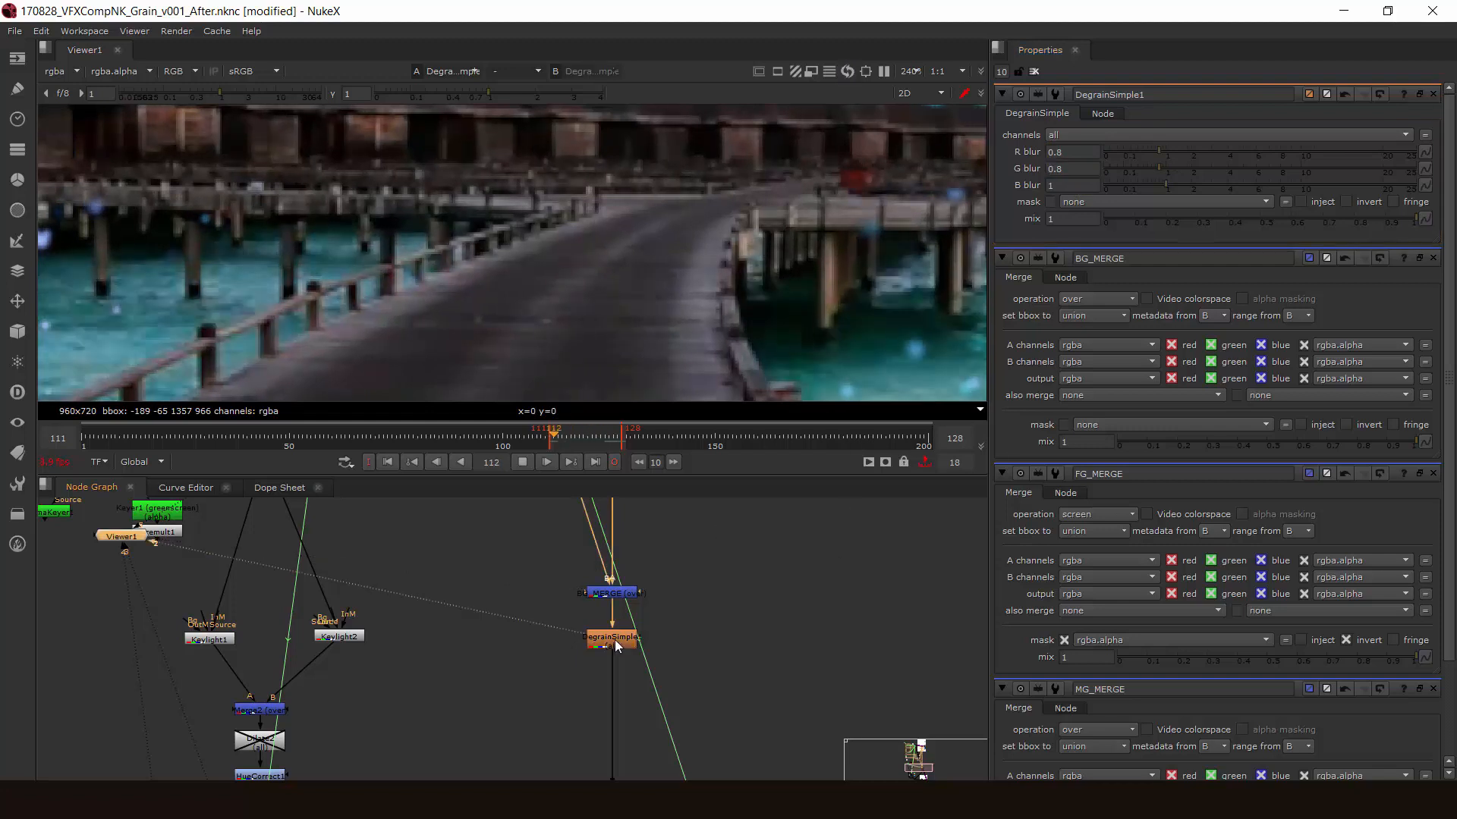
pyautogui.click(546, 462)
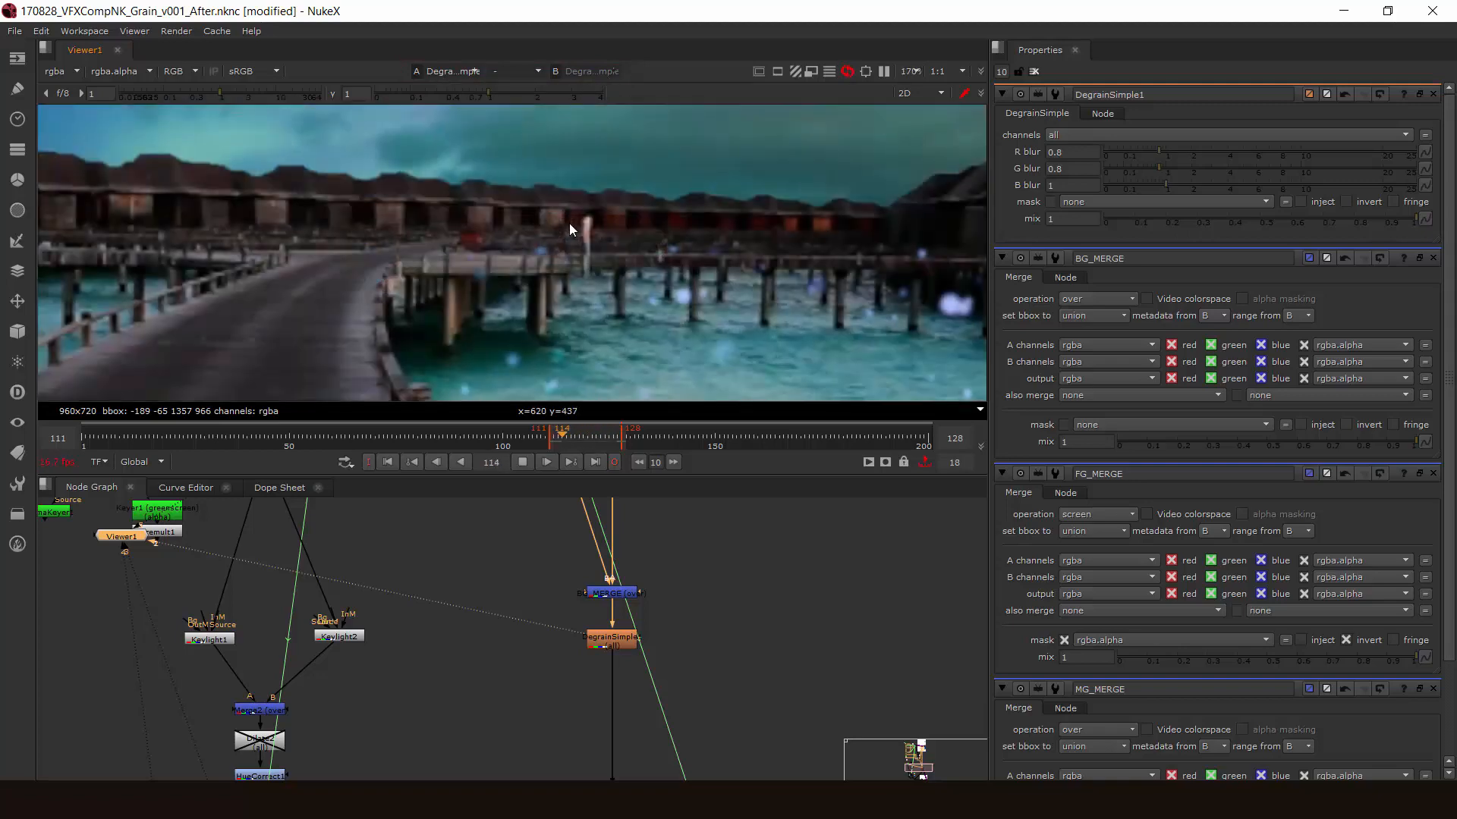
# - Place the Kodak 5248 Grain node beneath DegrainSimple1 on the background branch
pyautogui.click(596, 436)
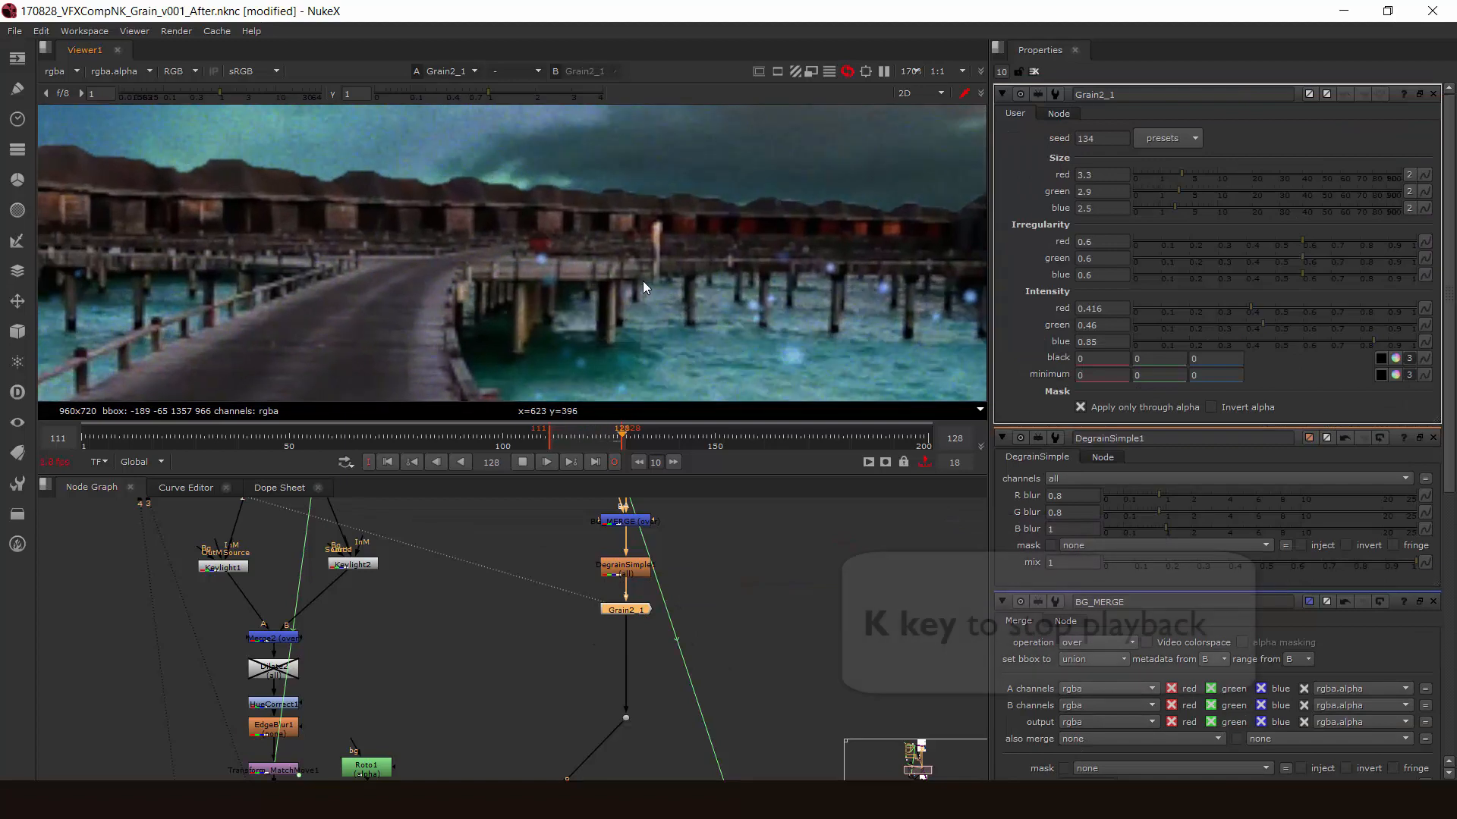
# - Stop playback and view the dancer's green-screen source plate on its own
pyautogui.press('k')
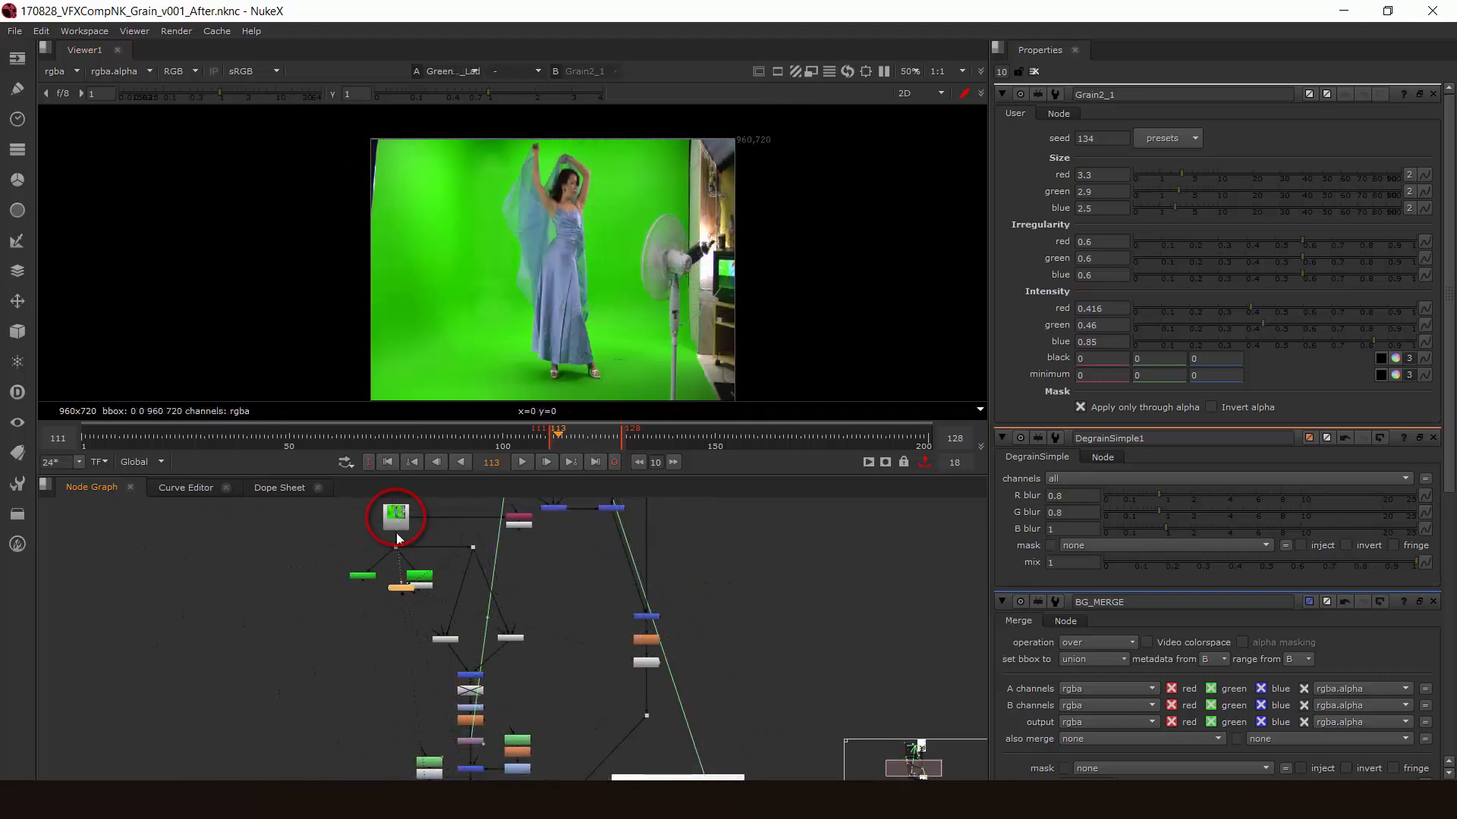
pyautogui.moveTo(652, 217)
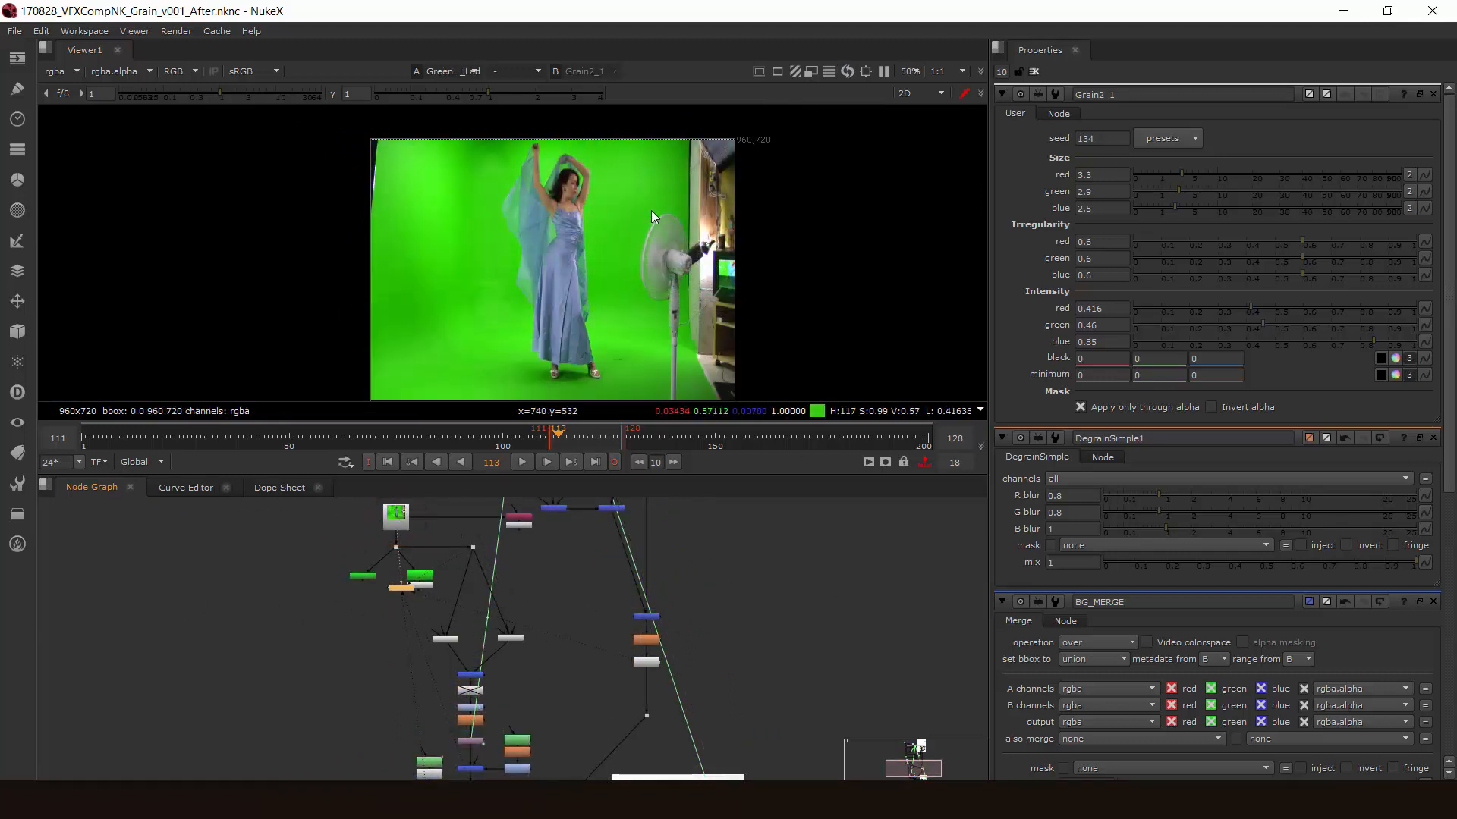
pyautogui.moveTo(541, 393)
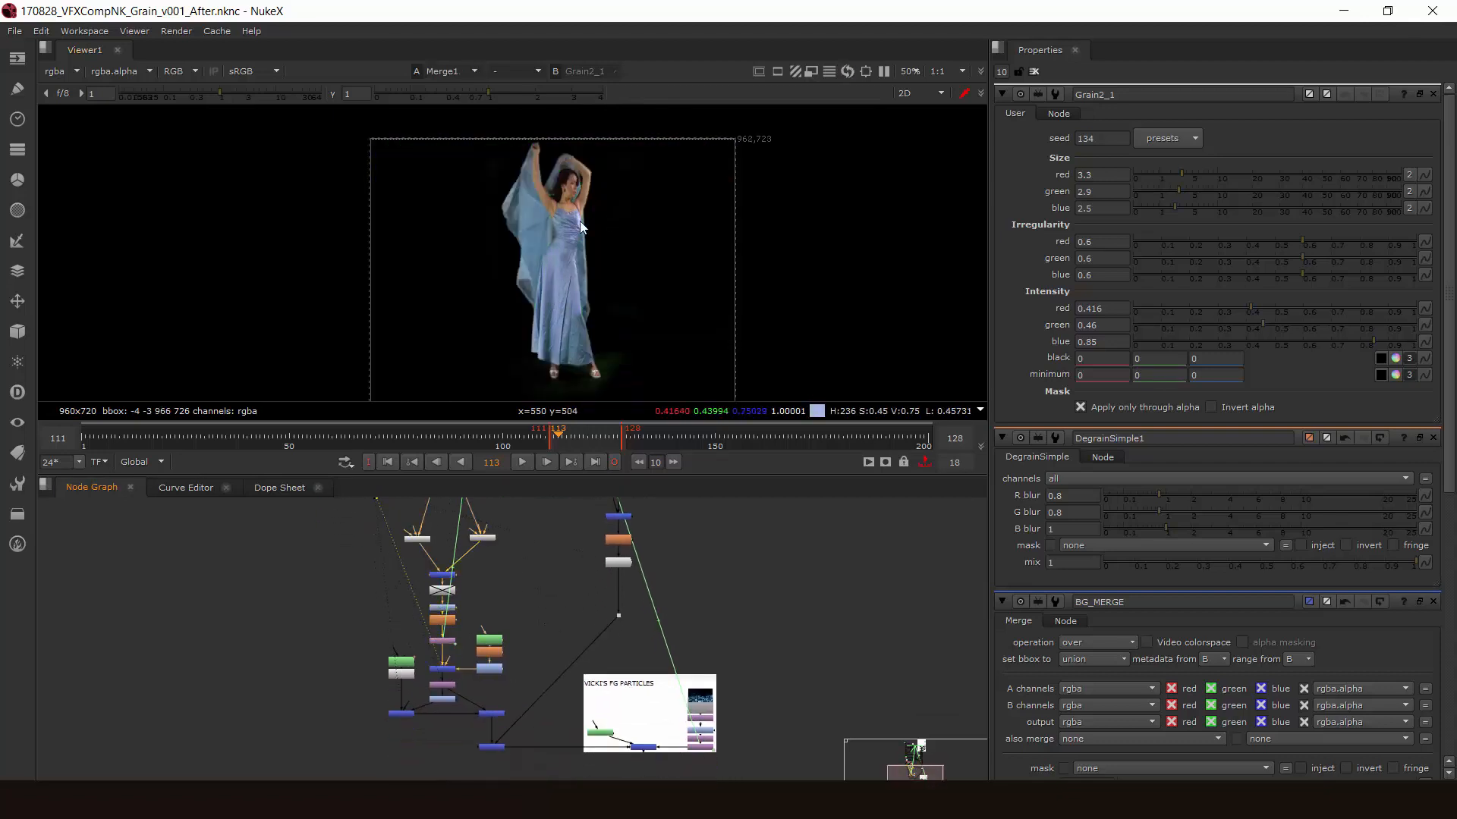
pyautogui.moveTo(662, 257)
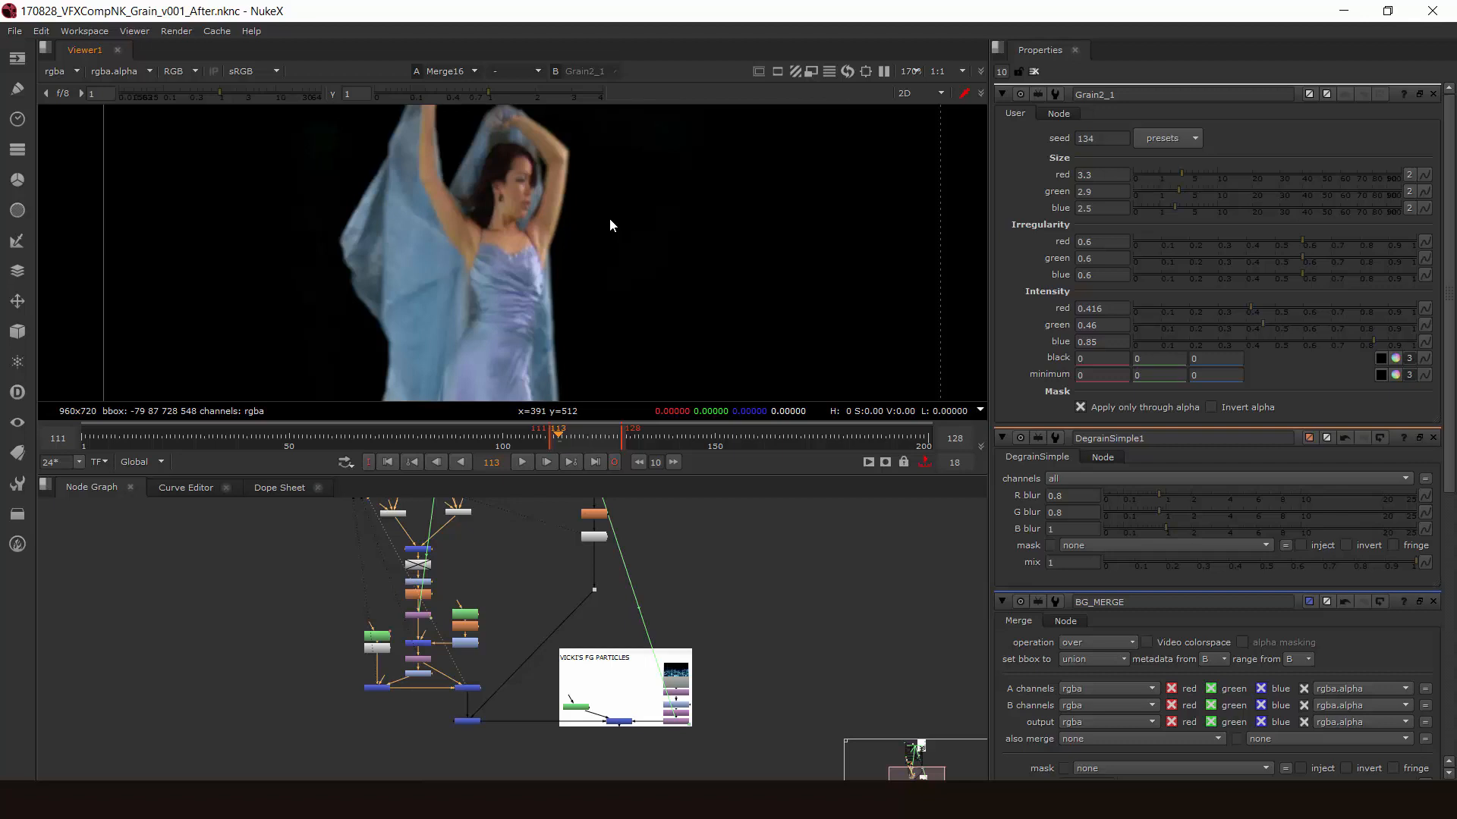
pyautogui.moveTo(613, 276)
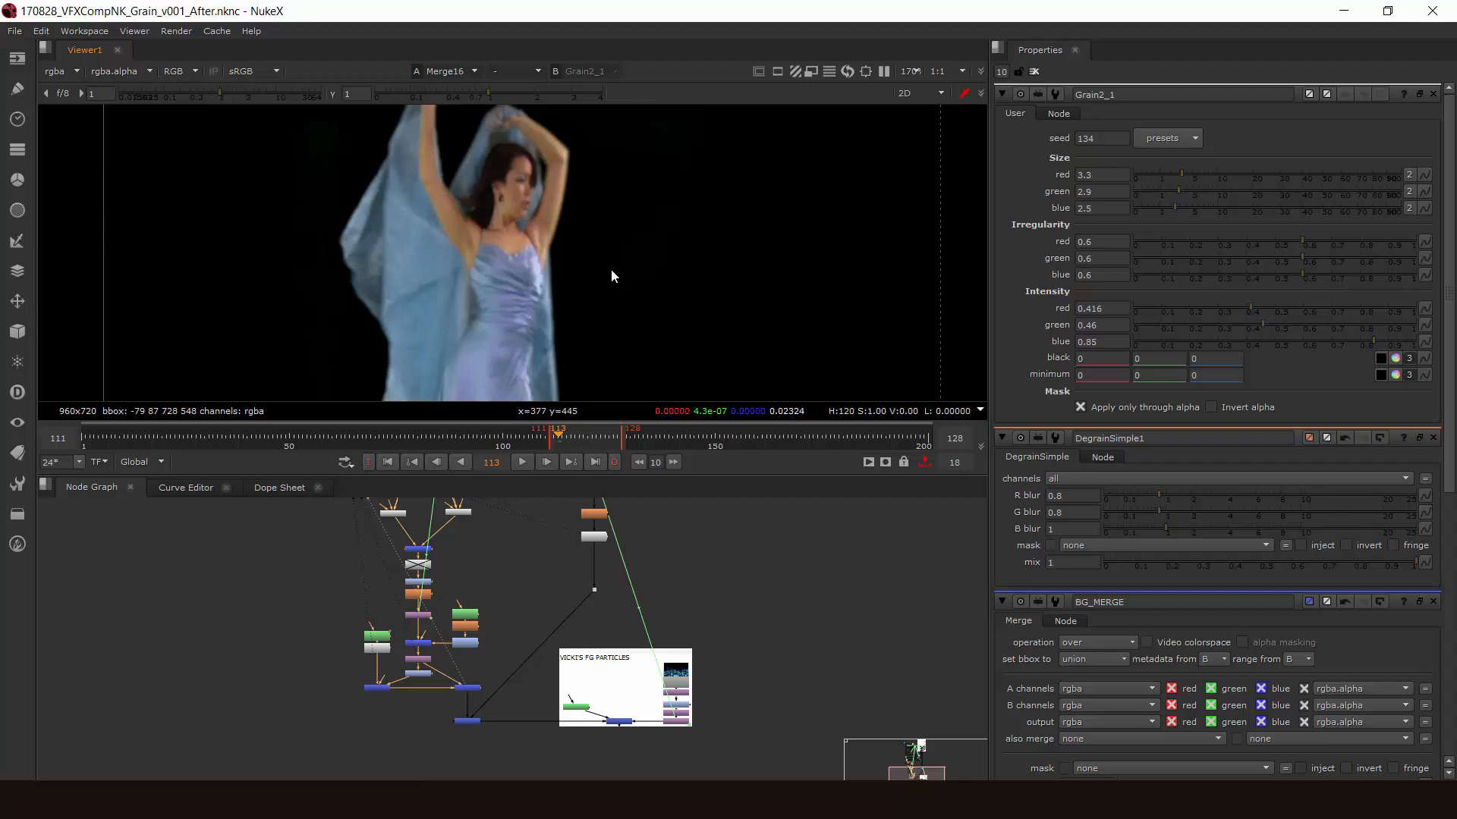
pyautogui.moveTo(622, 235)
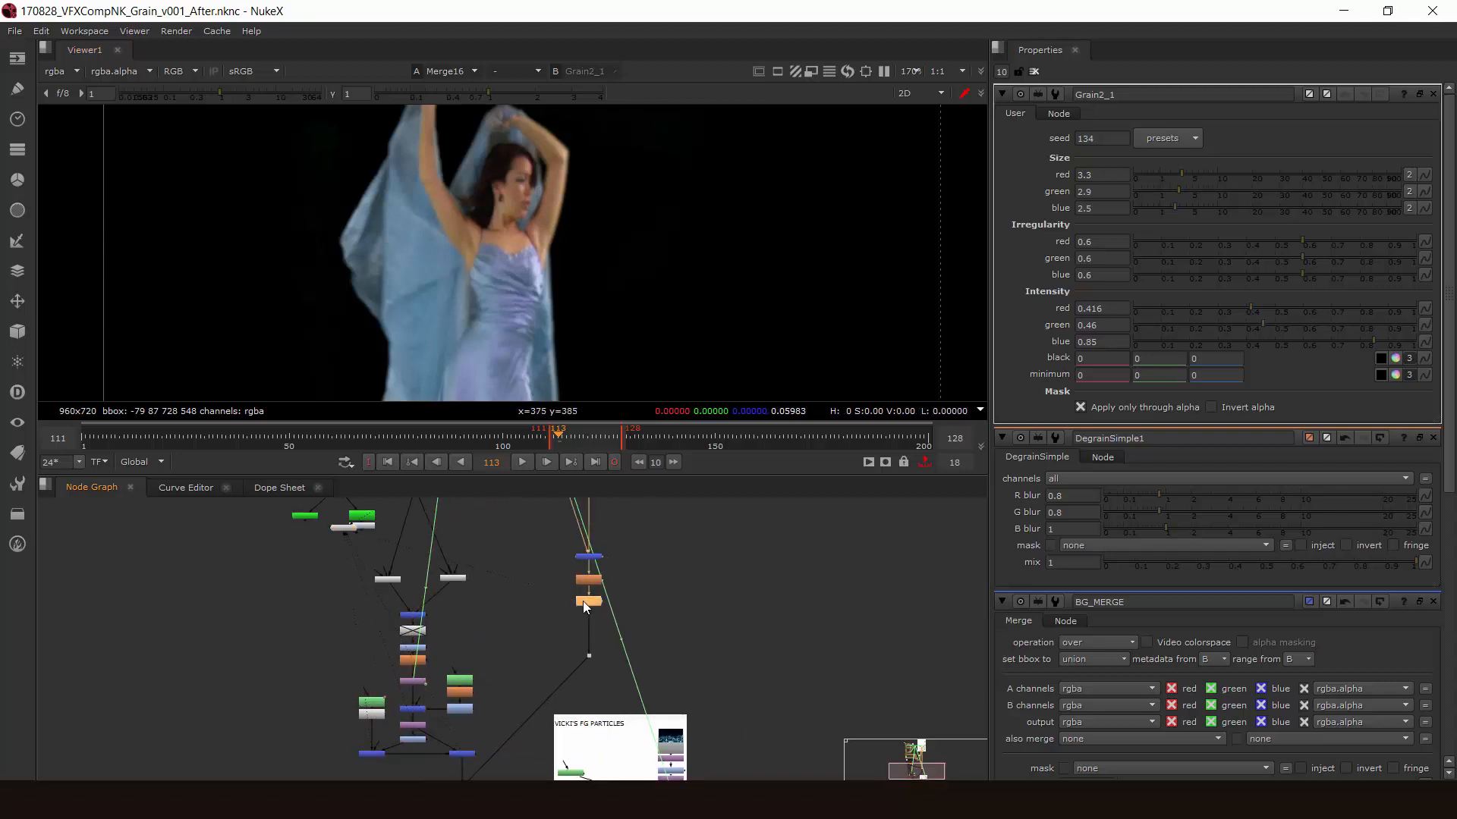
# - Wipe MG_MERGE against Grain2_1 in the viewer, showing only the red channel
pyautogui.press('1')
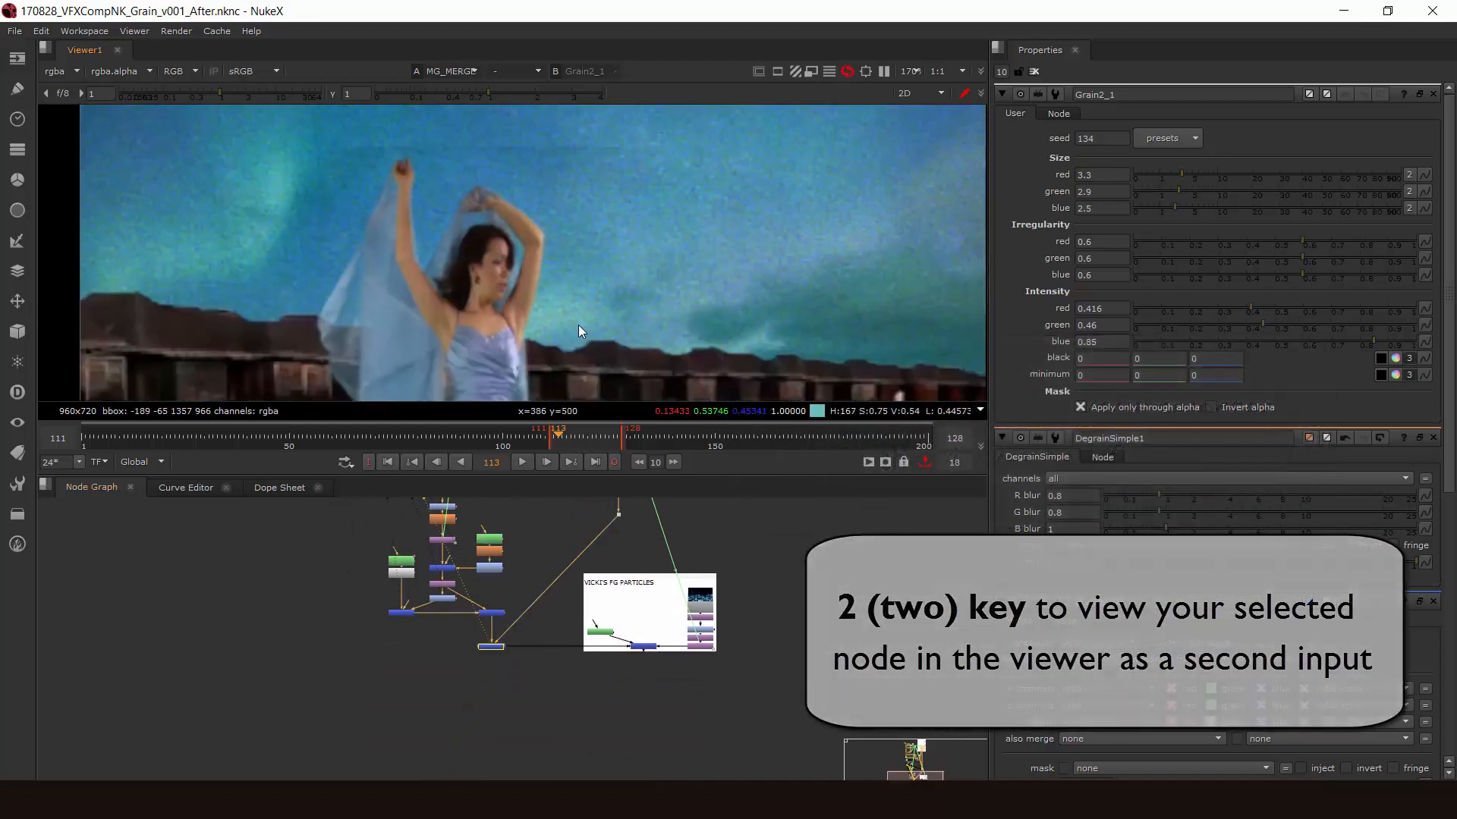
pyautogui.press('w')
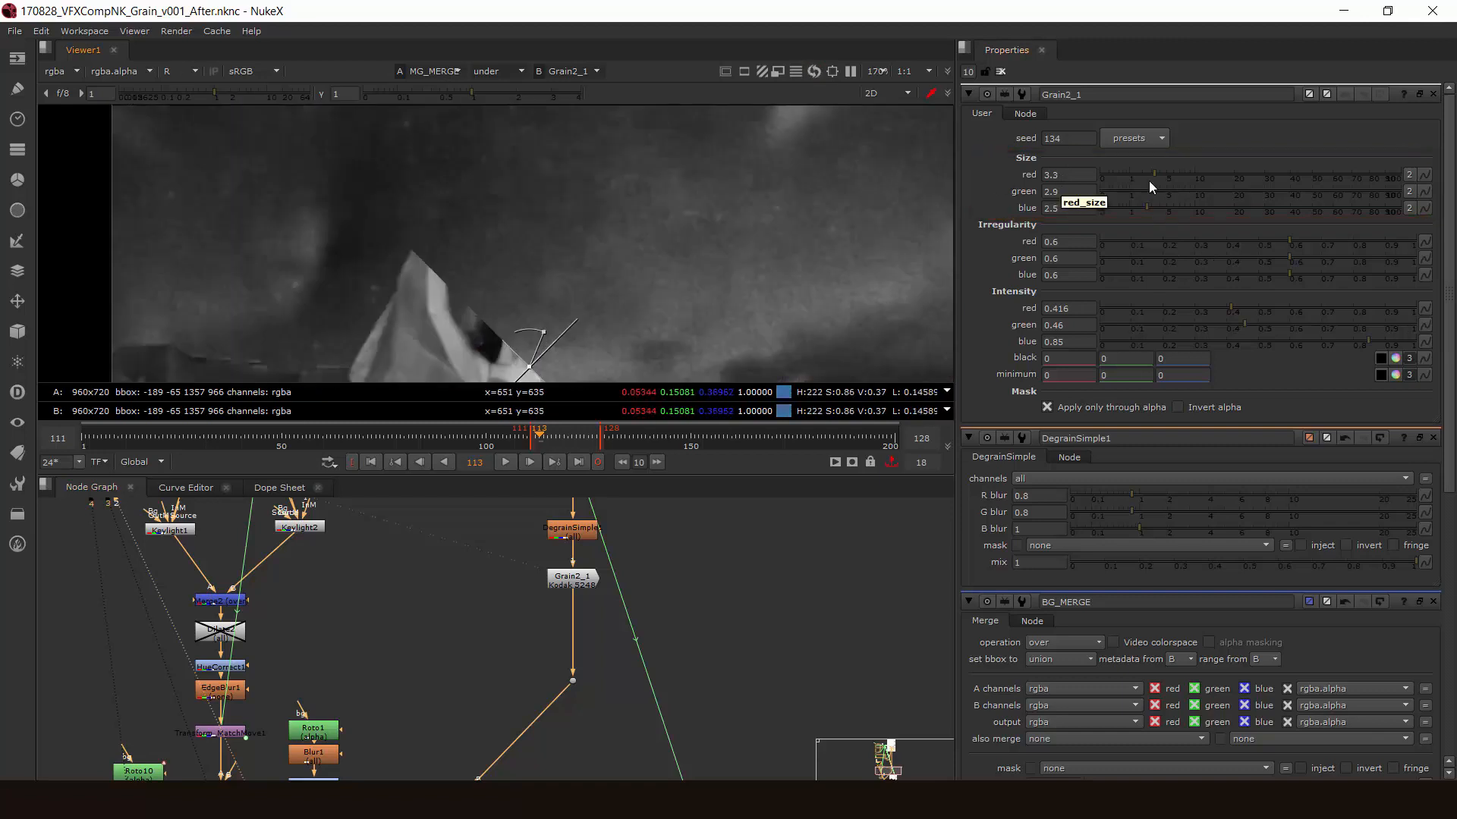
# - Tune Grain2_1's red grain to size 2.5, irregularity 0.385 and intensity 0.535
pyautogui.moveTo(1150, 177); pyautogui.dragTo(1193, 177)
pyautogui.write('0.01')
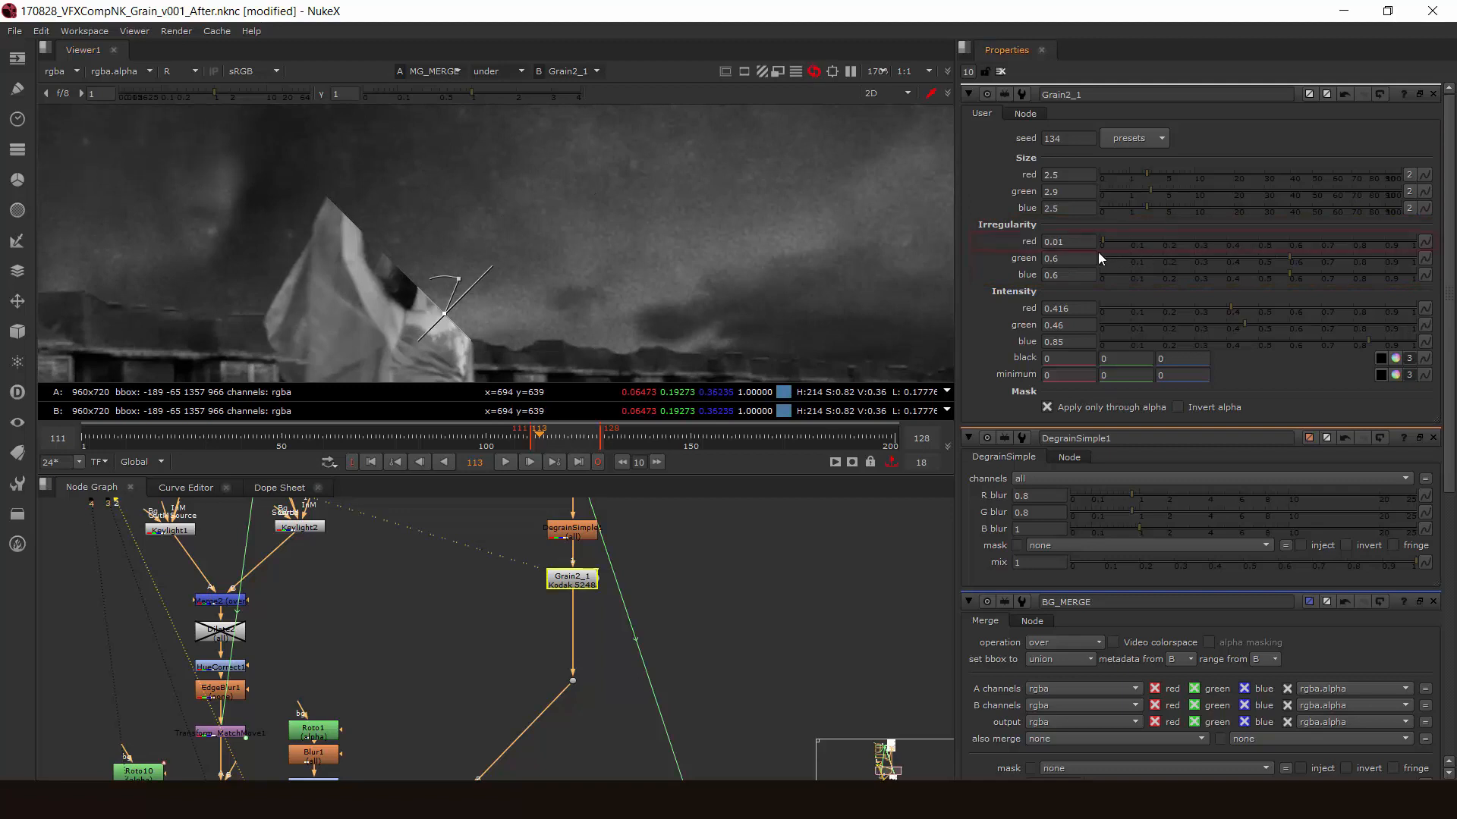
pyautogui.moveTo(1104, 246); pyautogui.dragTo(1403, 245)
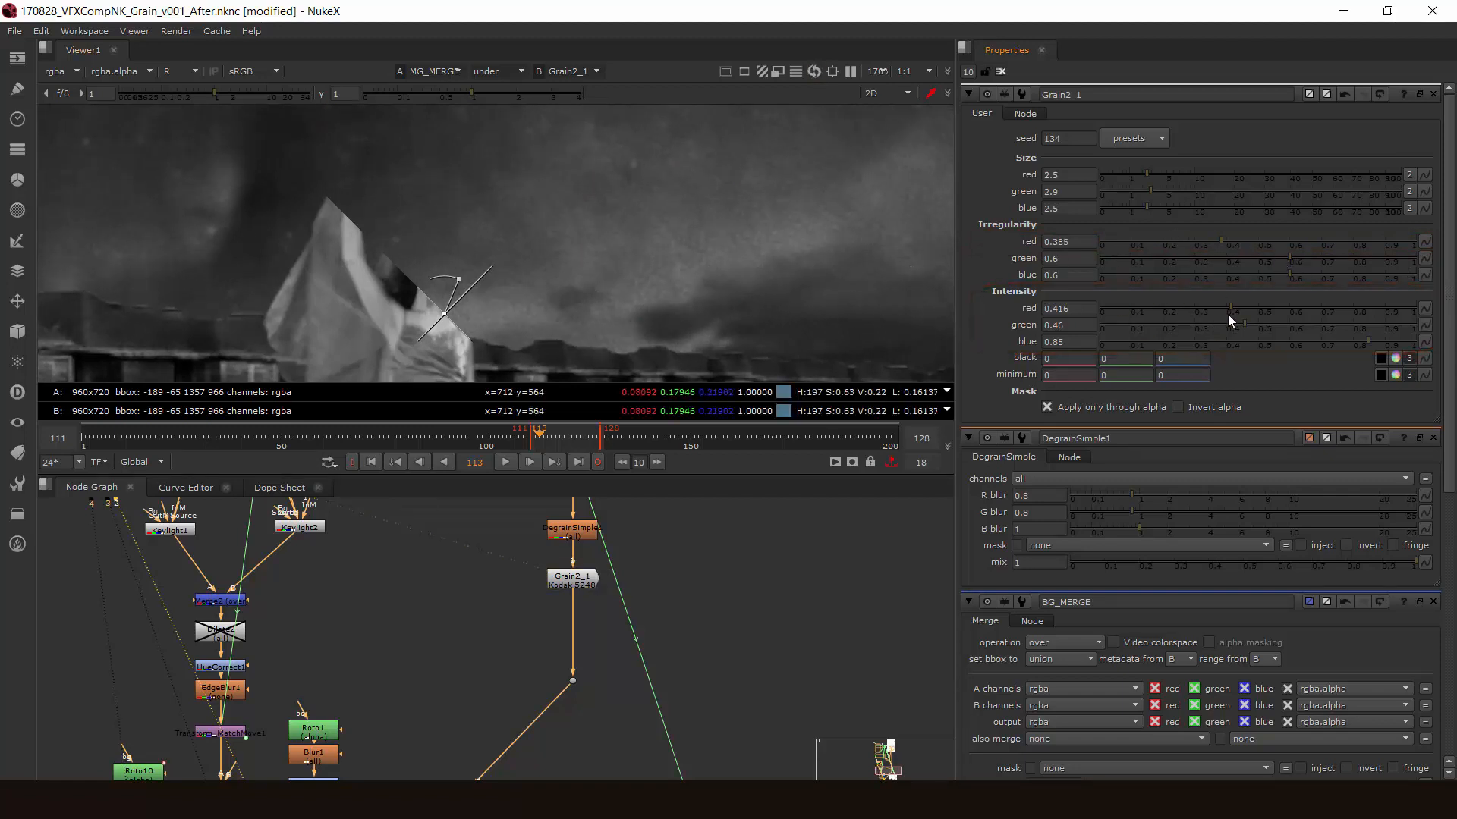
pyautogui.moveTo(1230, 309); pyautogui.dragTo(1259, 309)
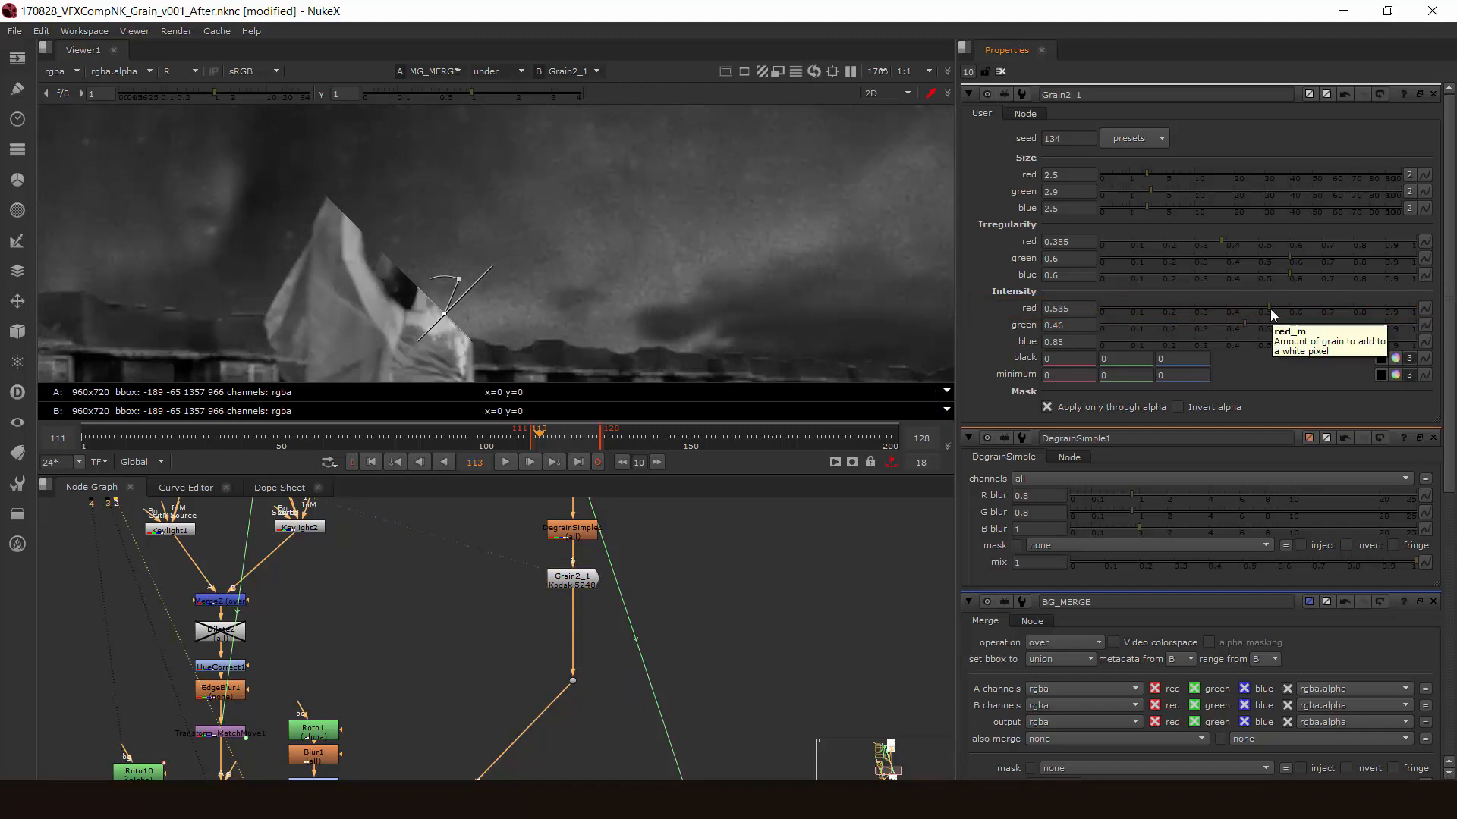
pyautogui.moveTo(594, 258)
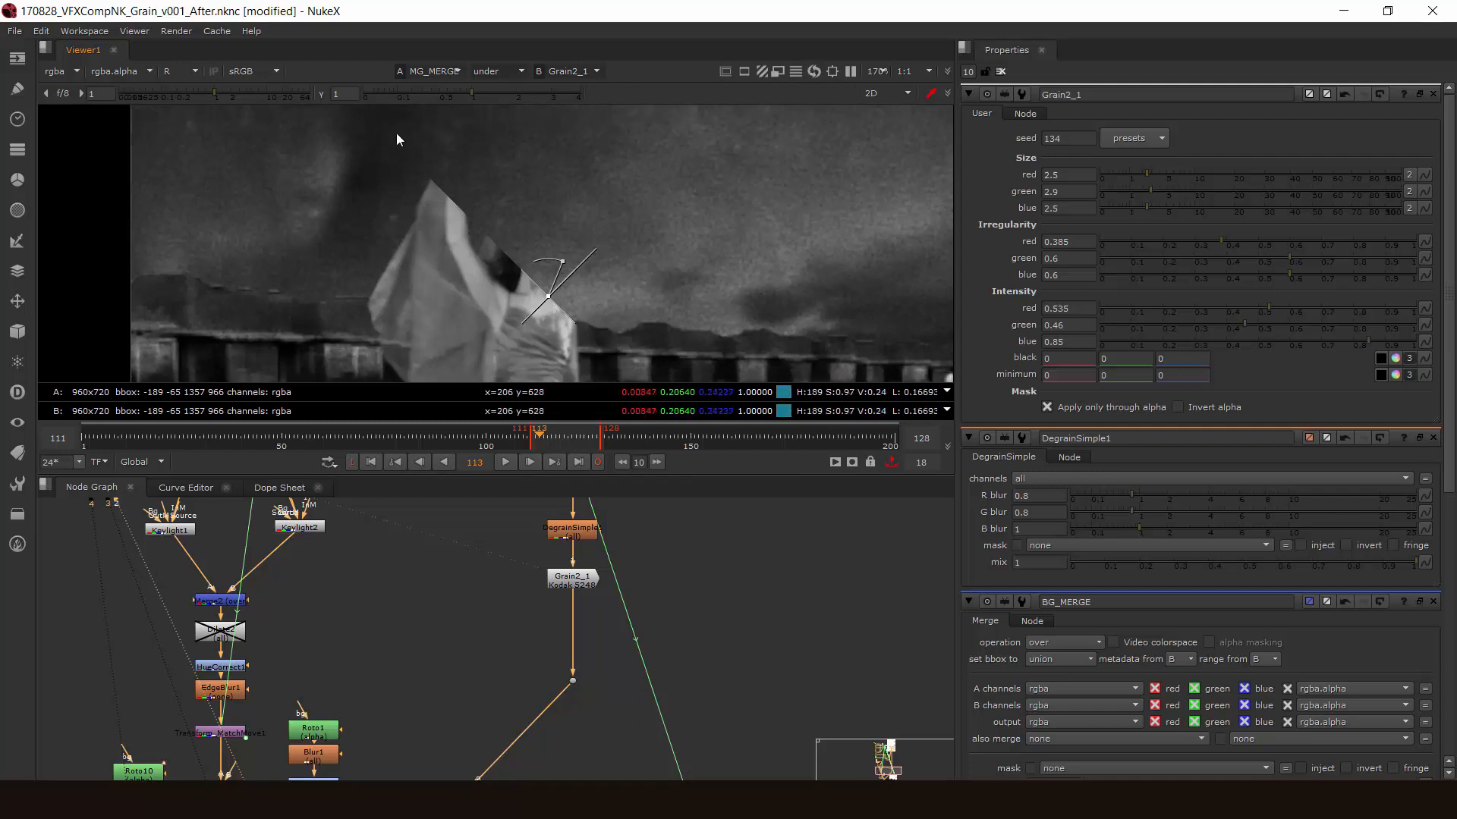
# - Play the sequence, checking red, green and blue grain at intensities 0.06, 0.04 and 0.03
pyautogui.click(504, 462)
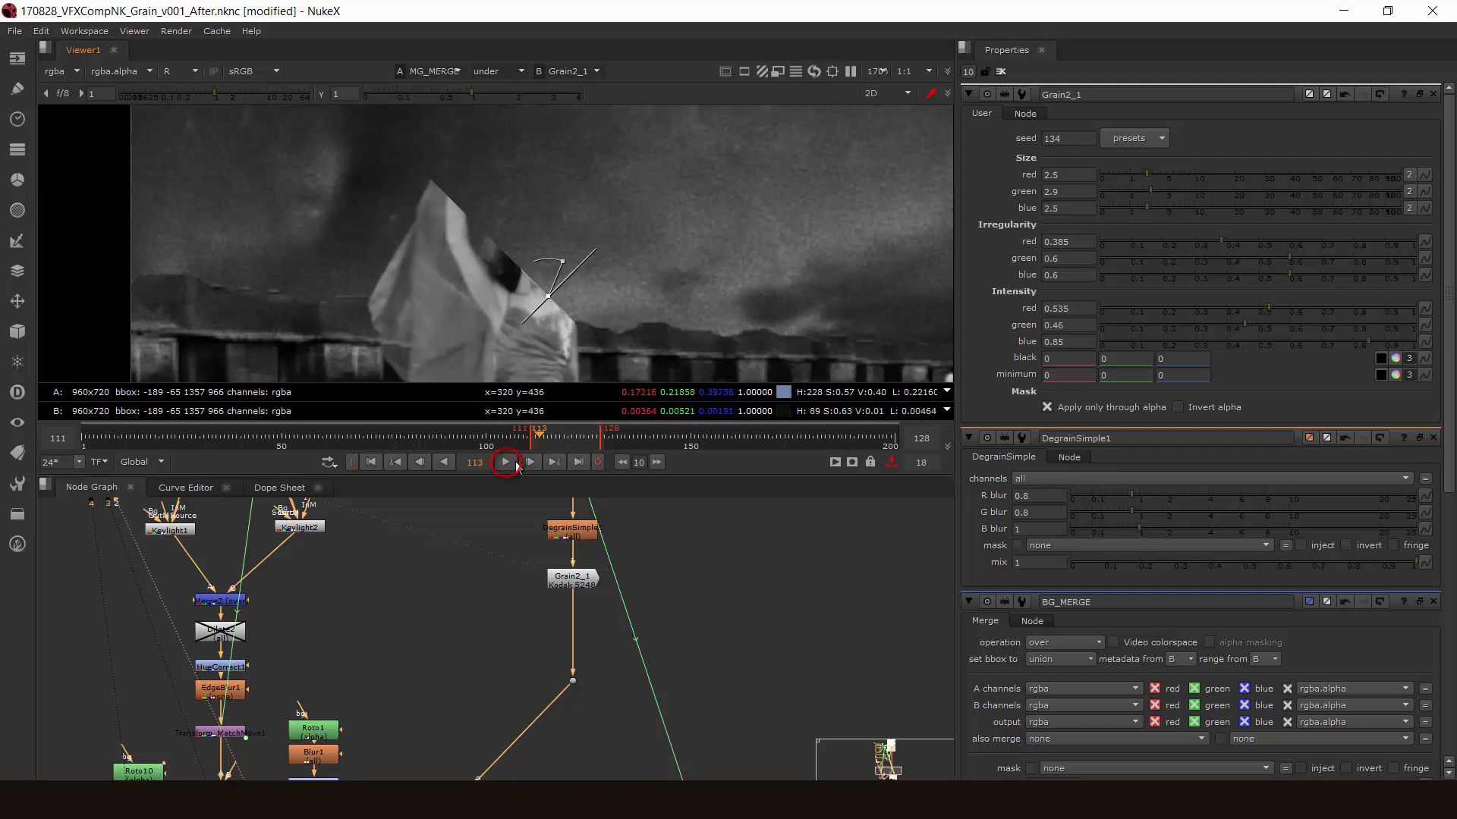
pyautogui.click(505, 462)
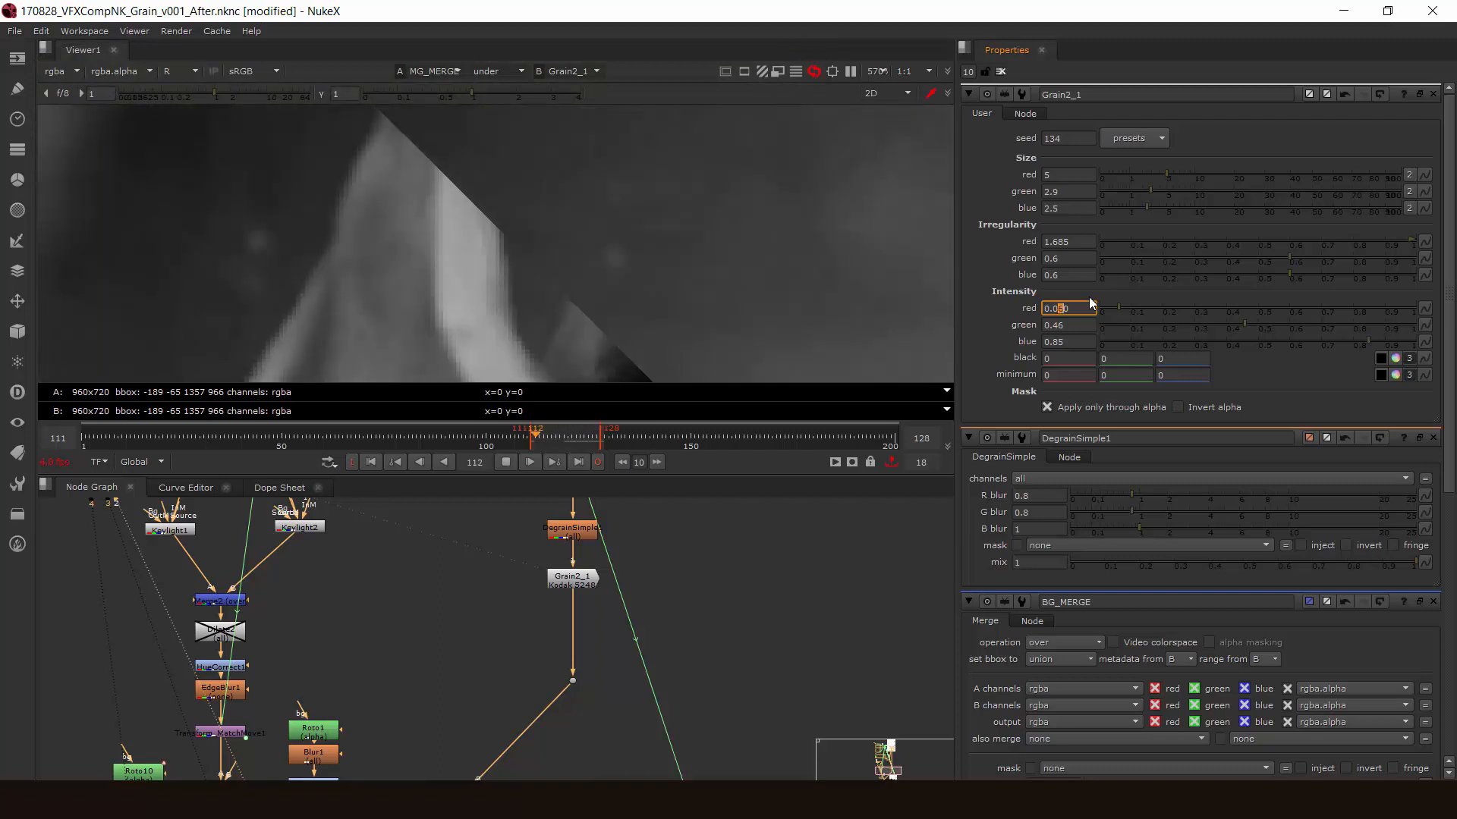
pyautogui.press('g')
pyautogui.write('0.06')
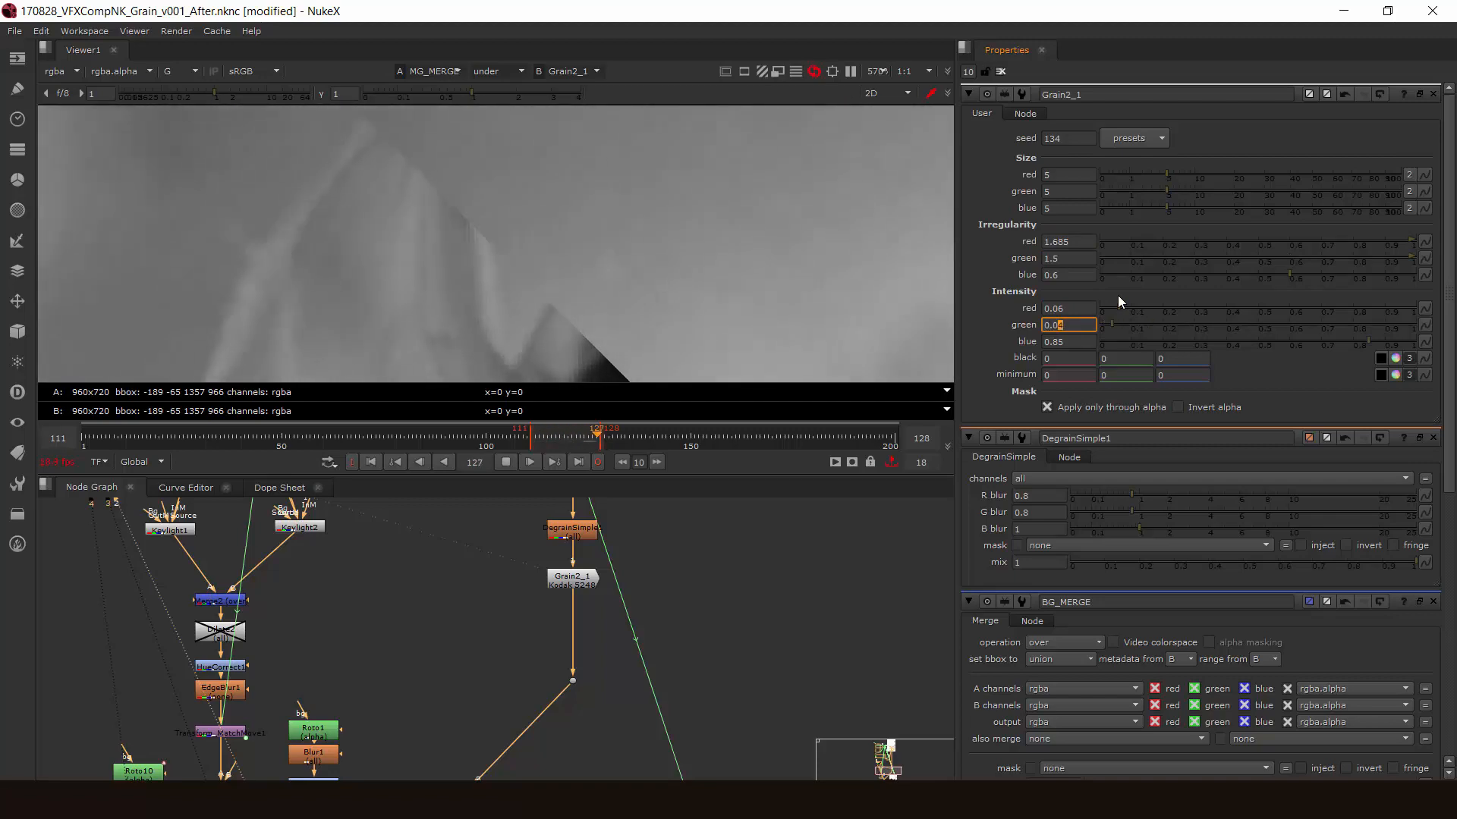
pyautogui.press('b')
pyautogui.write('4')
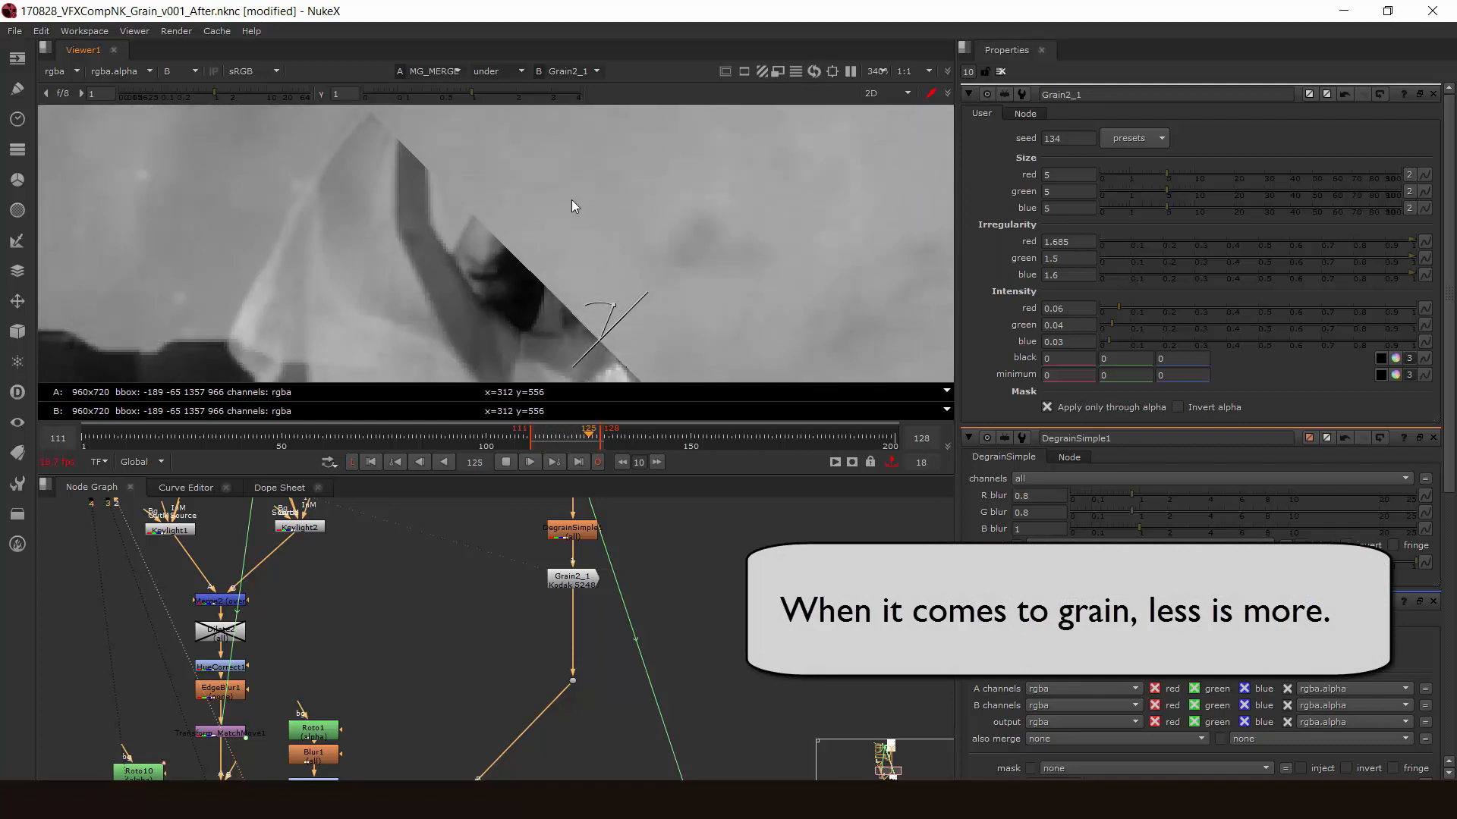
pyautogui.click(530, 462)
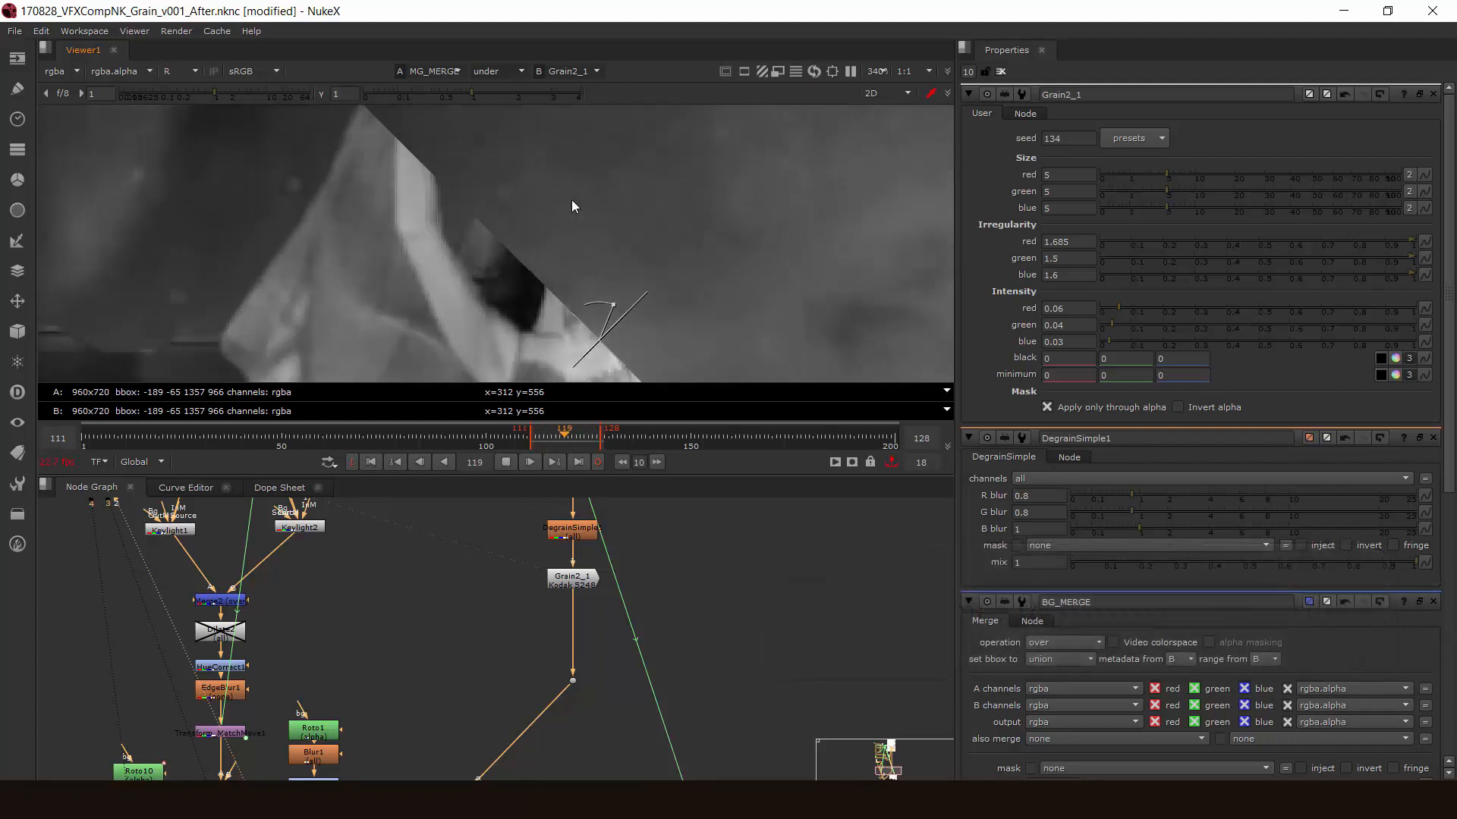
# - Return the viewer to the full-colour pier composite
pyautogui.click(420, 462)
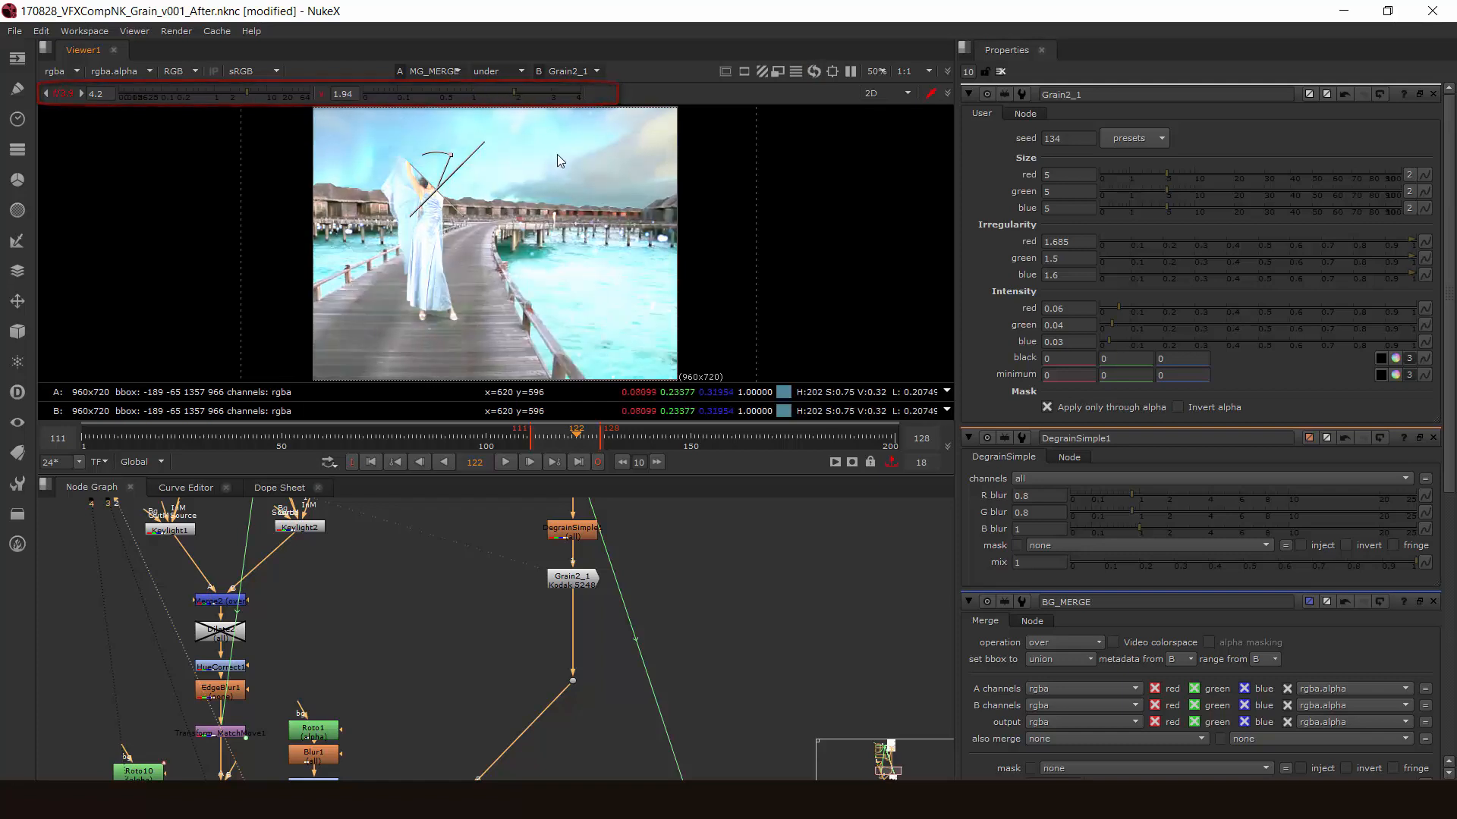
pyautogui.moveTo(564, 229)
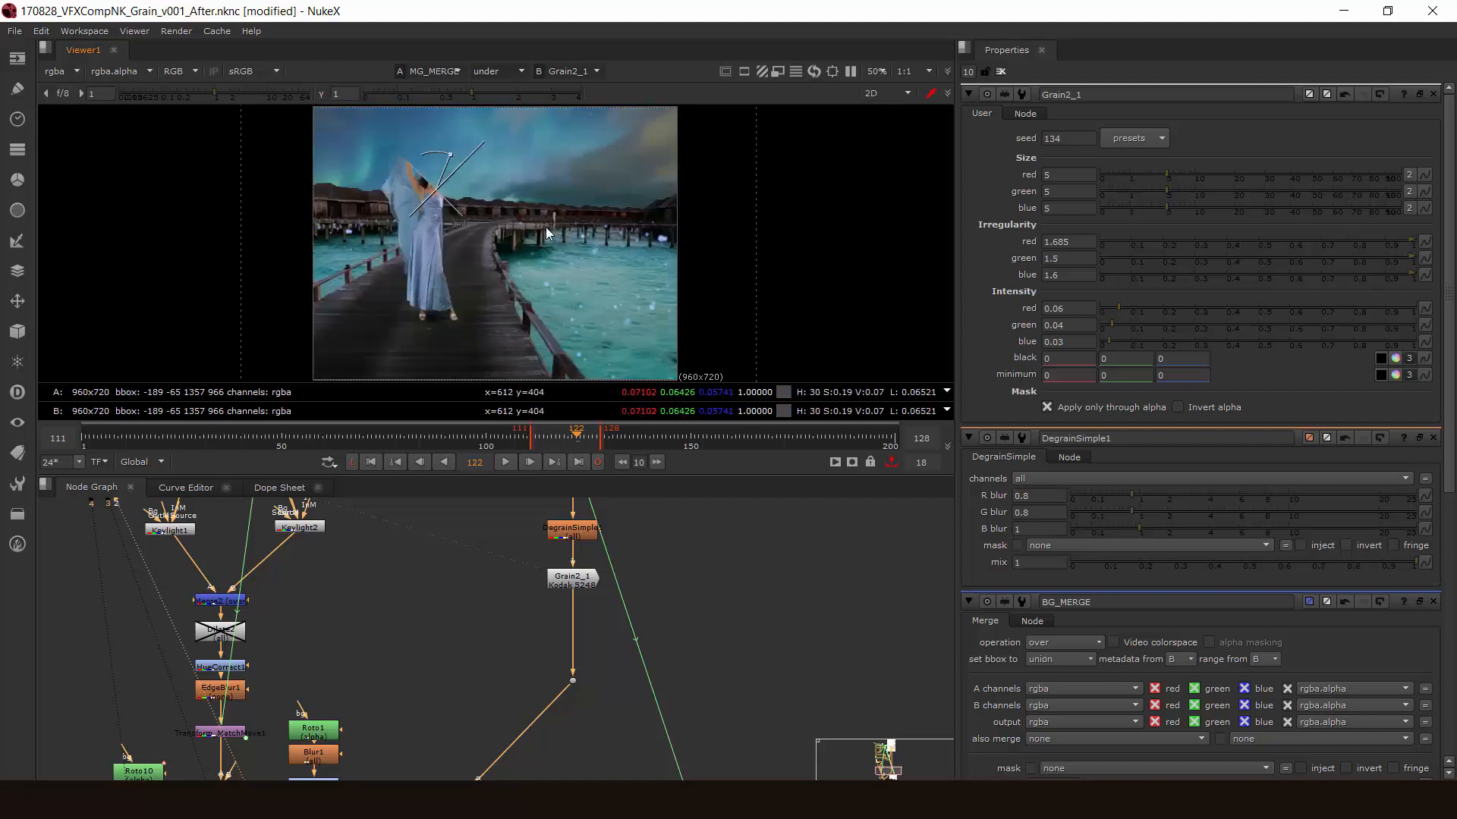
pyautogui.moveTo(468, 267)
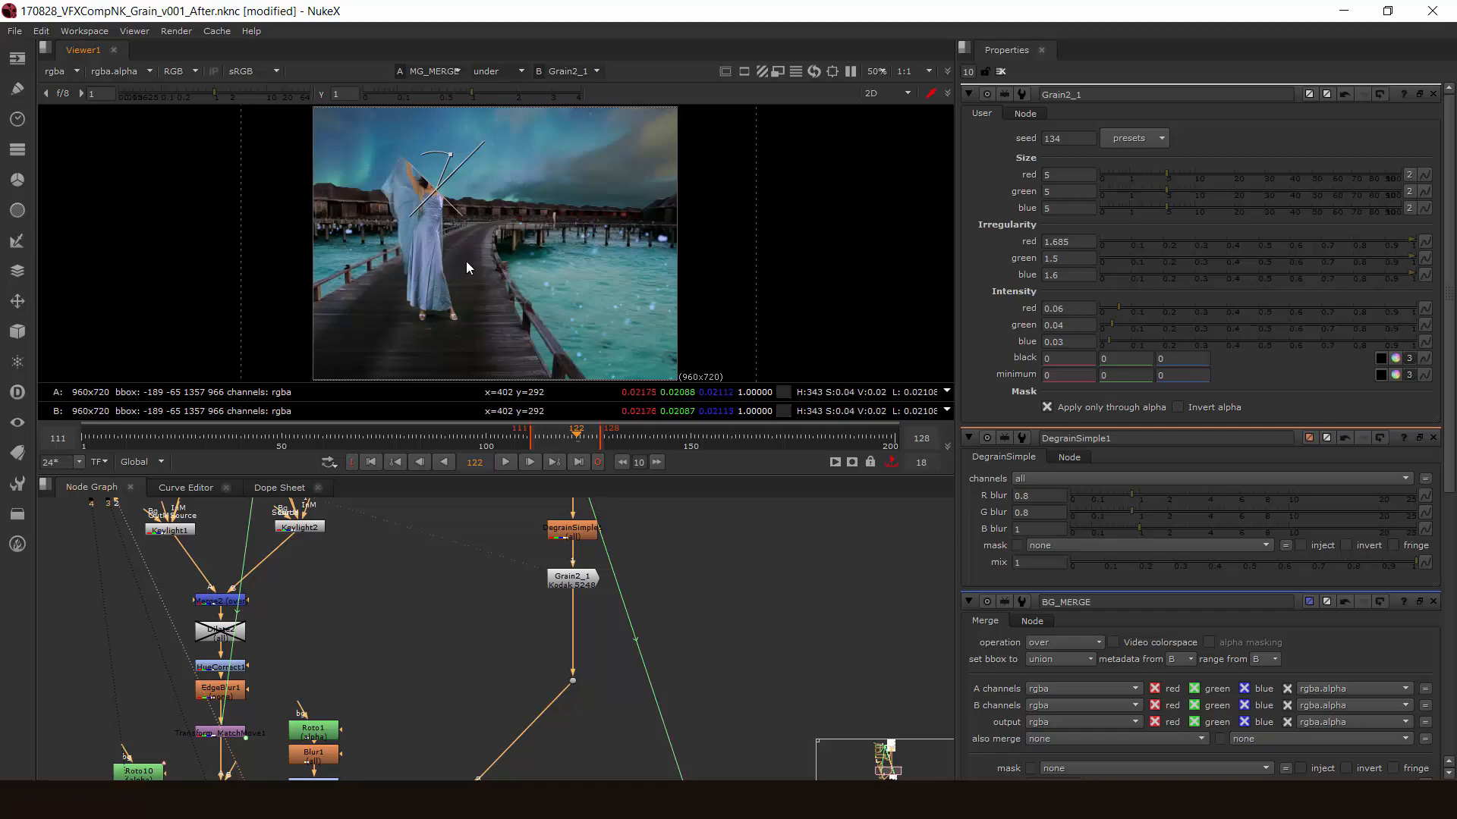
# - Turn off the viewer wipe and play the close-up of the woman
pyautogui.press('w')
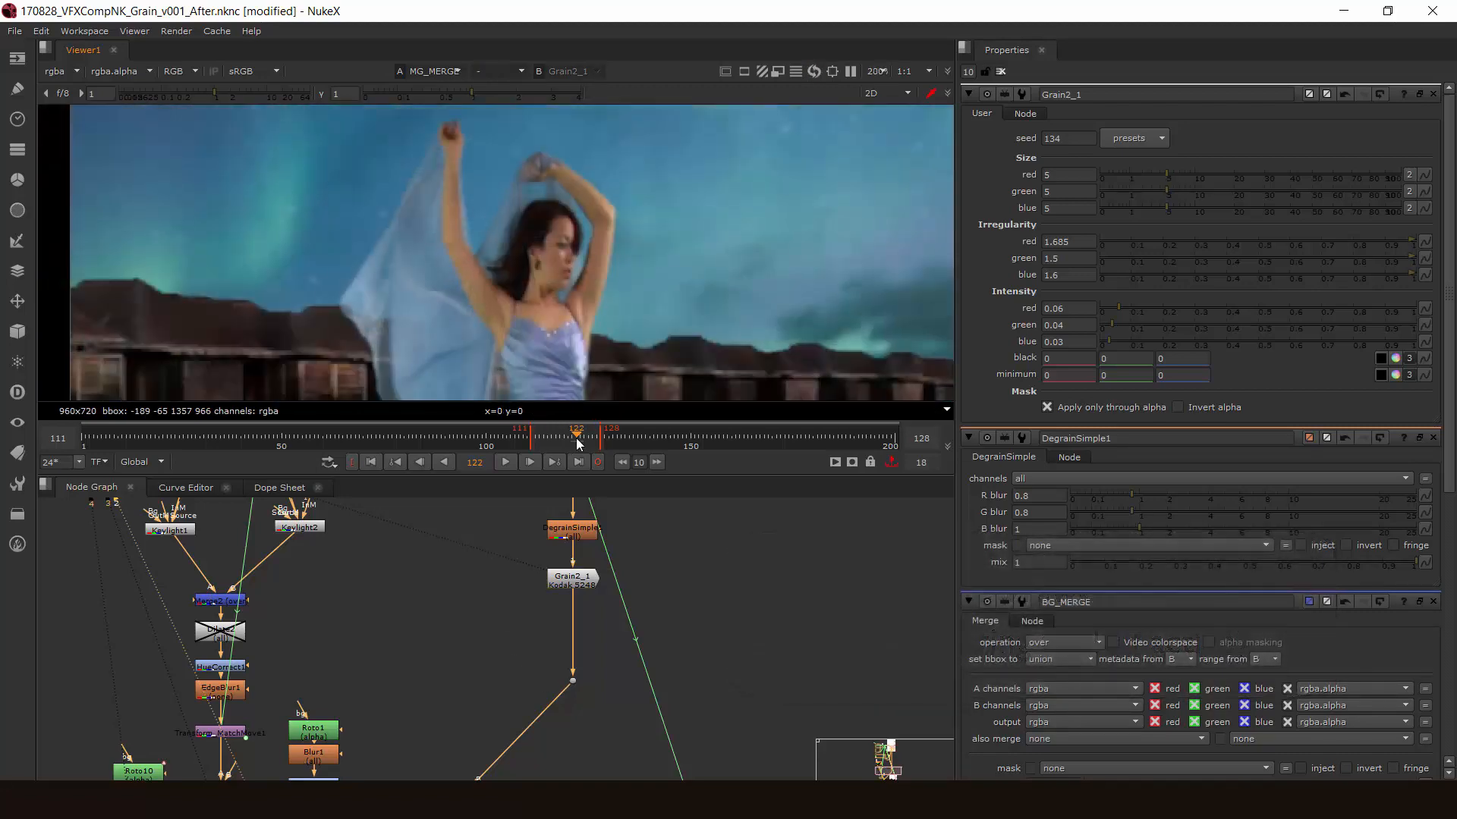
pyautogui.click(505, 462)
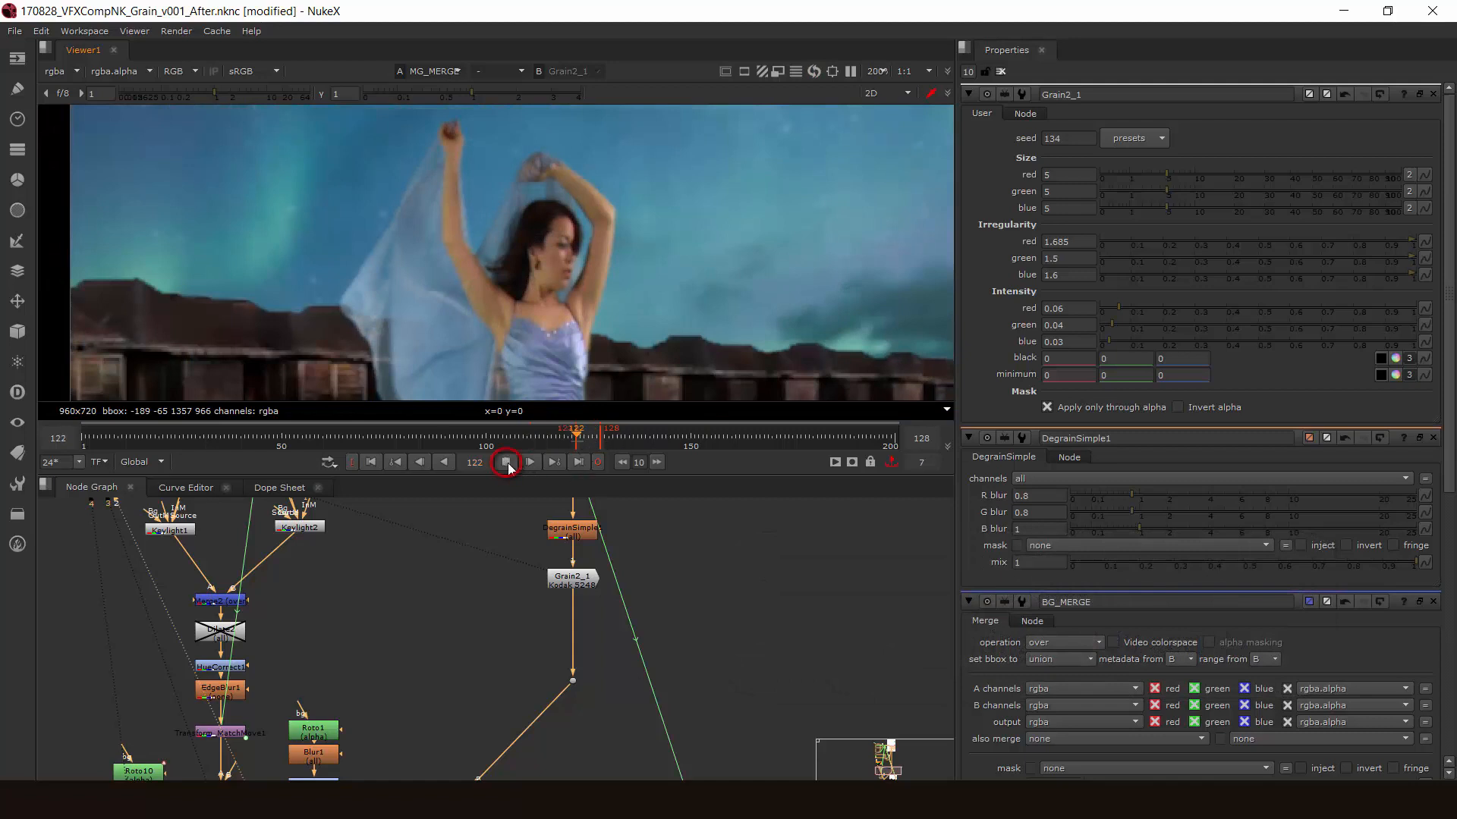
pyautogui.click(506, 462)
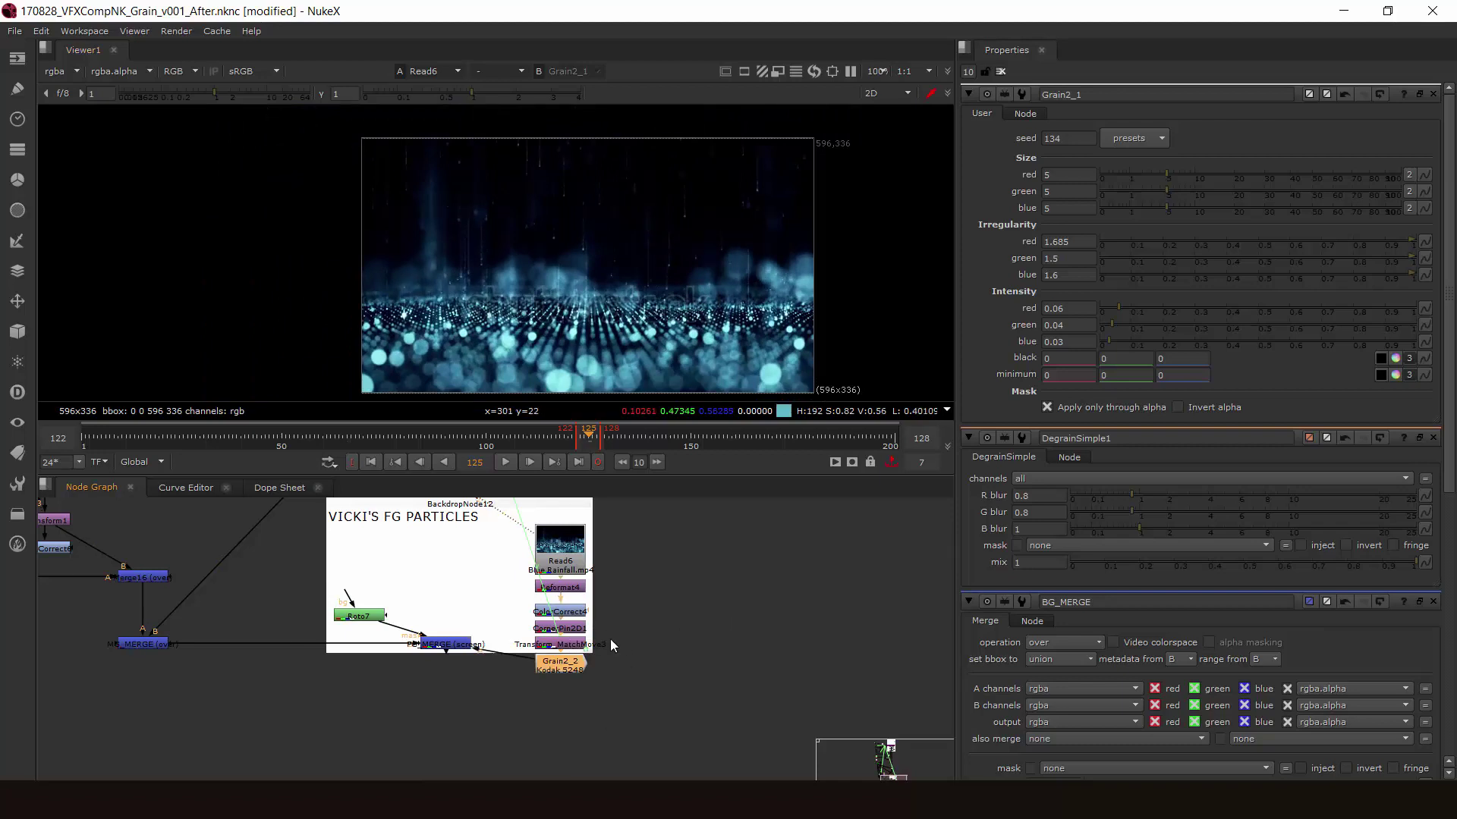
pyautogui.moveTo(726, 675)
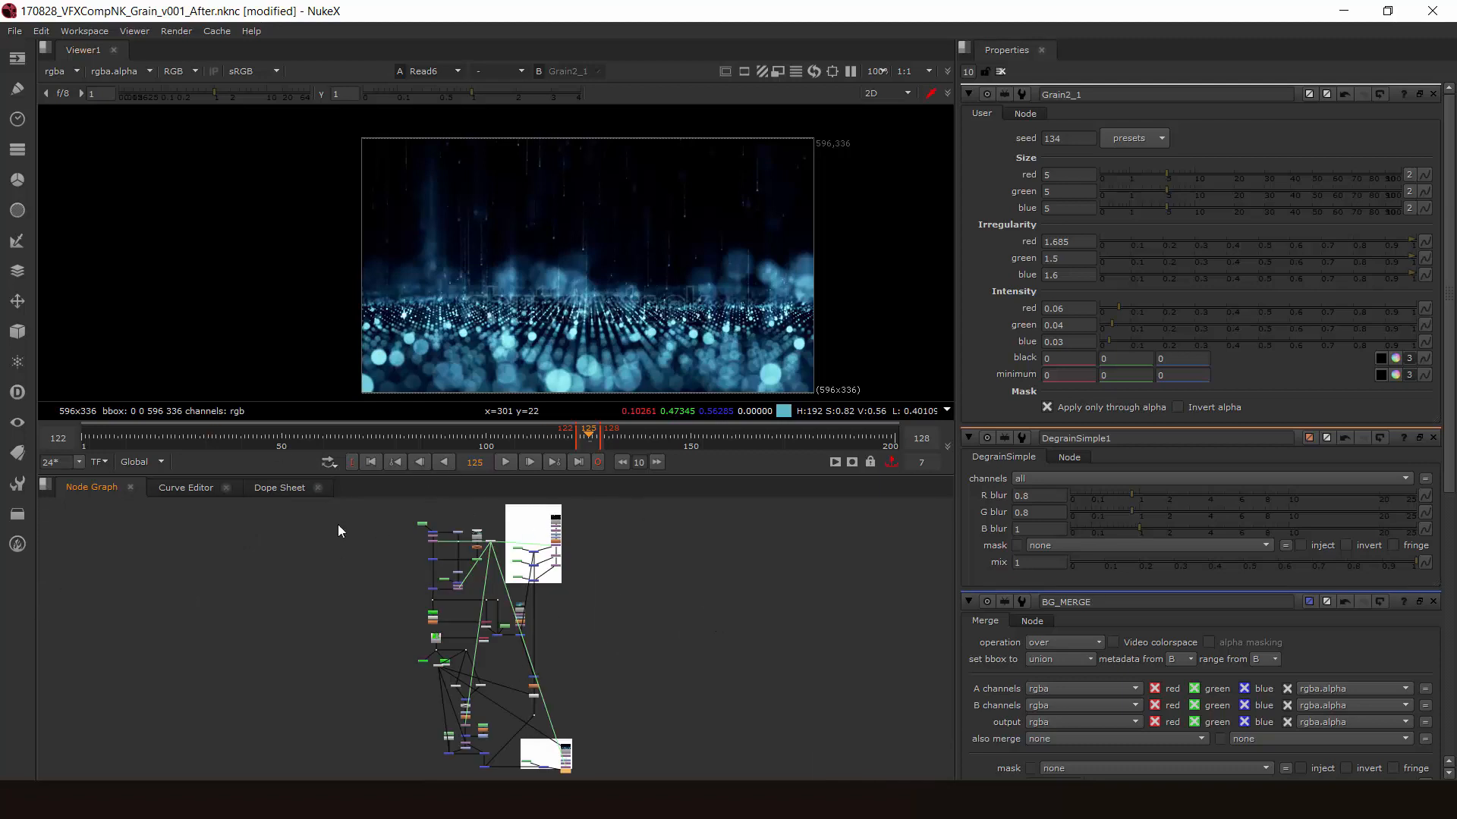
pyautogui.moveTo(375, 607)
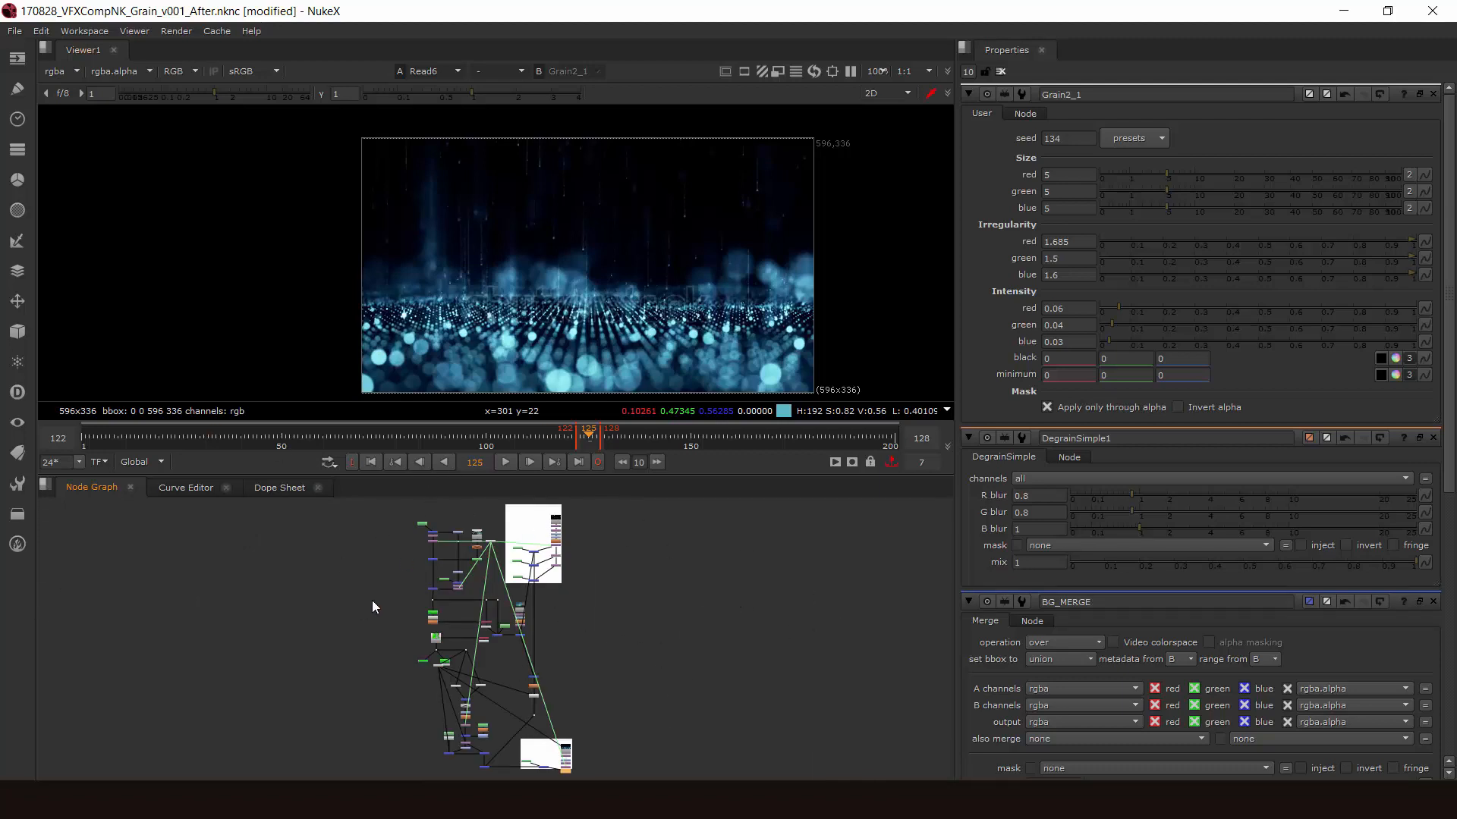
pyautogui.moveTo(610, 616)
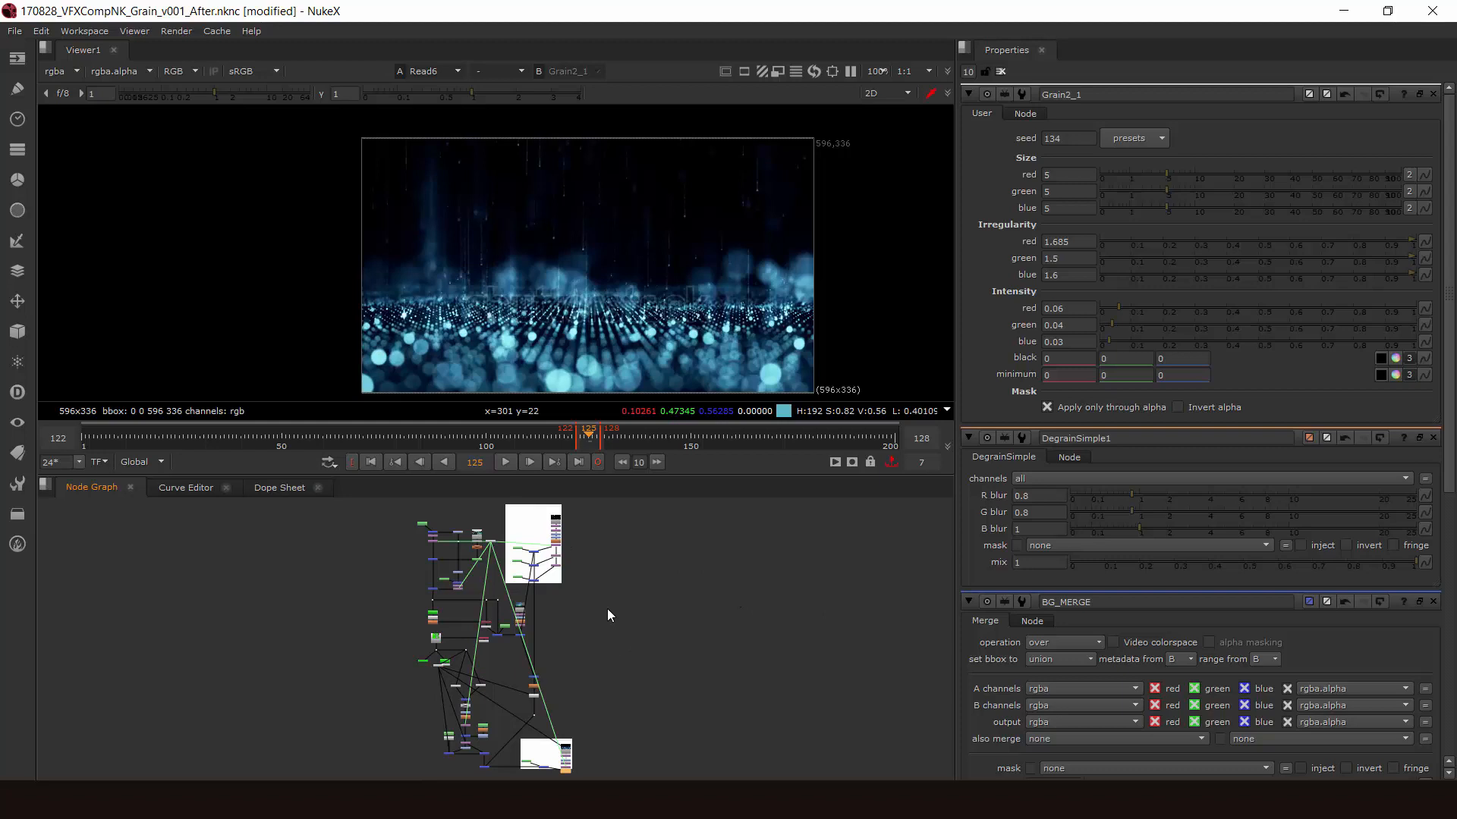
pyautogui.moveTo(663, 593)
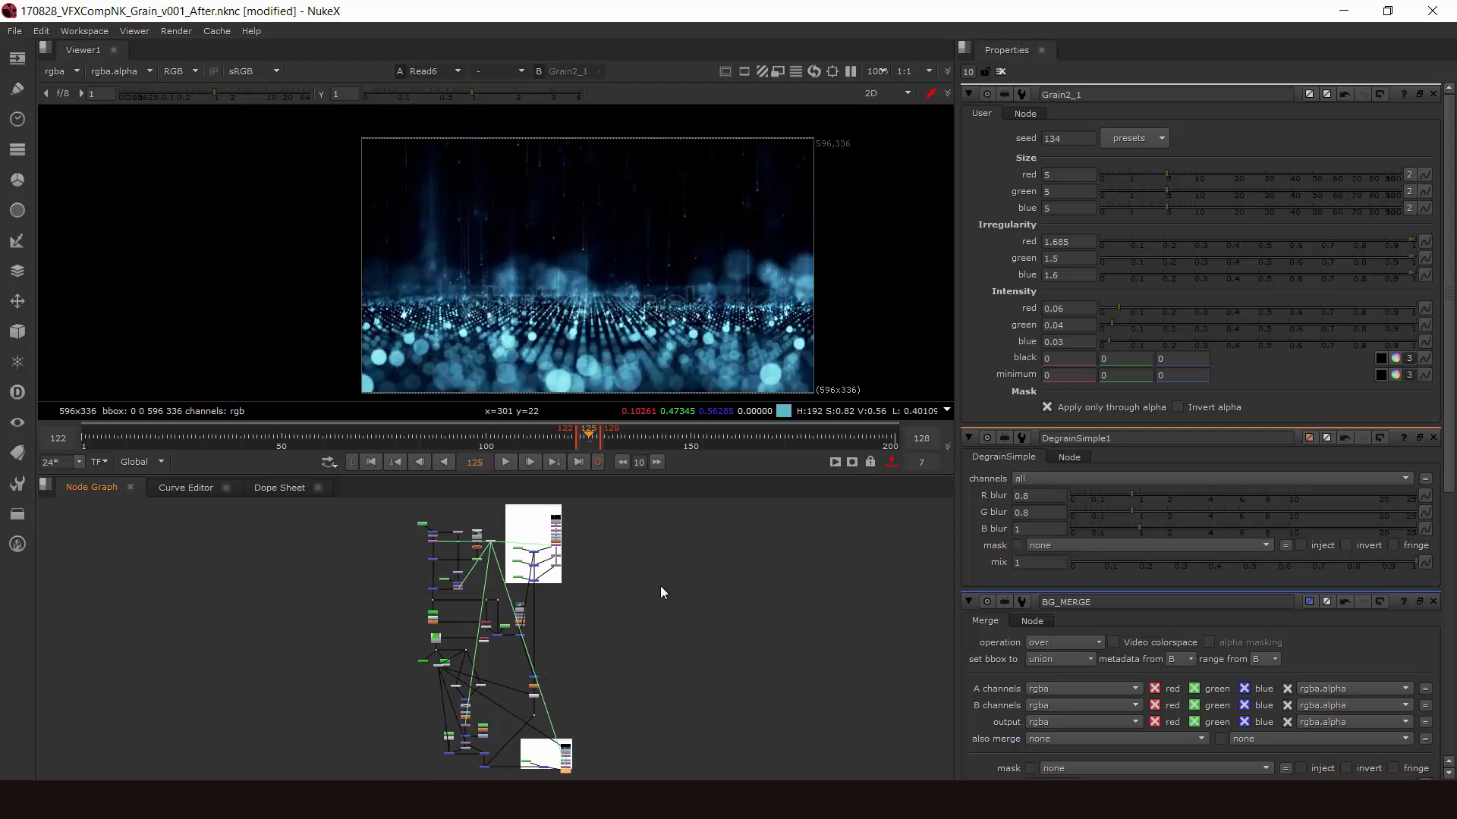
pyautogui.moveTo(669, 592)
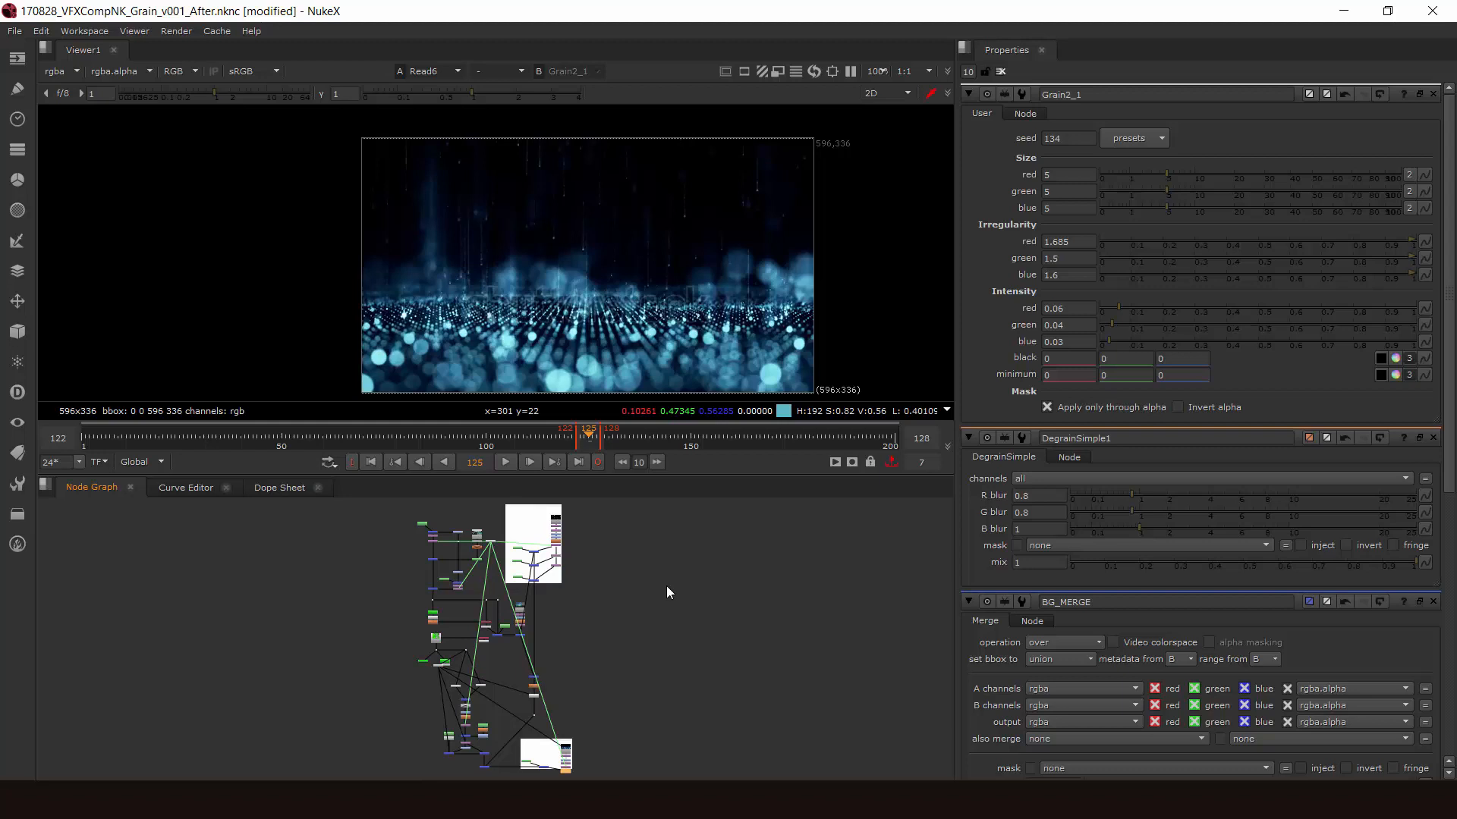
pyautogui.moveTo(644, 599)
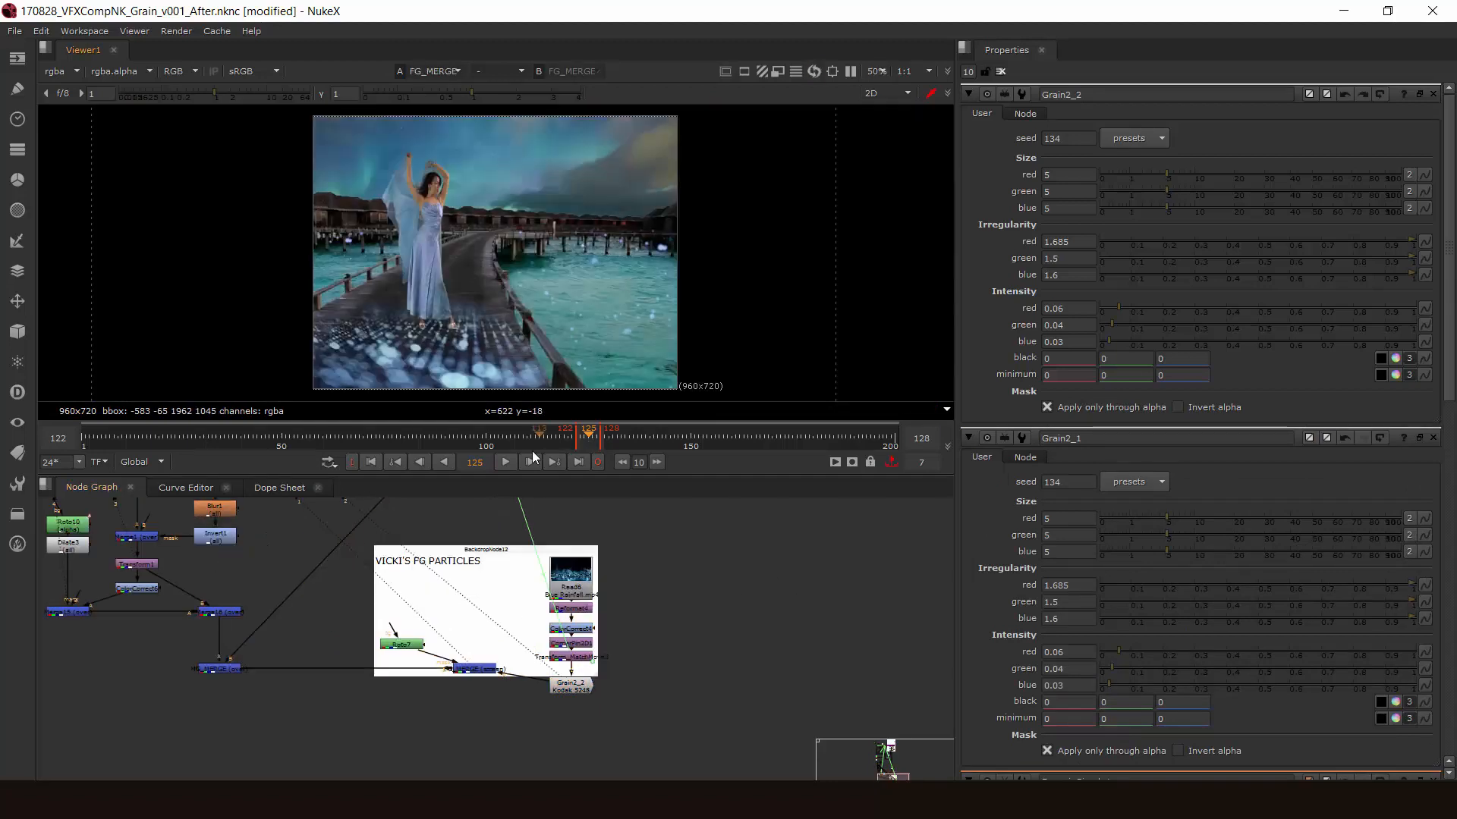
# - Rewind to the first frame and play the composite with foreground particles
pyautogui.click(537, 437)
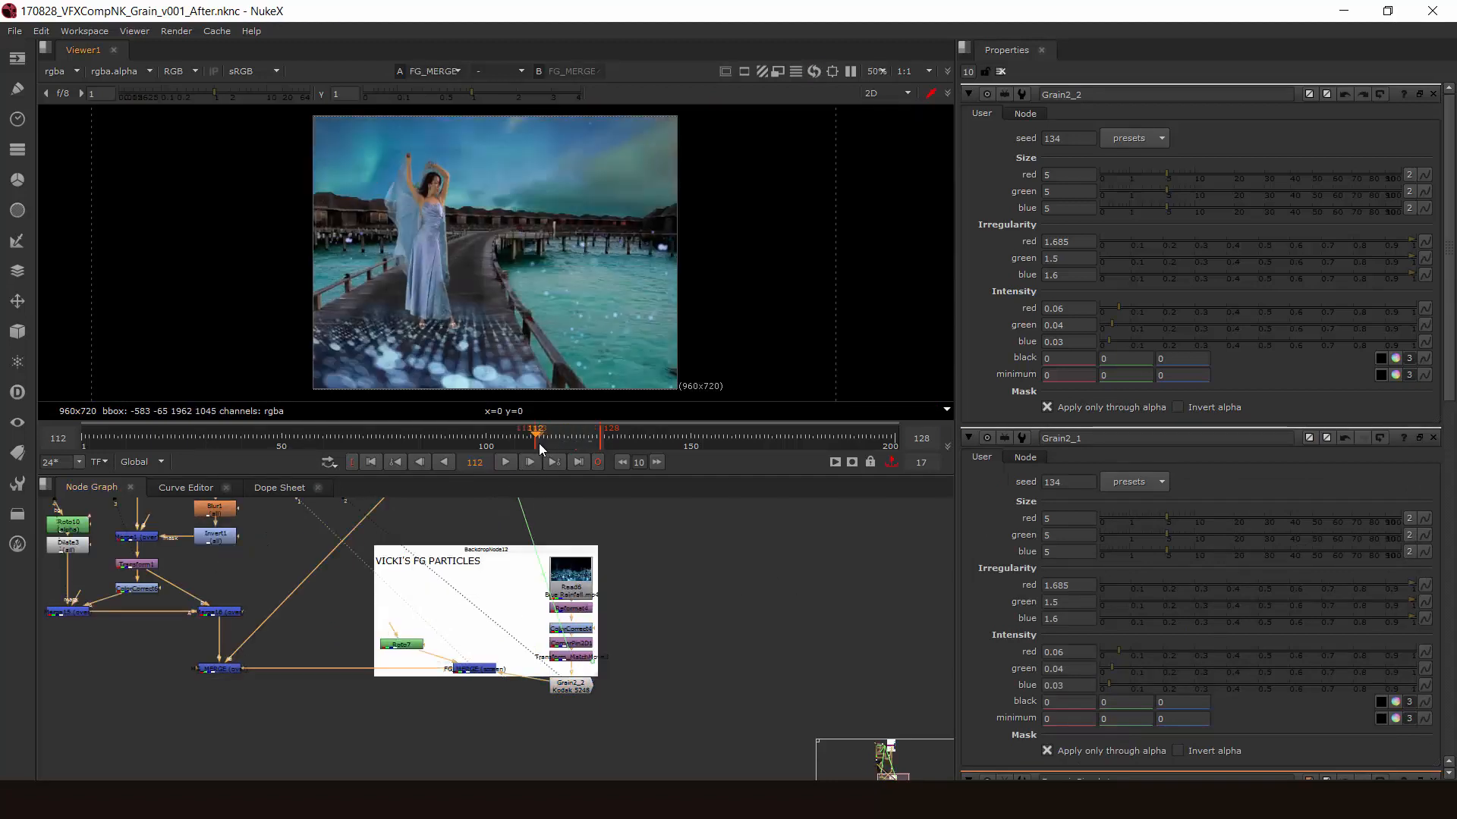
pyautogui.click(505, 462)
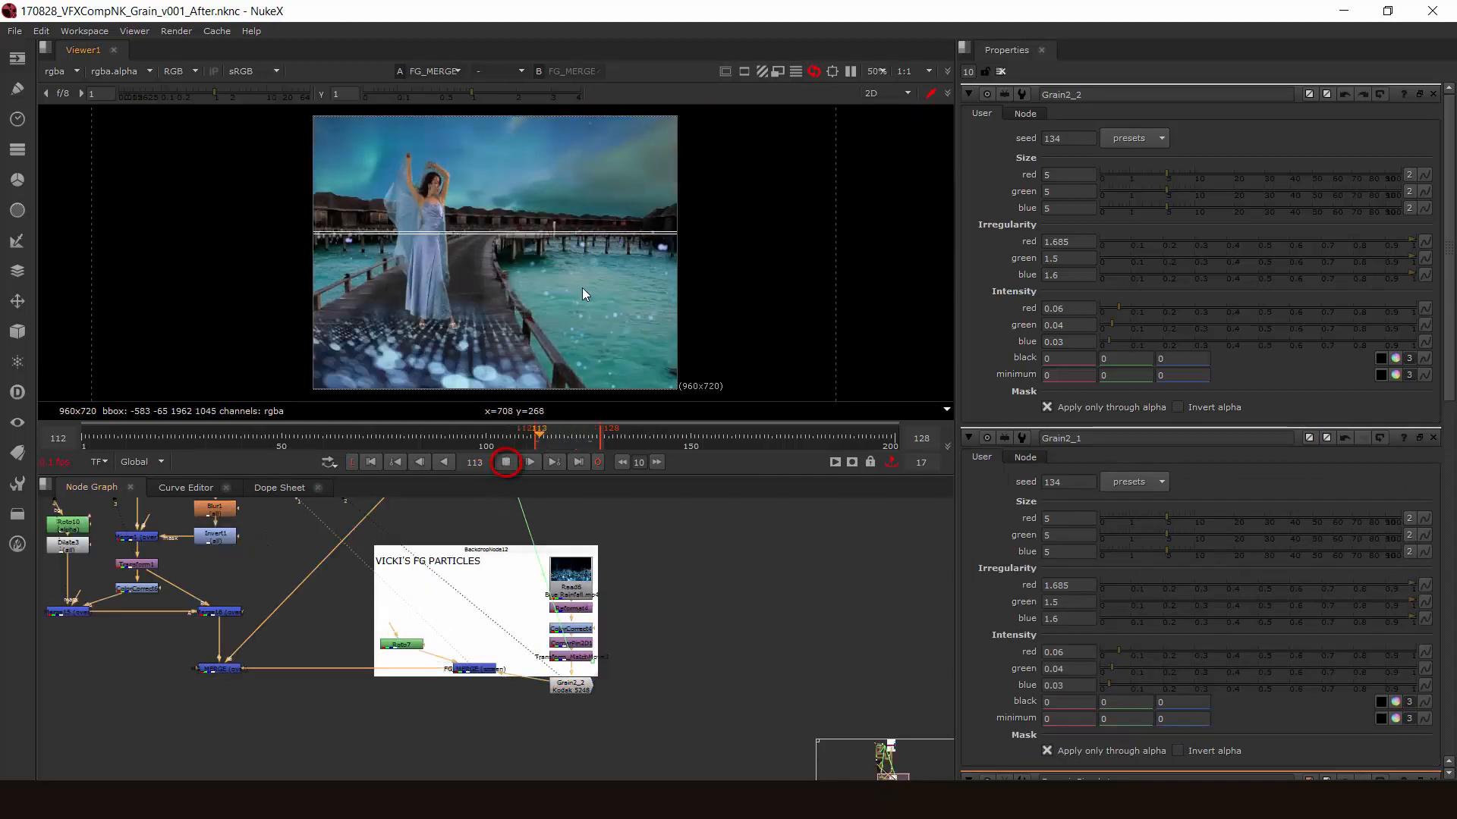
pyautogui.click(528, 462)
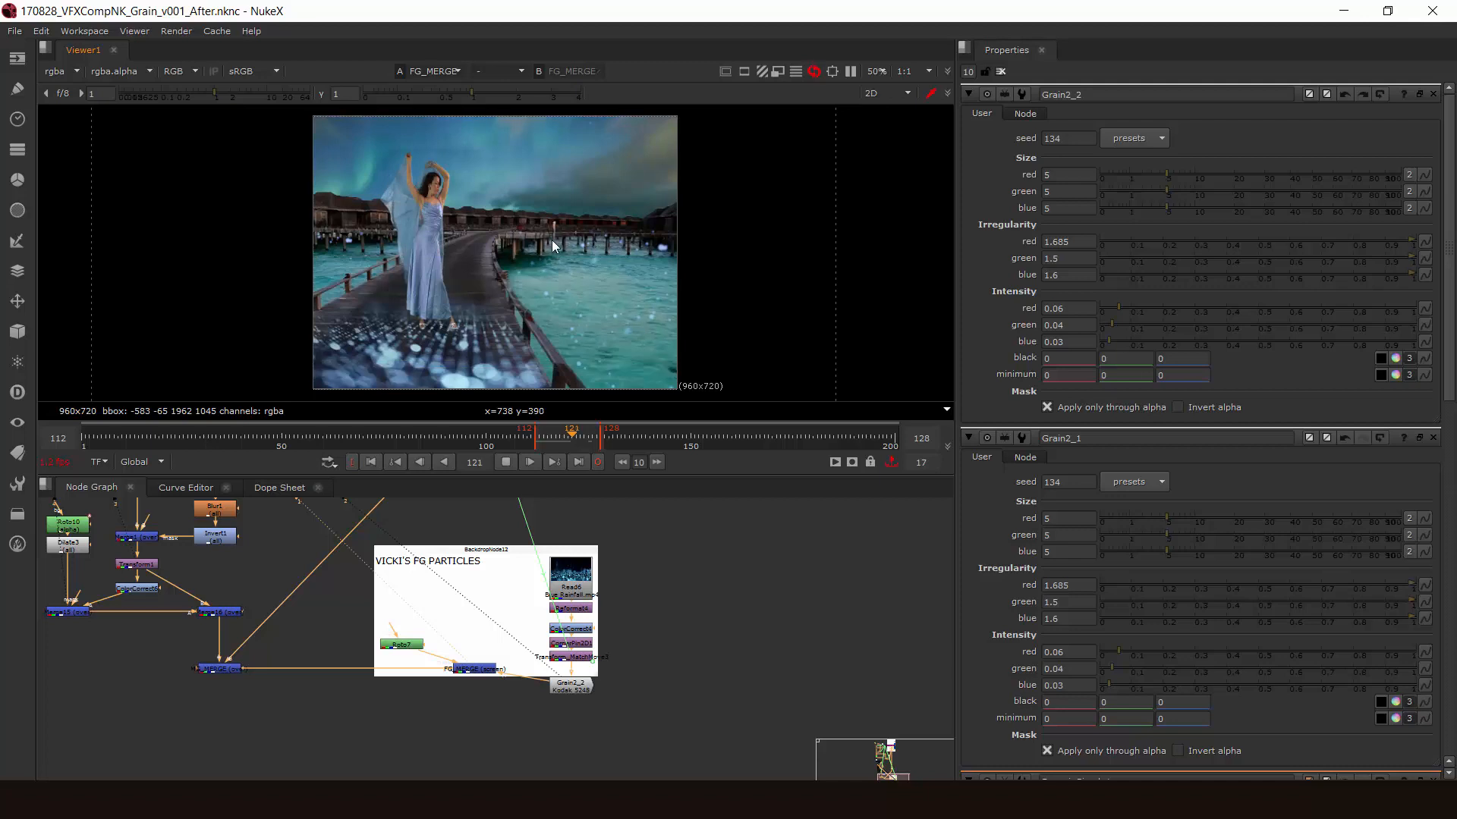
pyautogui.click(529, 462)
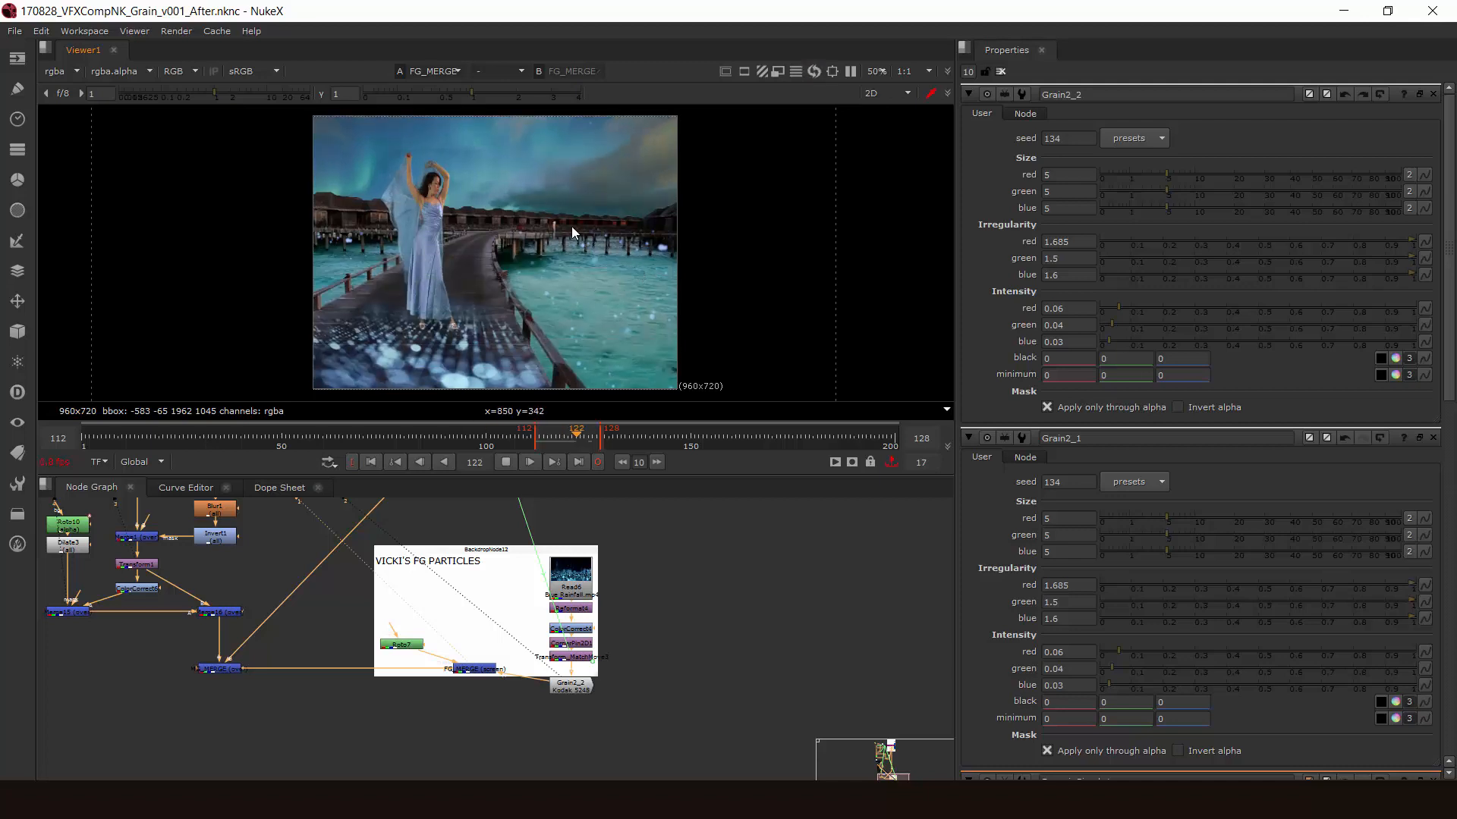